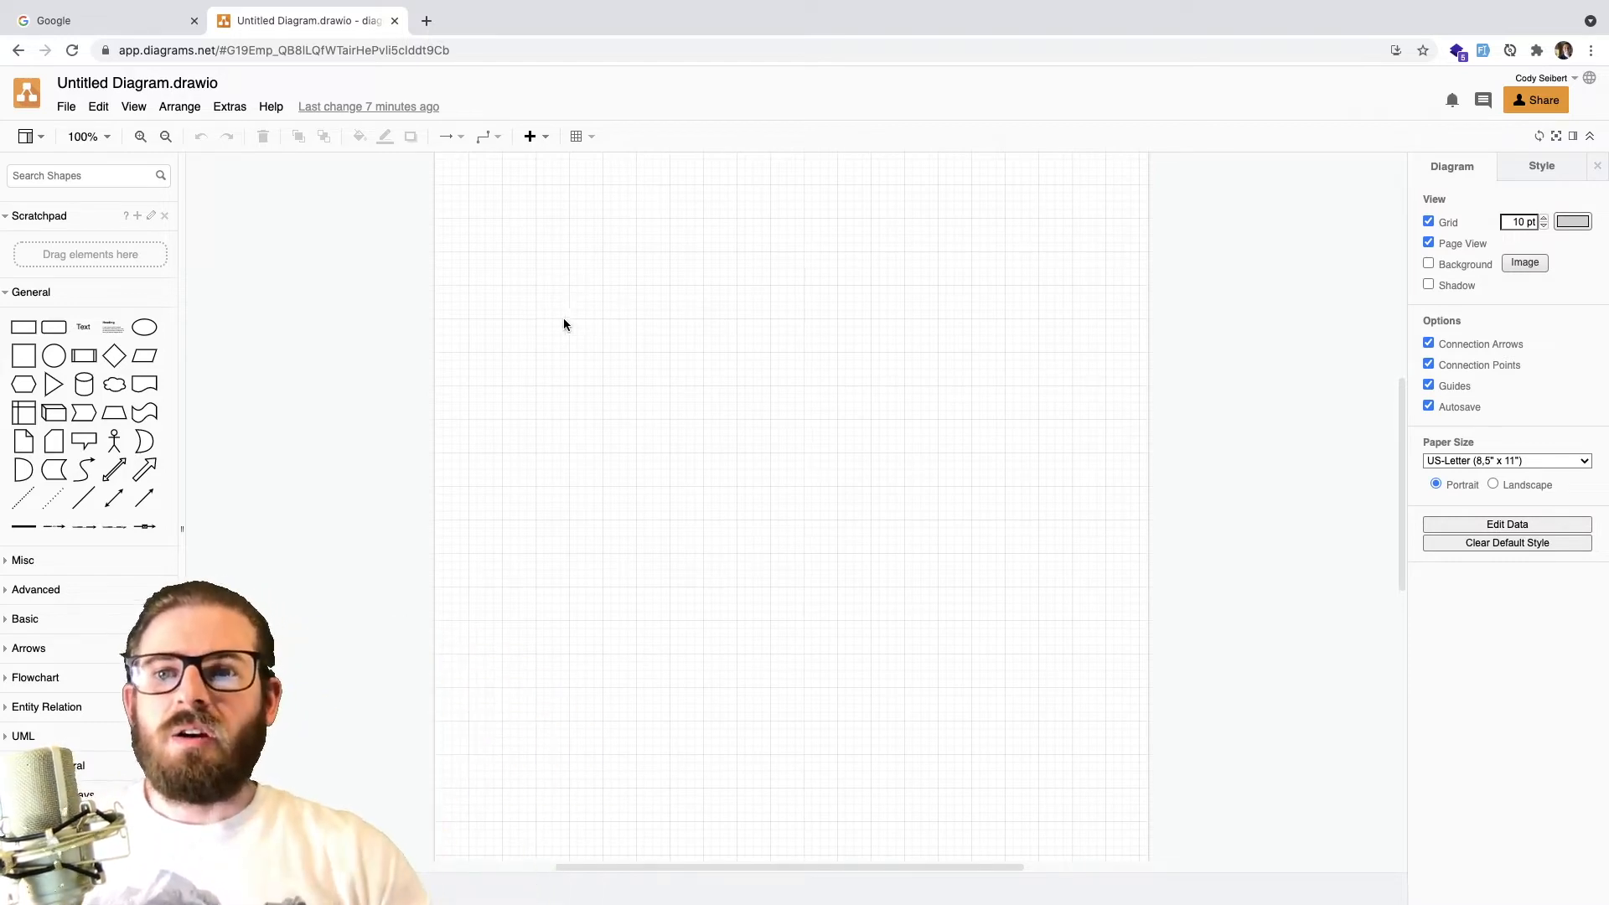
pyautogui.moveTo(385, 313)
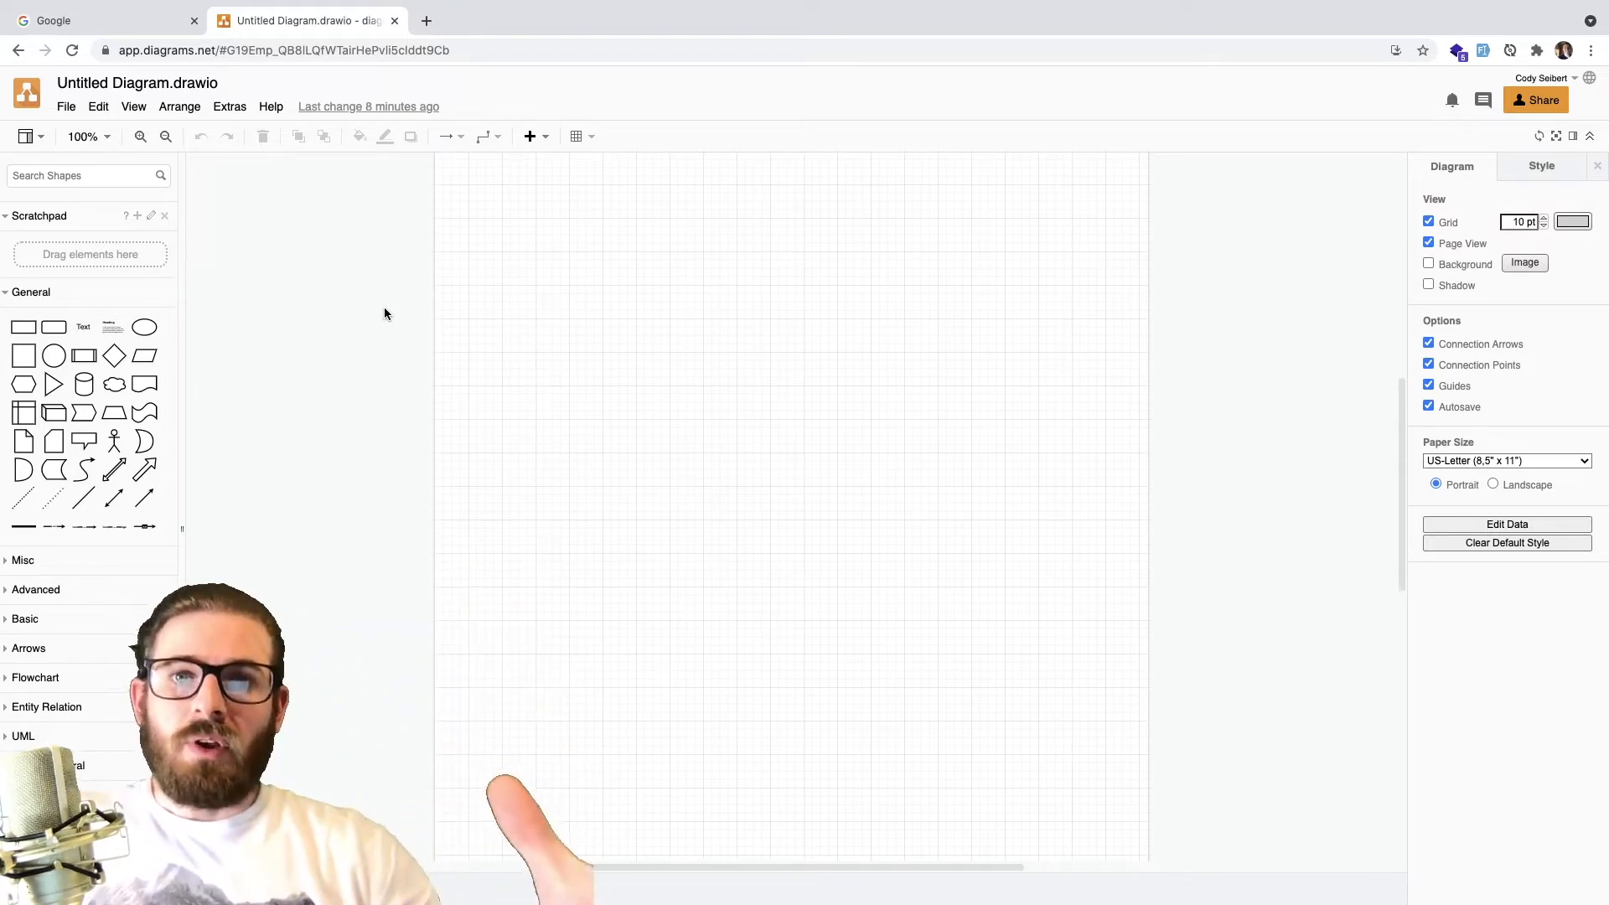
# Step: Place a small circle from the General shapes onto the blank canvas
pyautogui.click(283, 49)
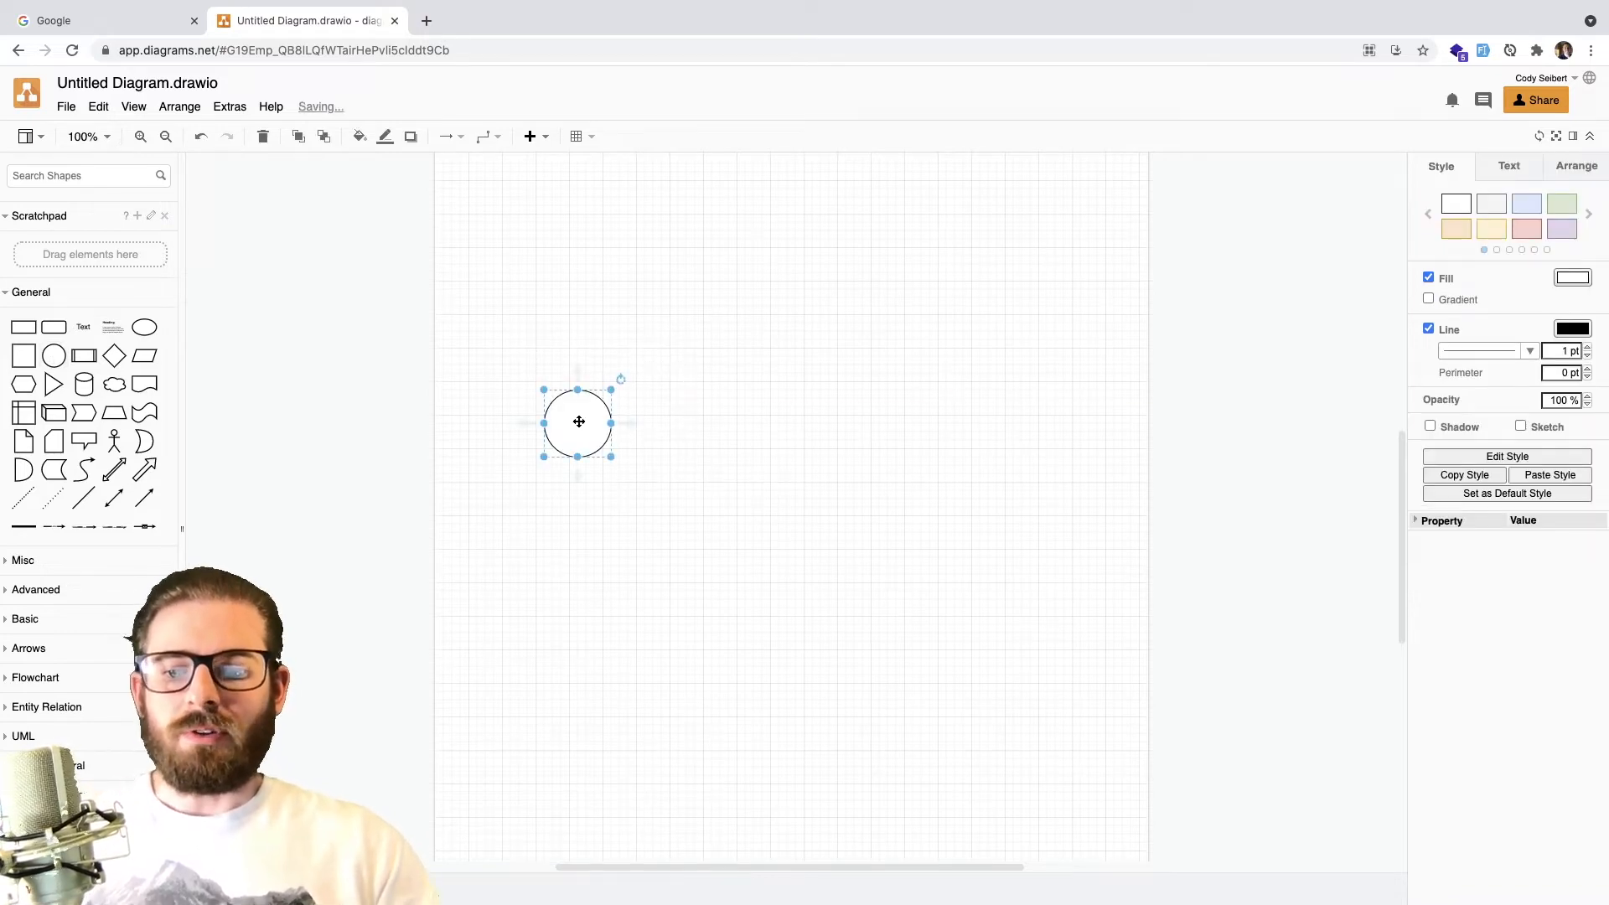
# Step: Label the circle 'Front End (browser)' and enlarge it
pyautogui.write('Front End')
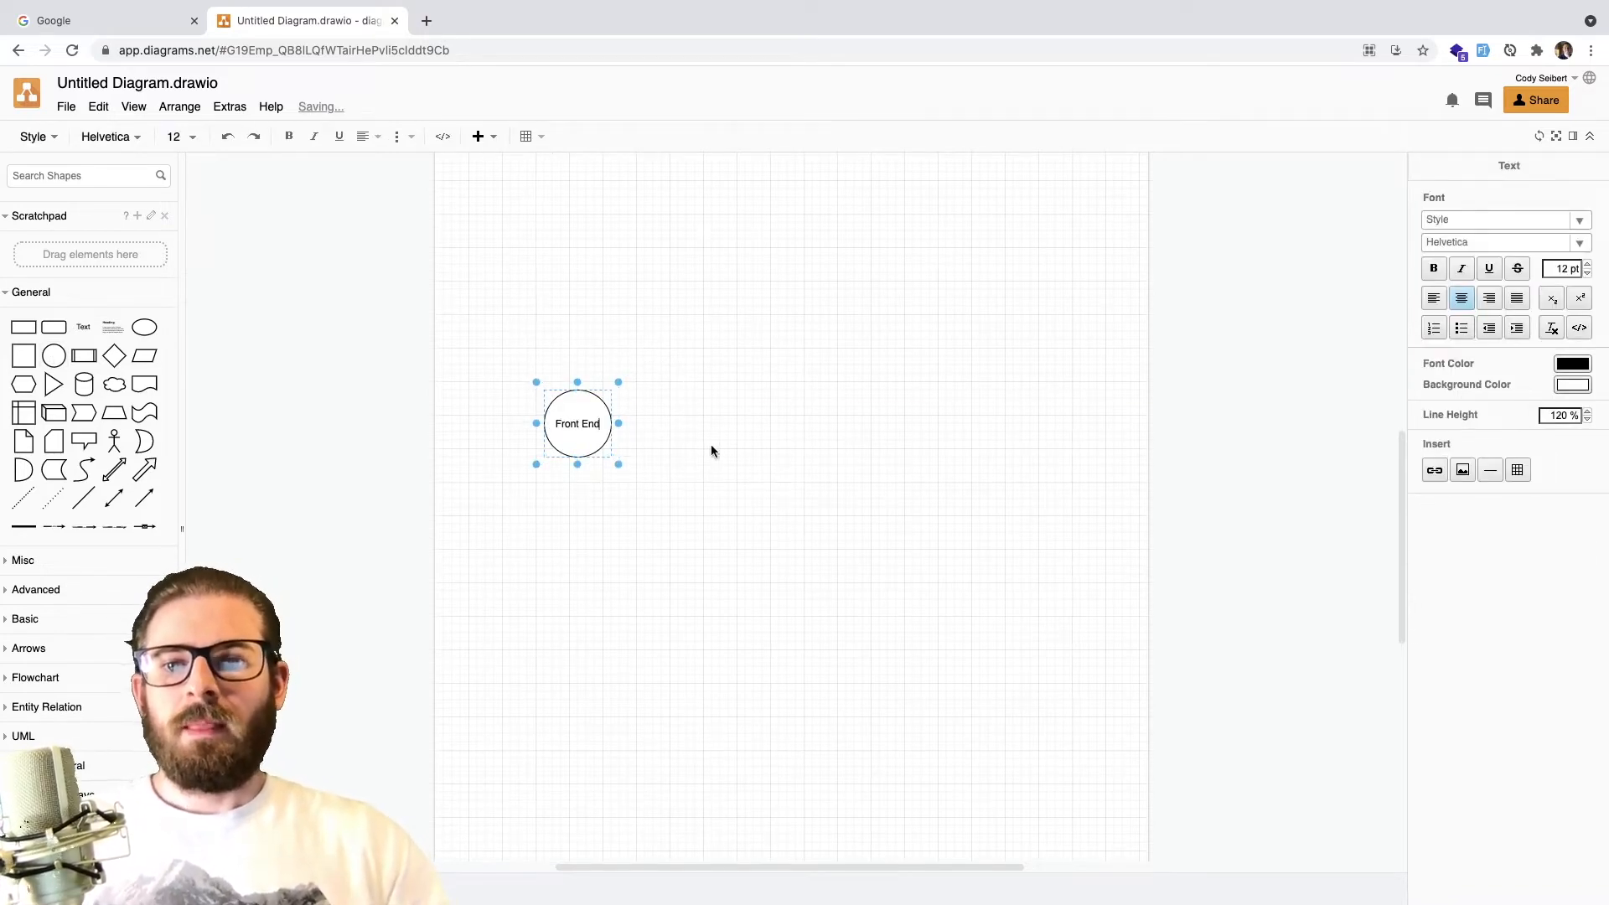
pyautogui.moveTo(617, 465); pyautogui.dragTo(709, 558)
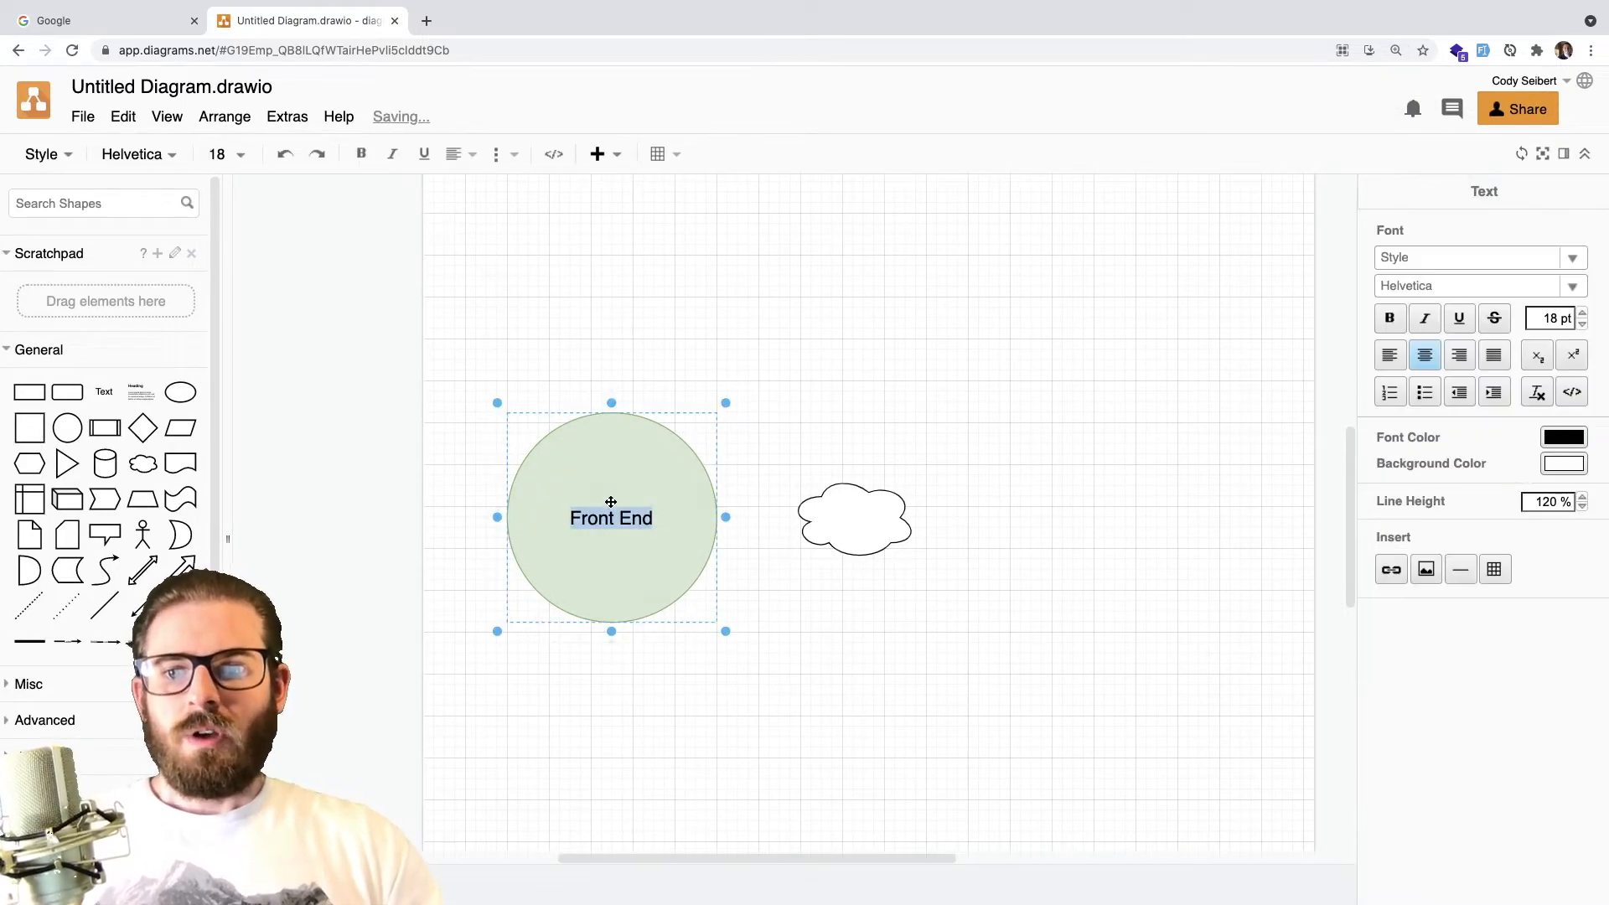
pyautogui.write('(browser')
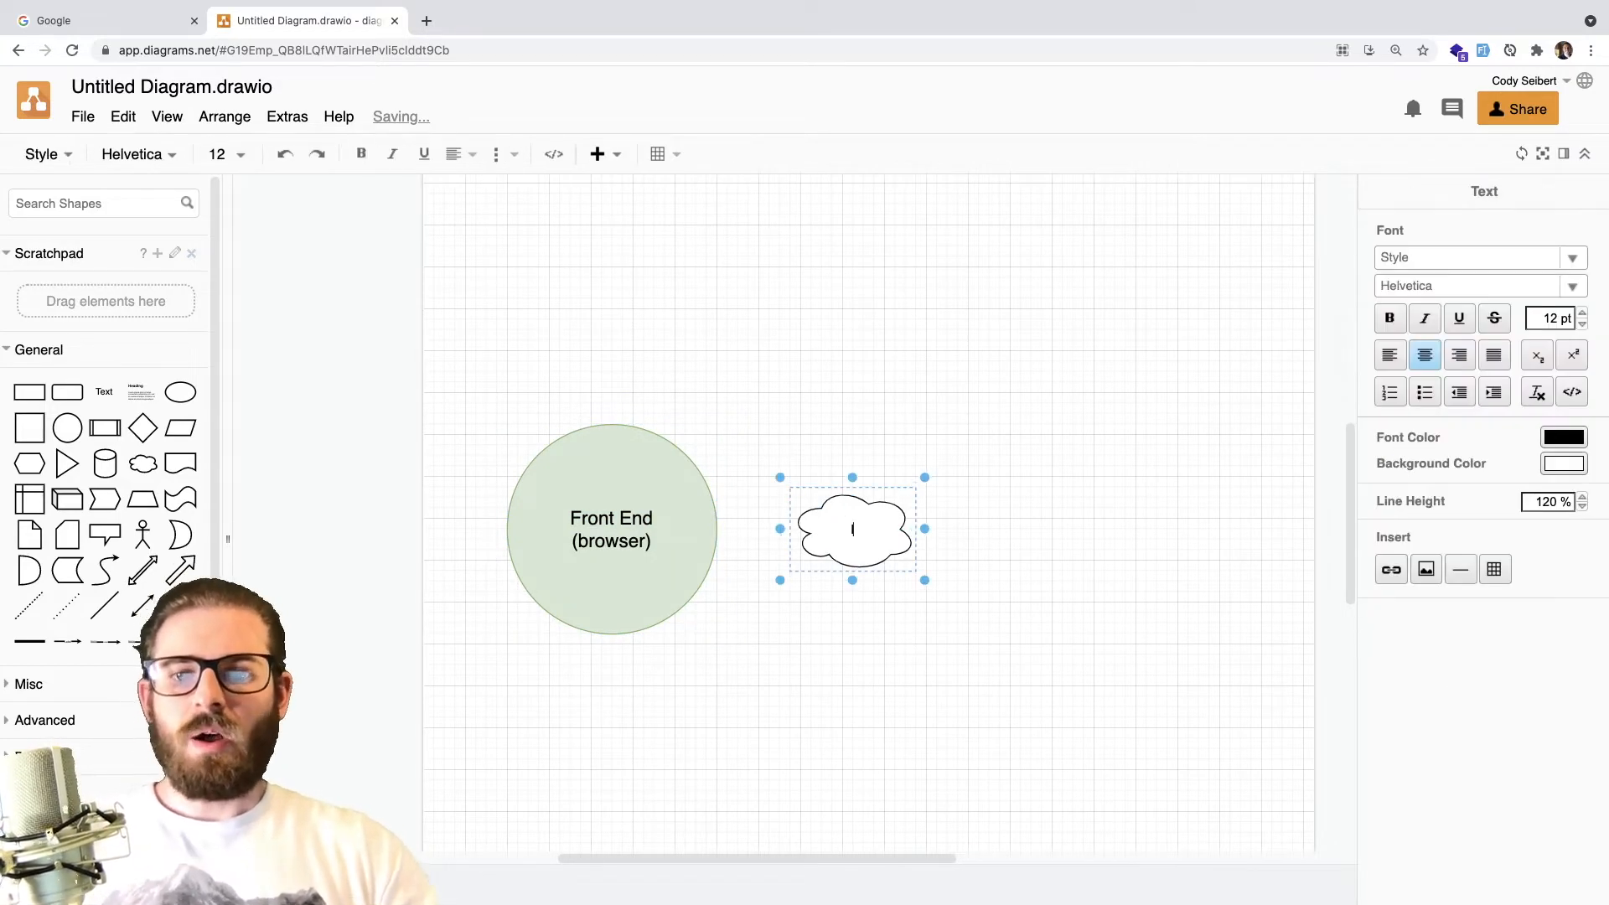
# Step: Add a cloud labelled 'Internet' beside it with larger label text
pyautogui.write('Internet')
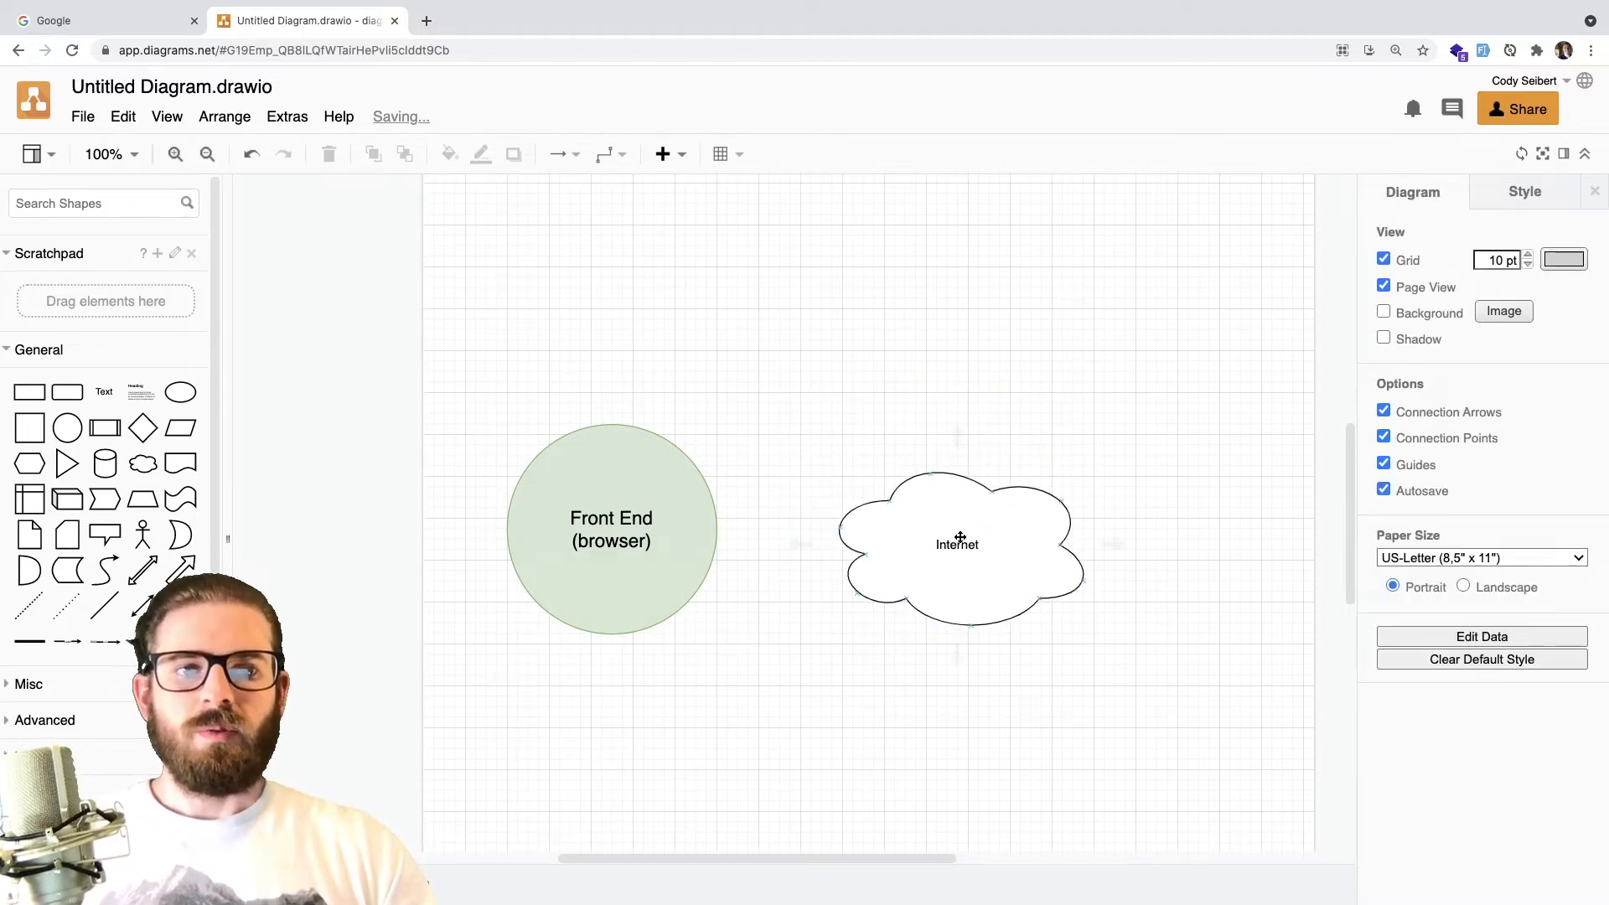
pyautogui.click(956, 544)
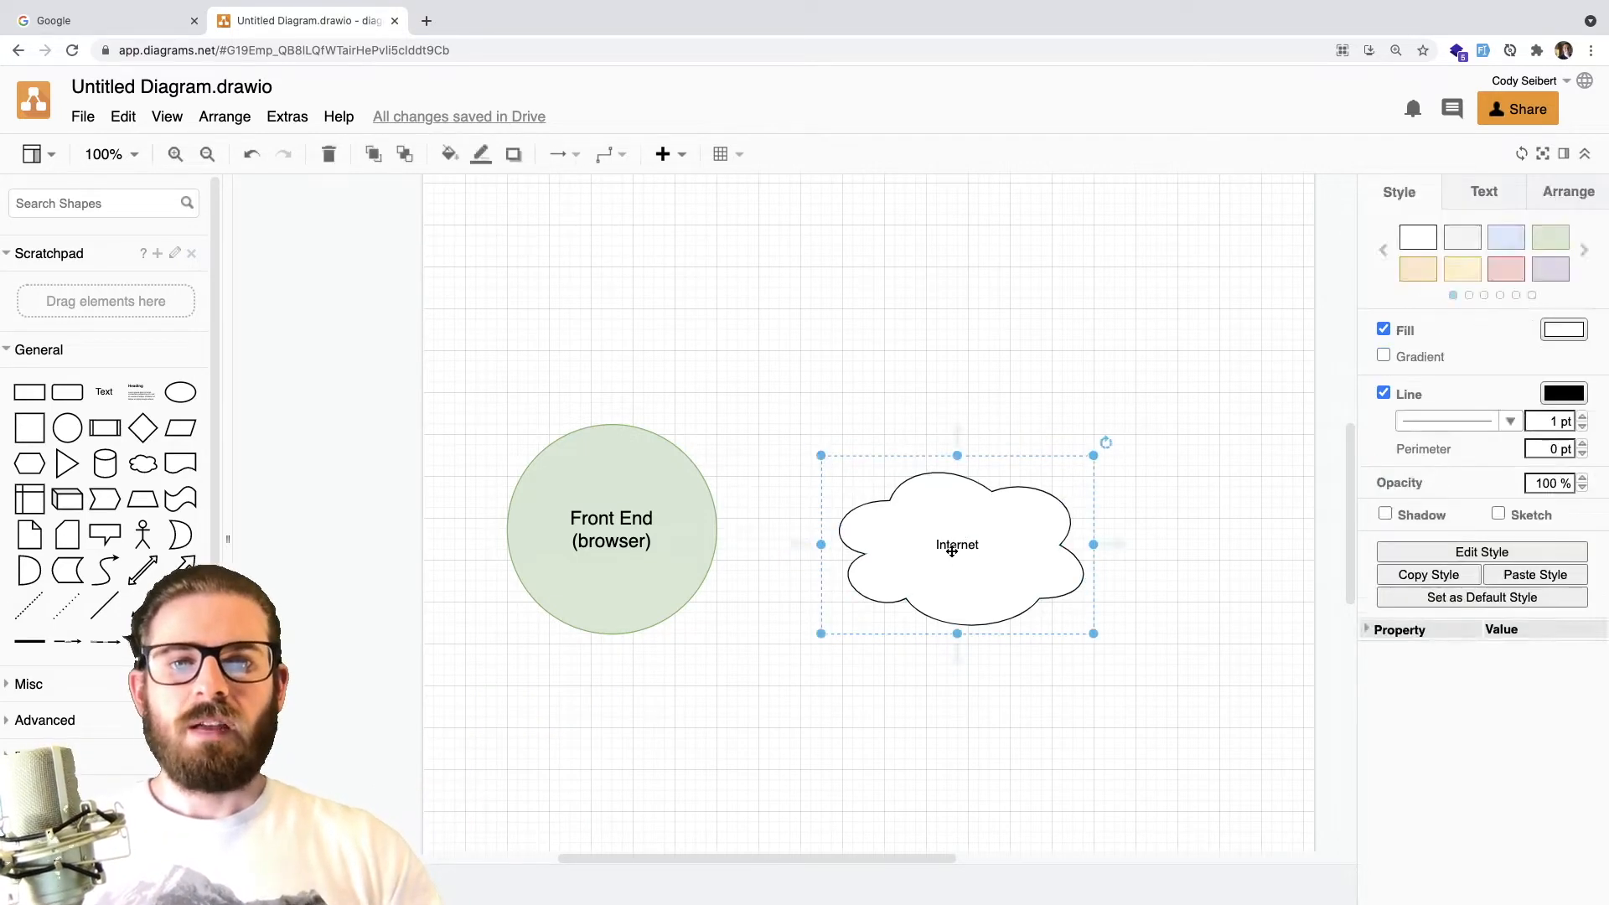
pyautogui.doubleClick(956, 545)
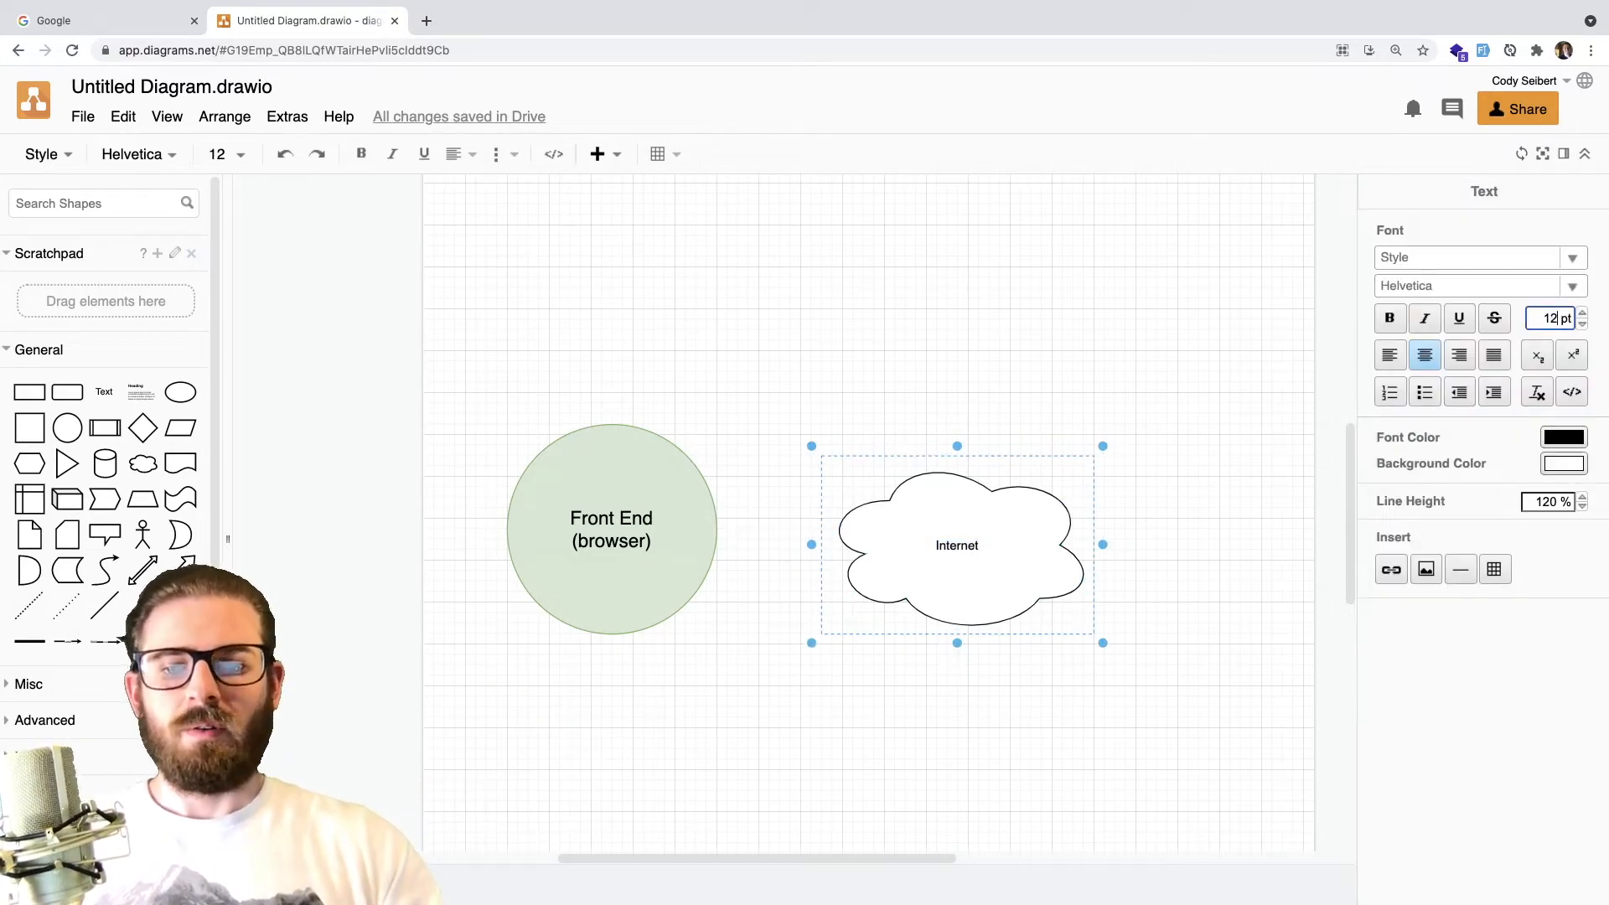
pyautogui.click(1011, 354)
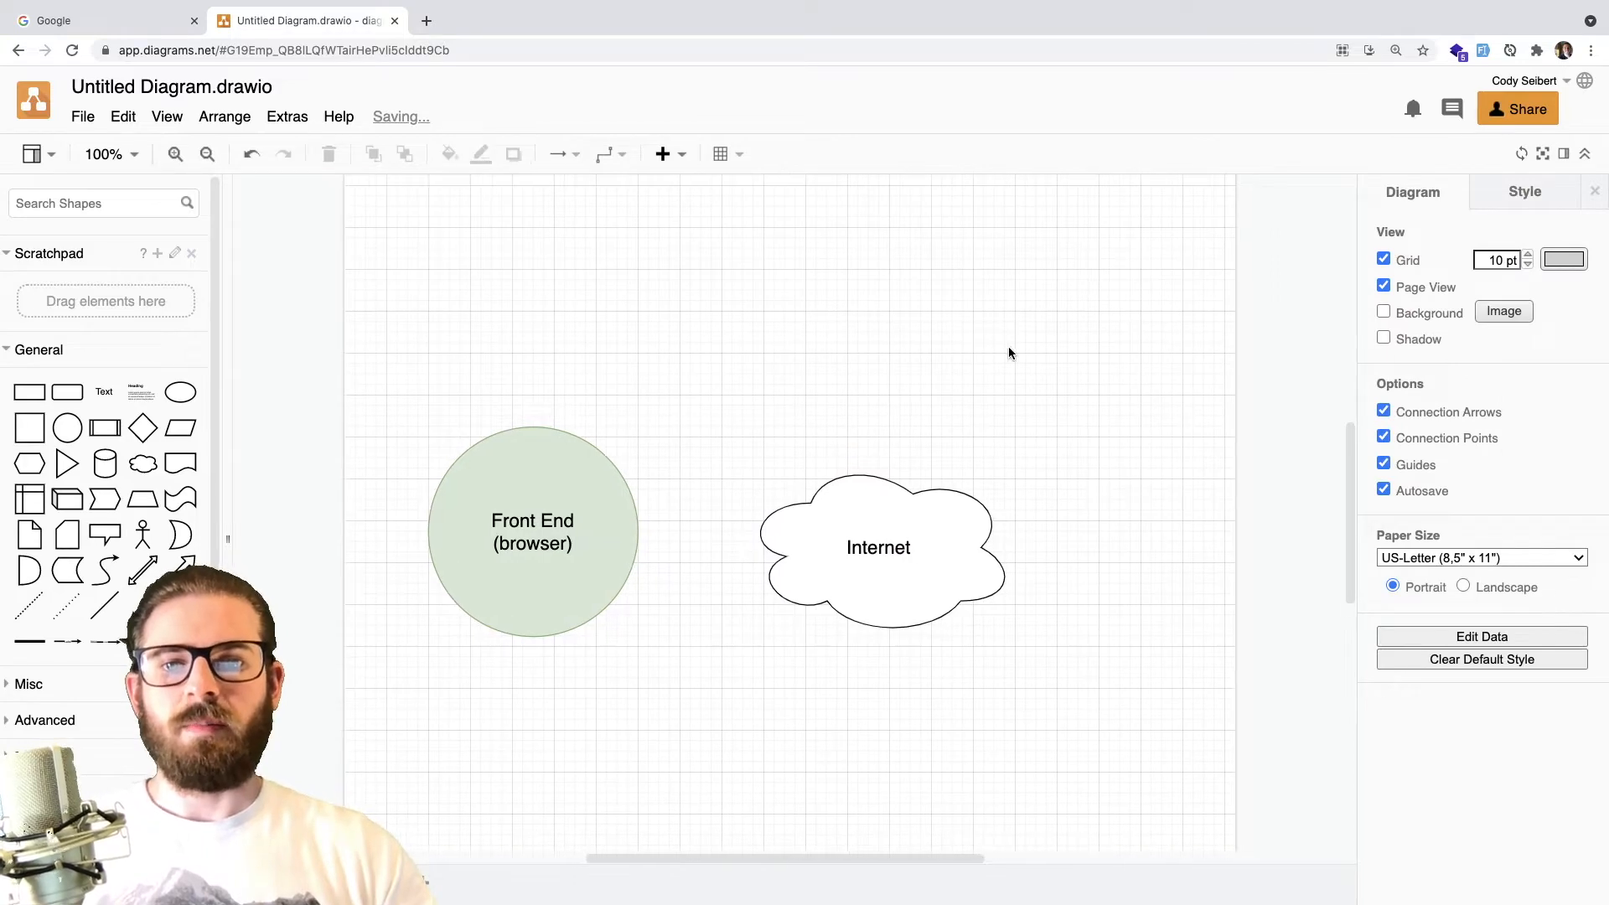
# Step: Copy the Front End circle as a Back End circle and make the arrows double-headed
pyautogui.click(877, 548)
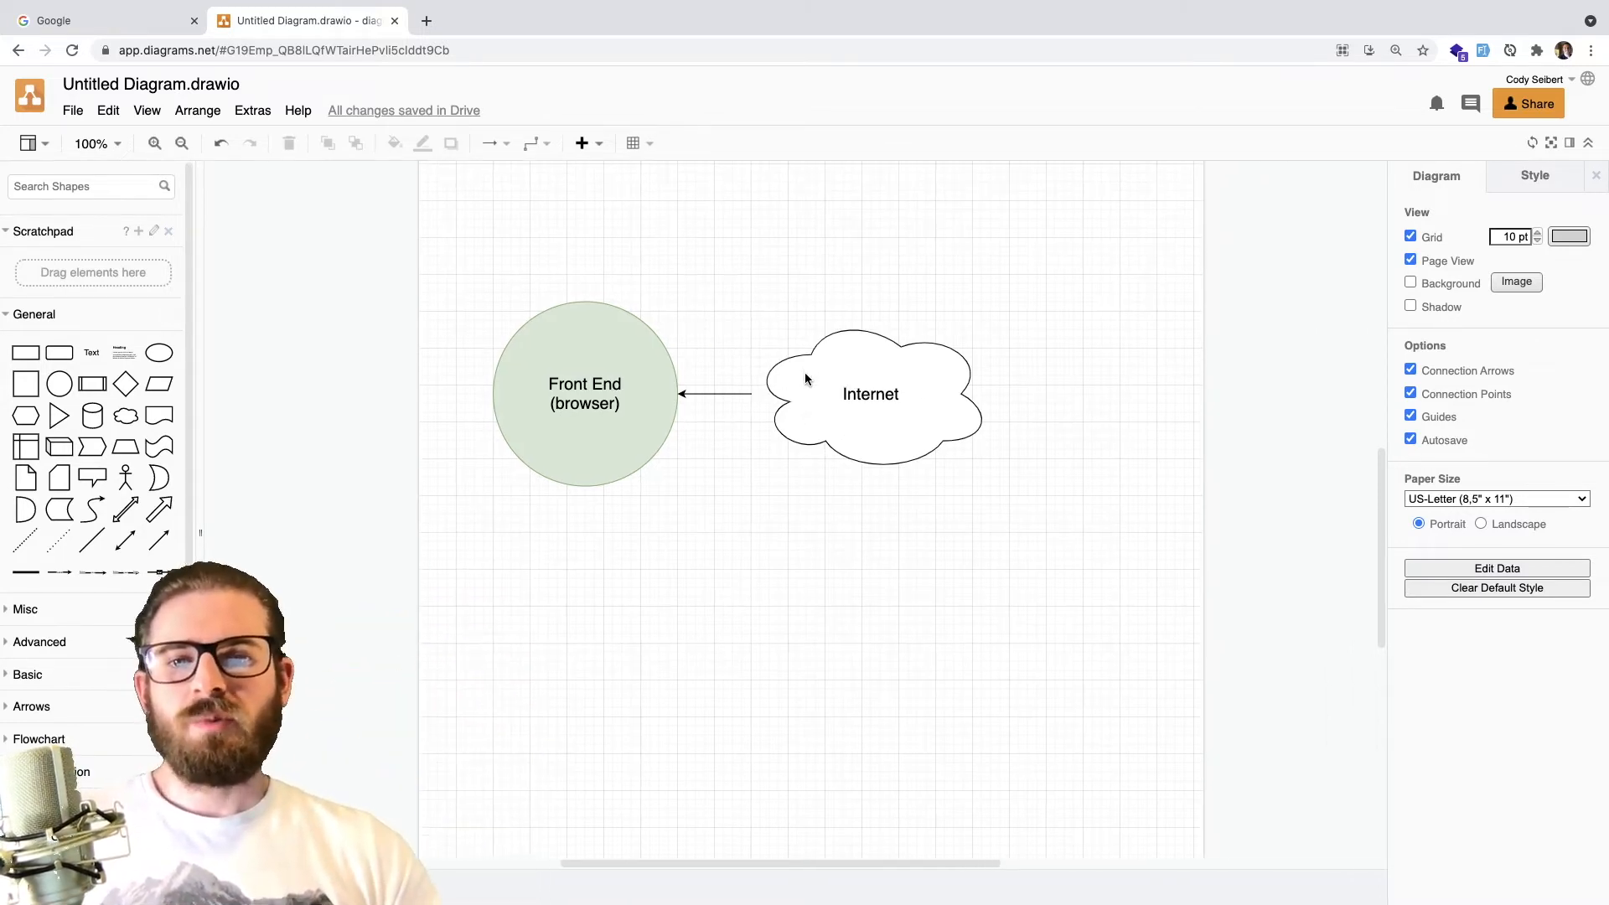
pyautogui.scroll(-3)
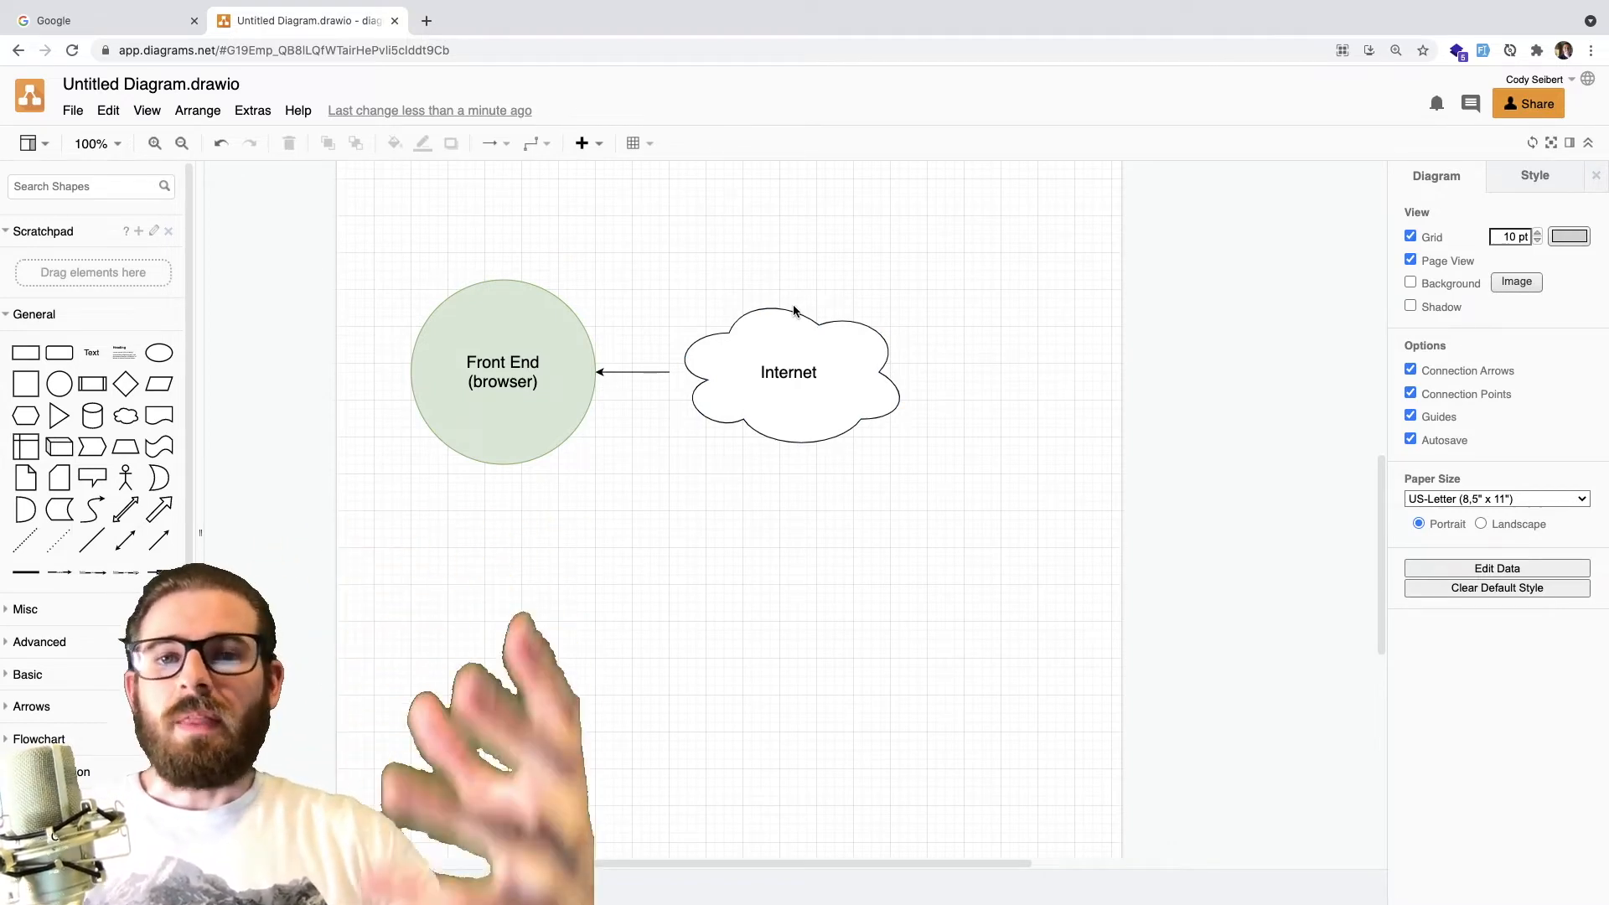
pyautogui.click(503, 371)
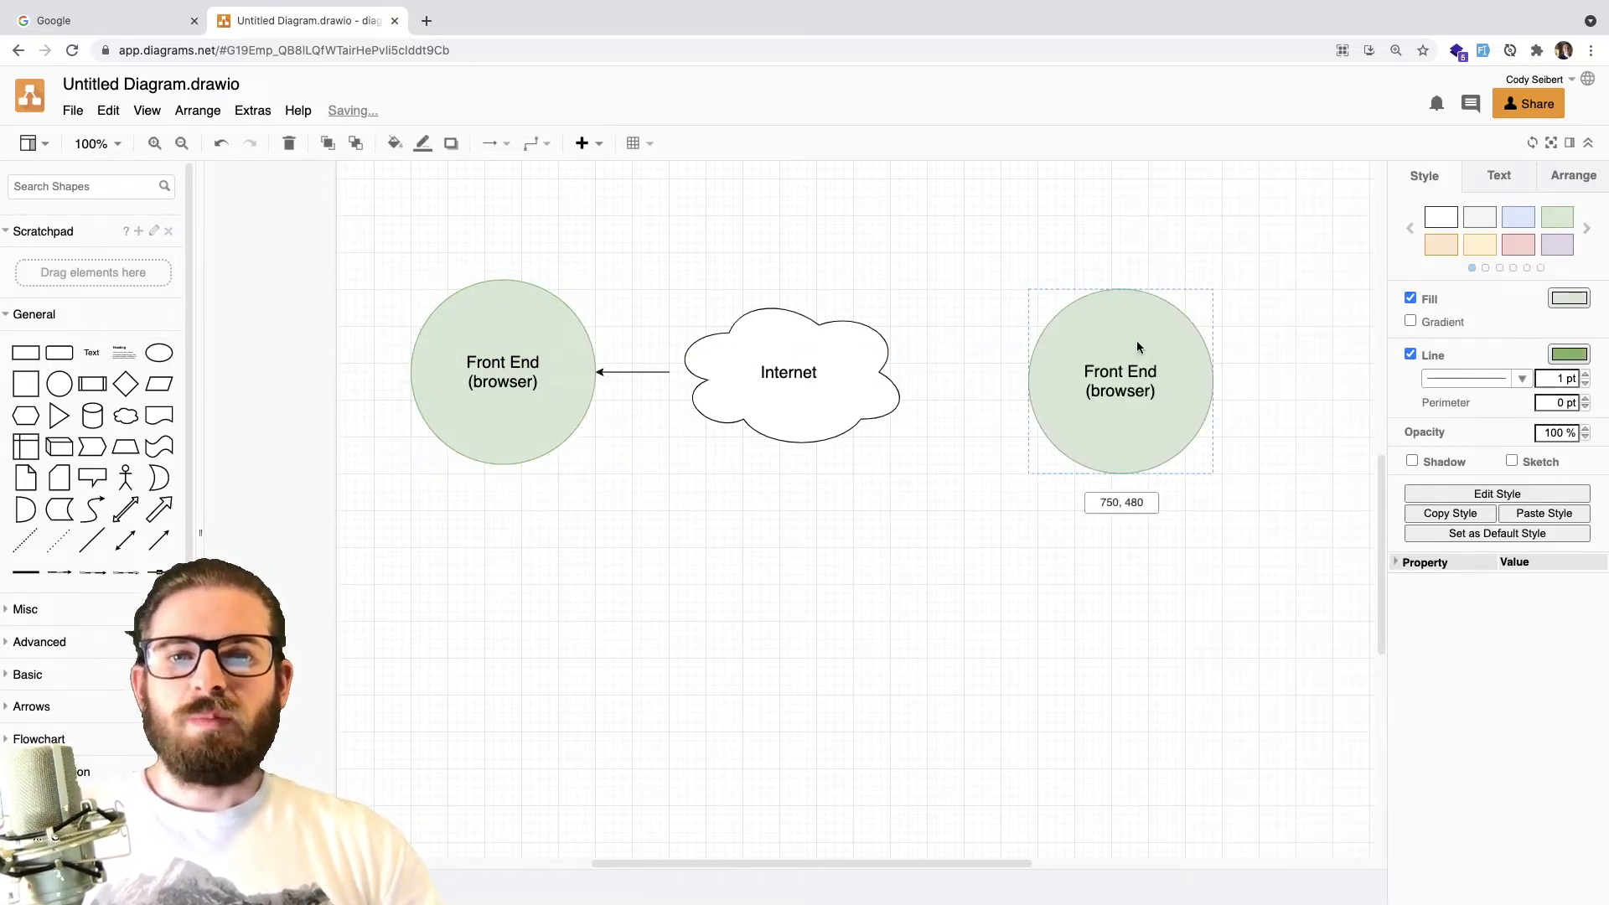
pyautogui.doubleClick(1101, 380)
pyautogui.write('Back')
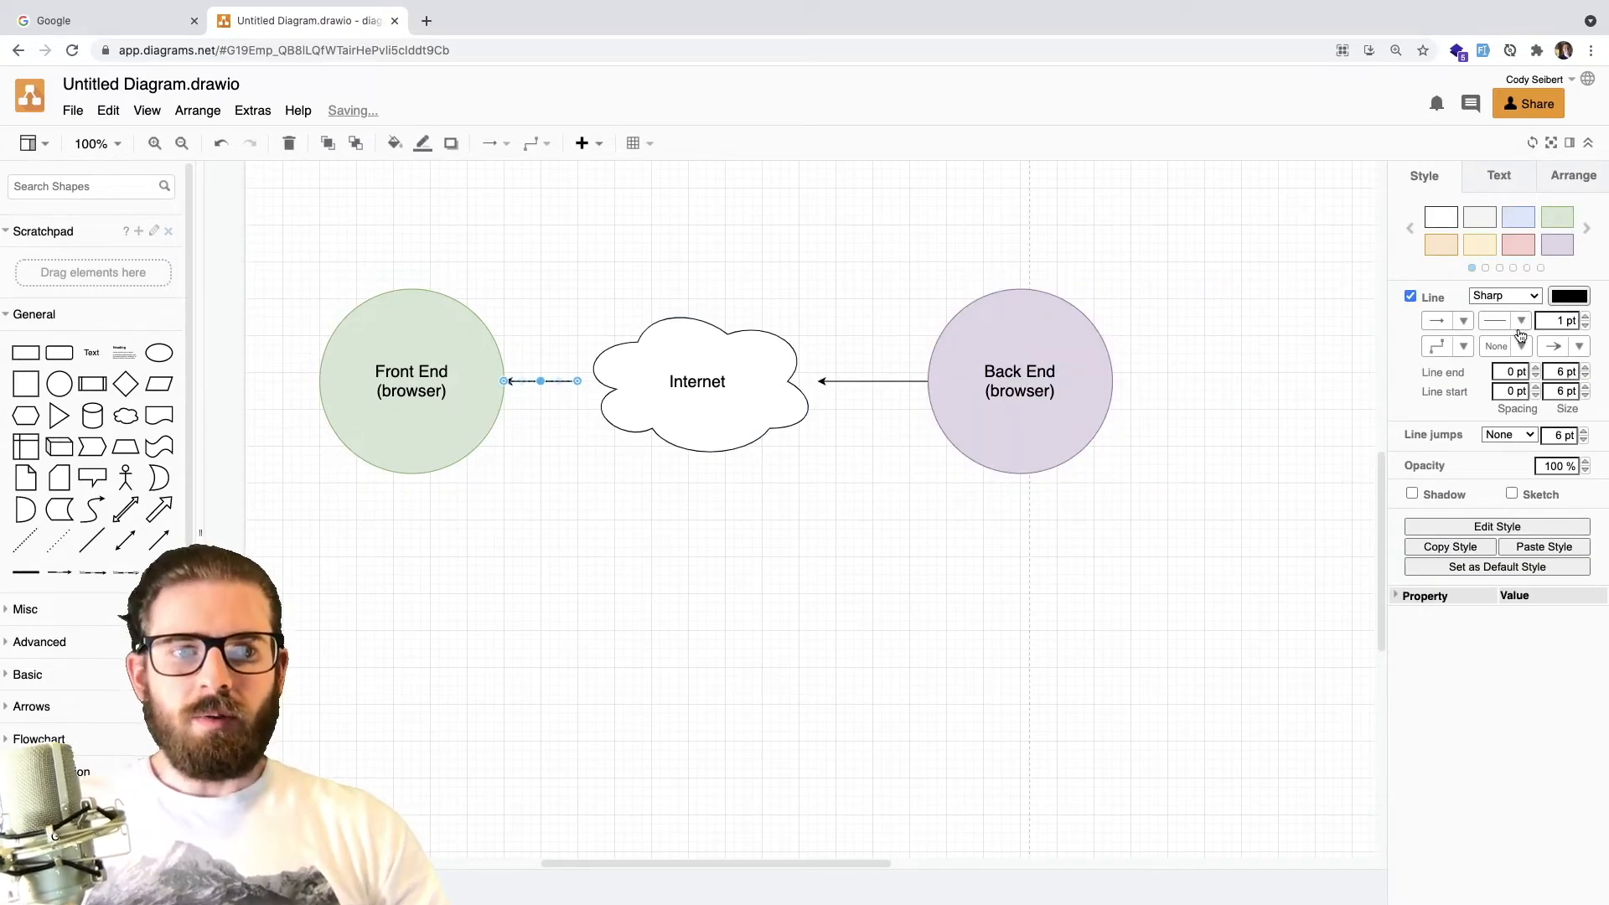
pyautogui.click(927, 210)
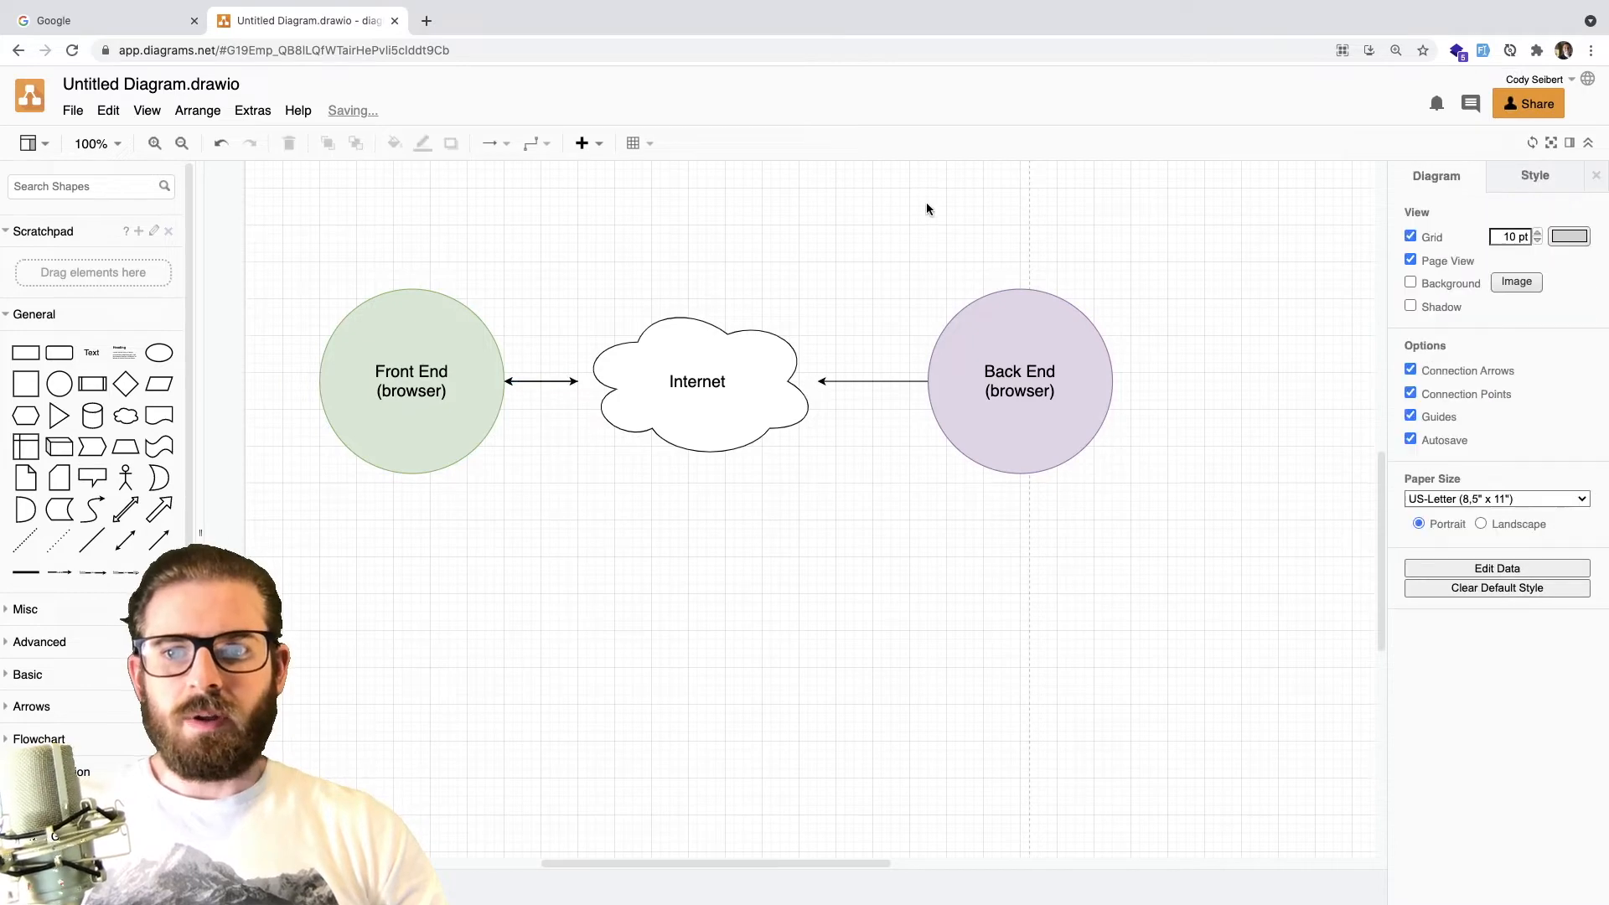
pyautogui.click(873, 380)
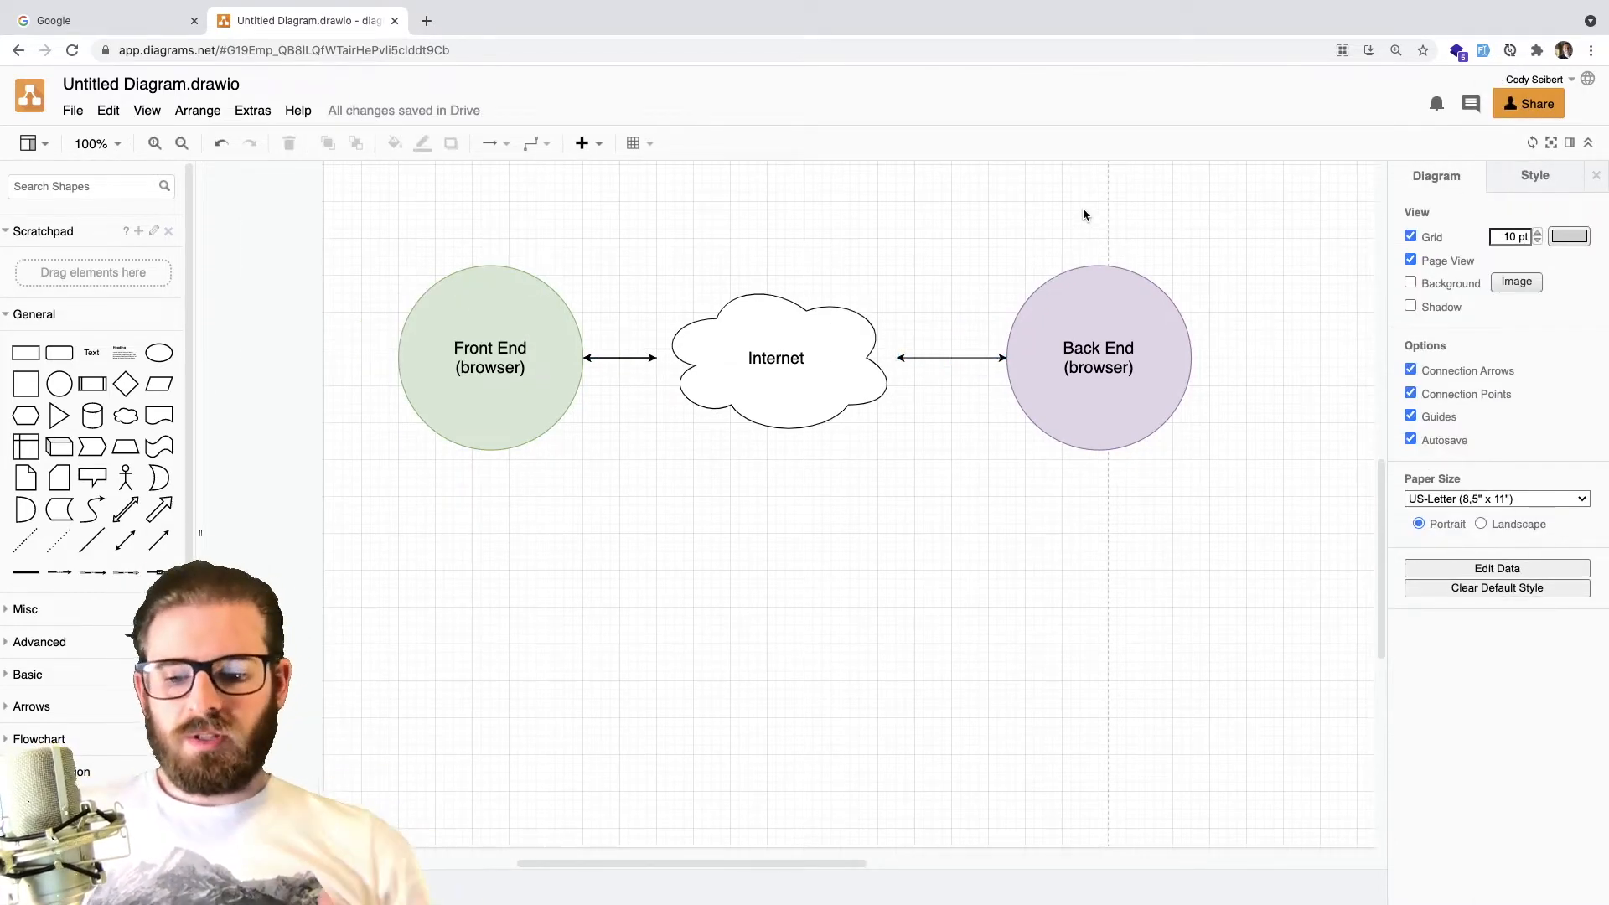
pyautogui.moveTo(97, 20)
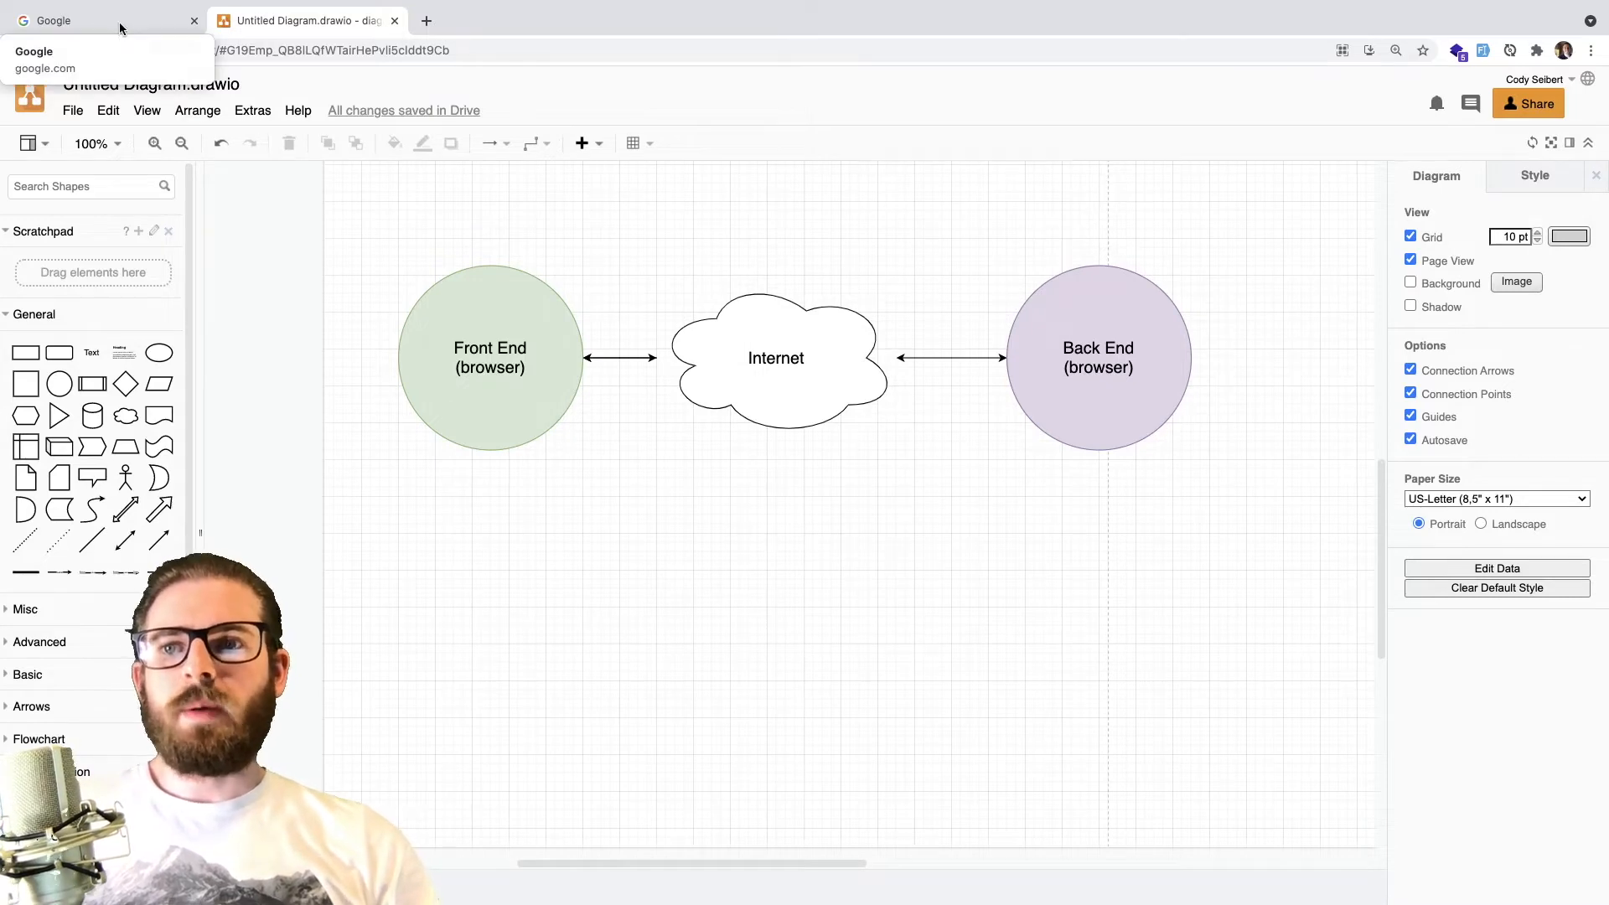
# Step: Search Google for 'javascript tutorials'
pyautogui.click(98, 20)
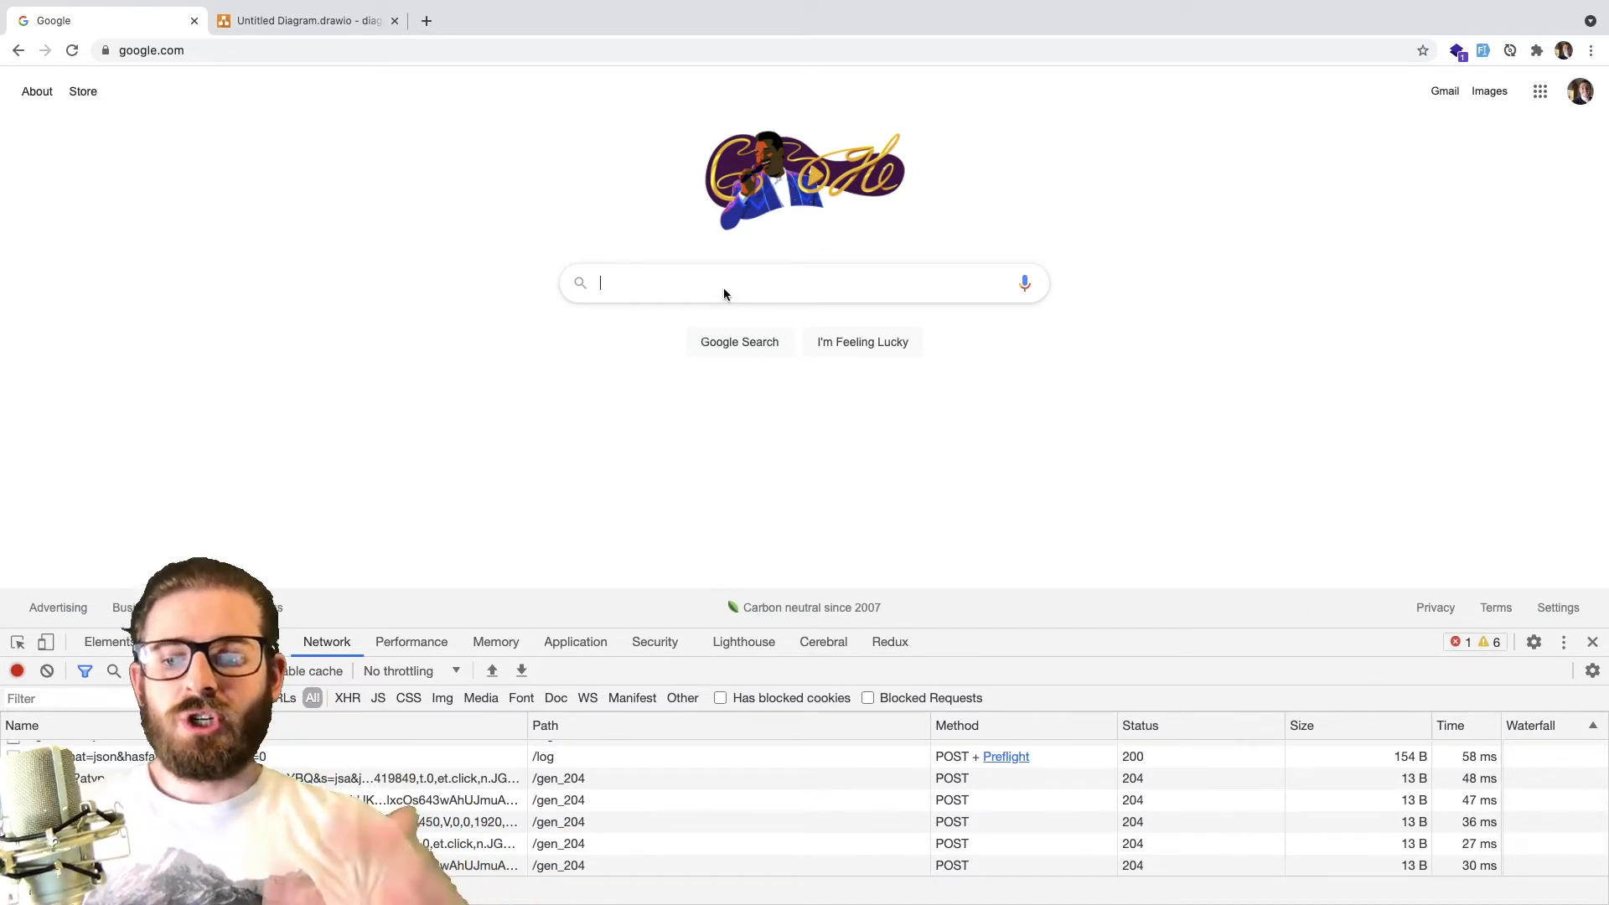
pyautogui.write('javascript tutorials')
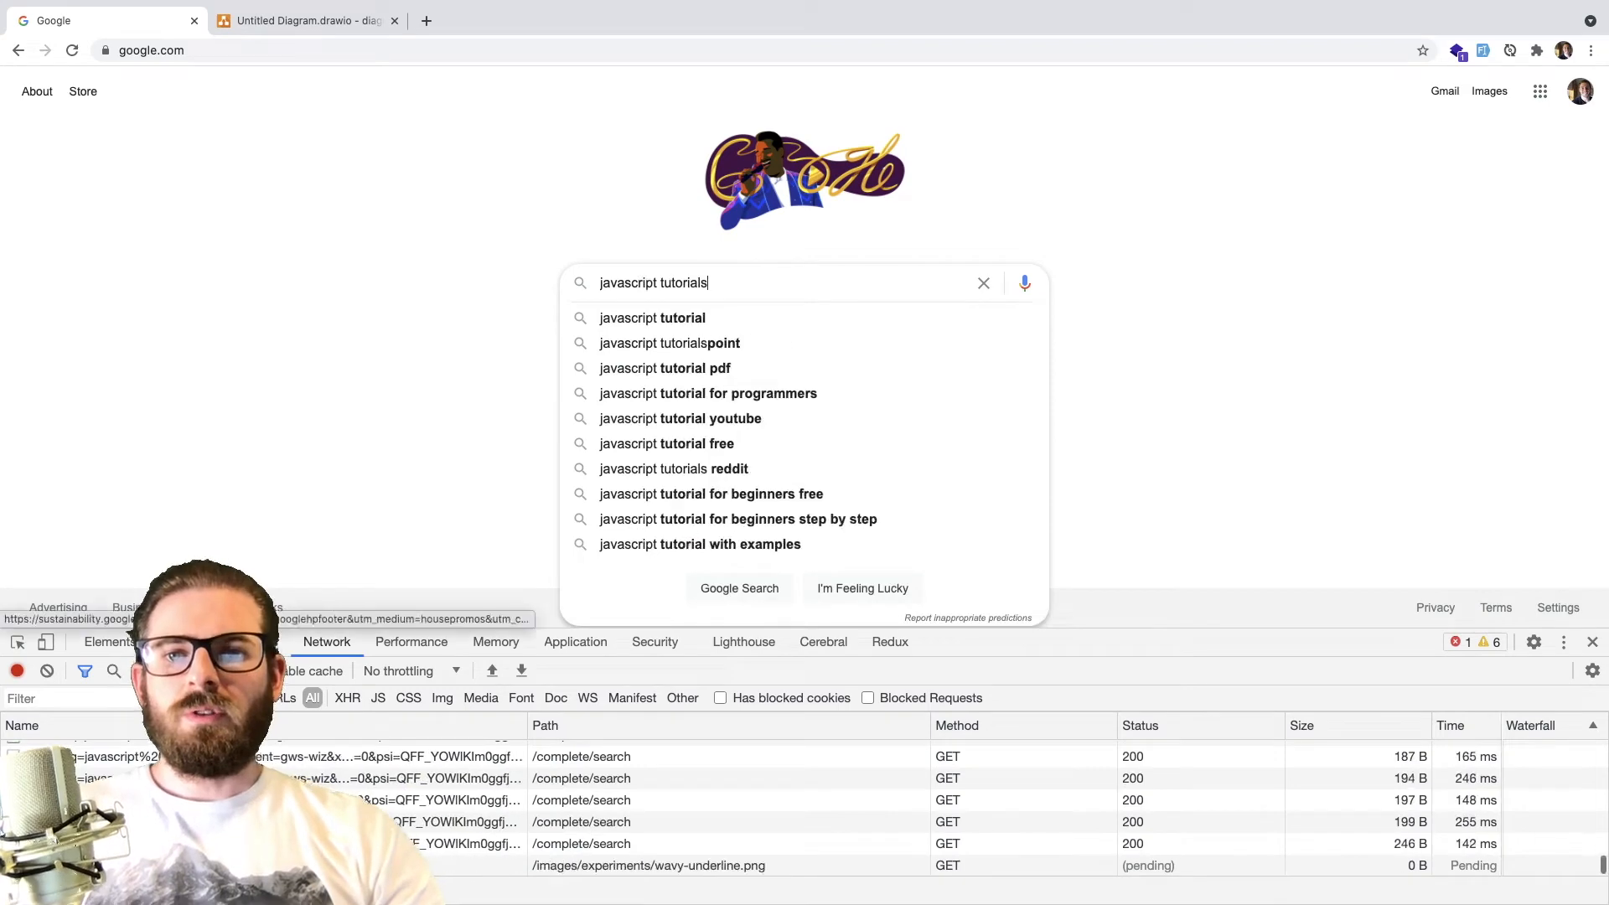
pyautogui.press('Enter')
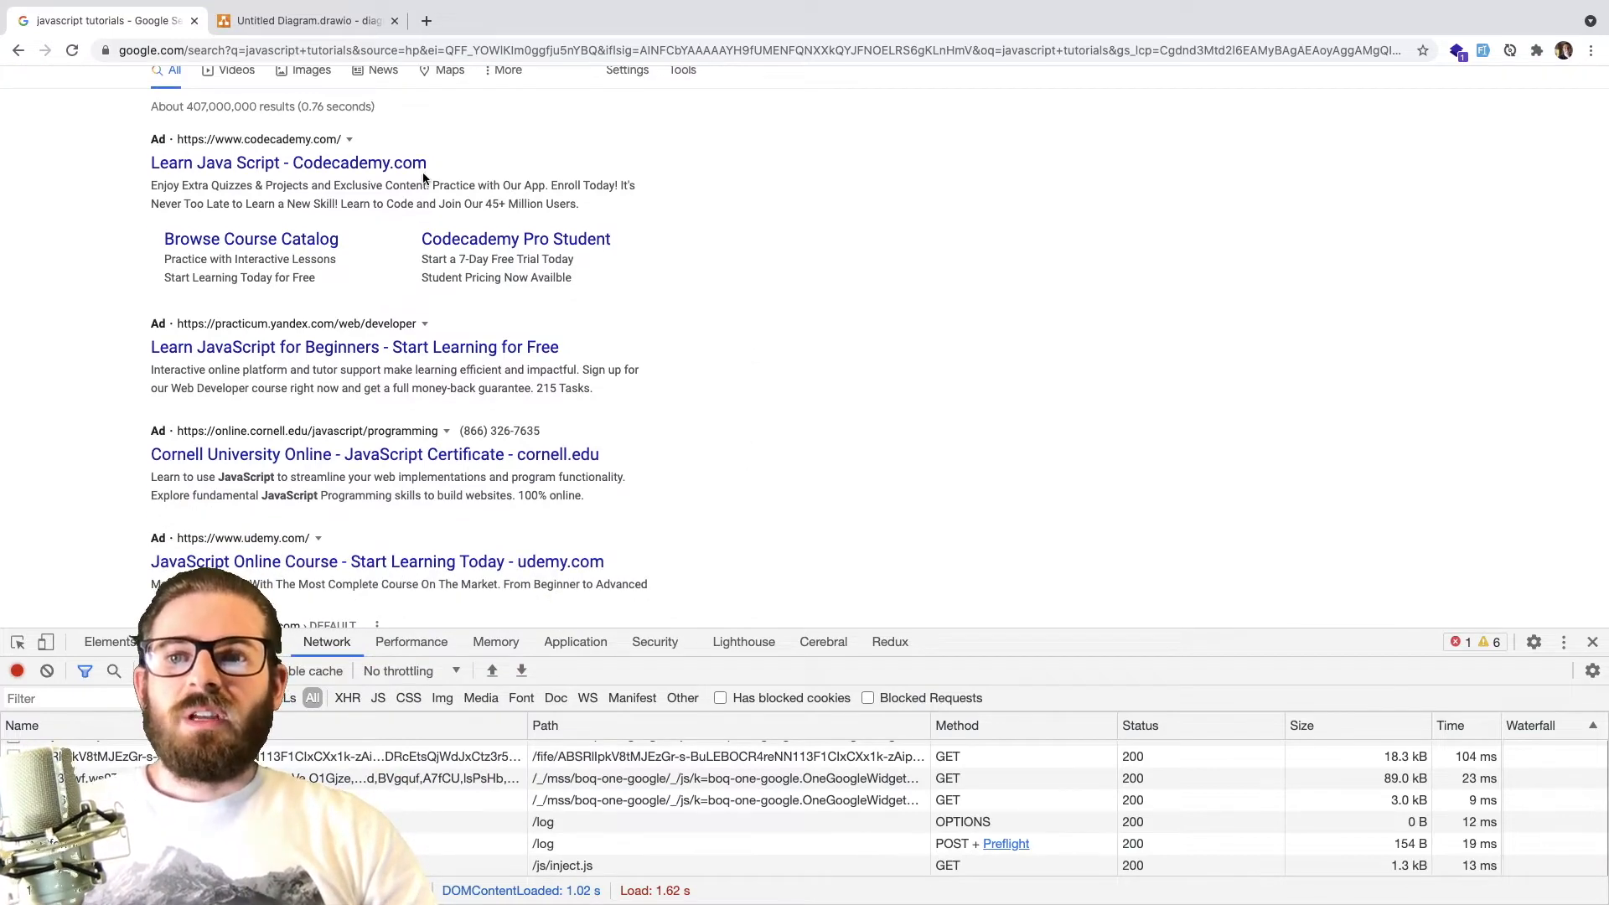
# Step: Browse and zoom the javascript tutorial results, then return to Untitled Diagram.drawio
pyautogui.scroll(-3)
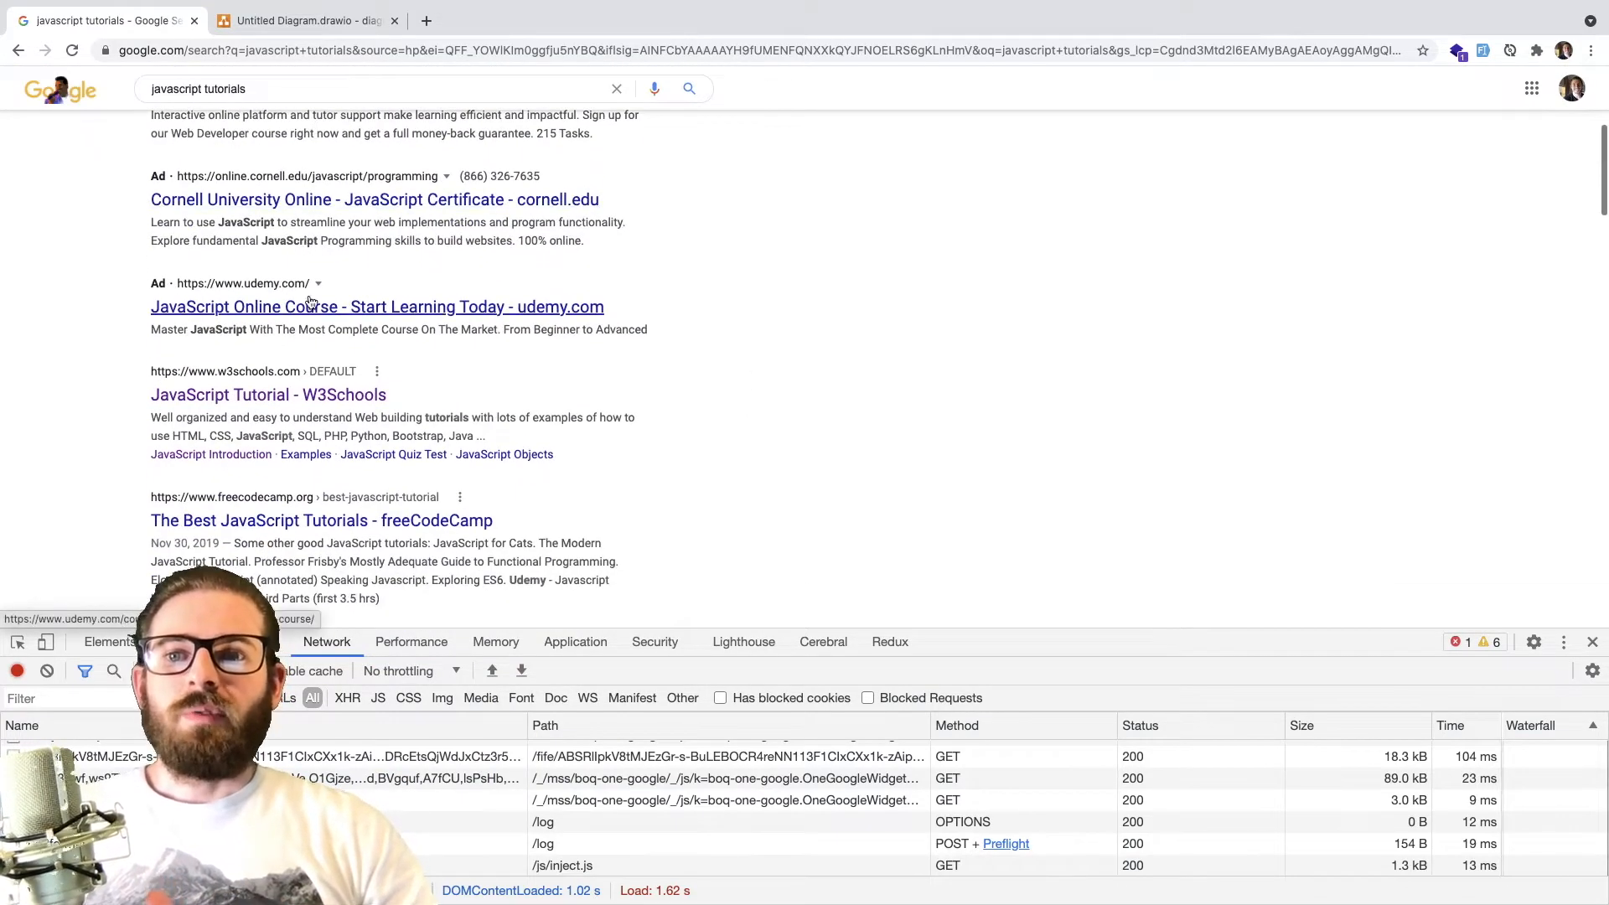
pyautogui.scroll(-3)
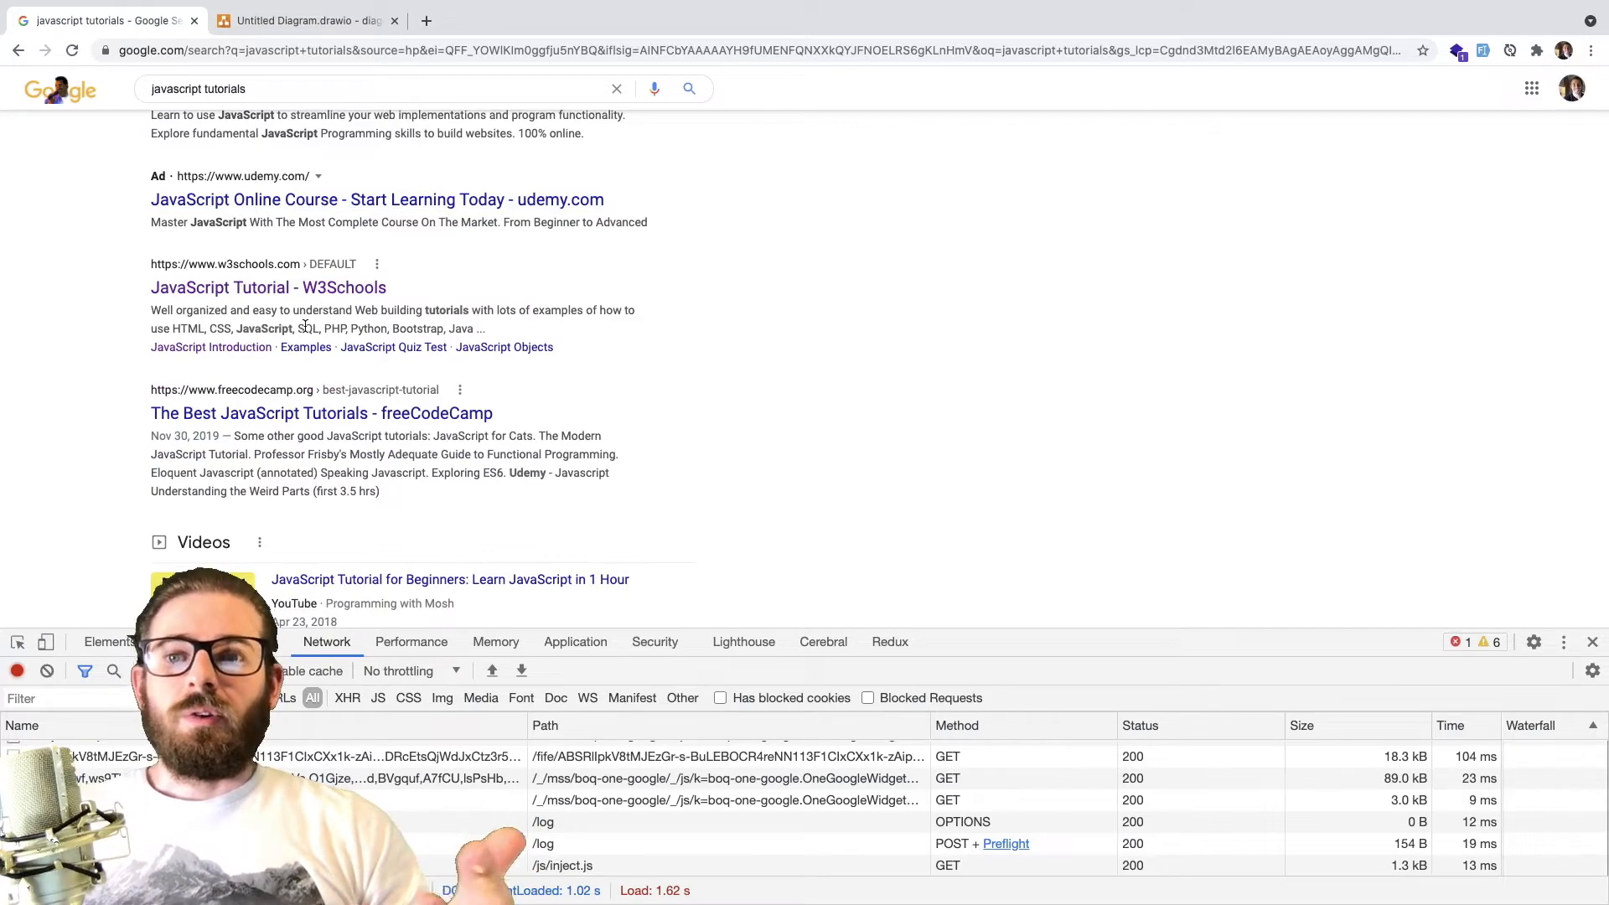
pyautogui.scroll(-3)
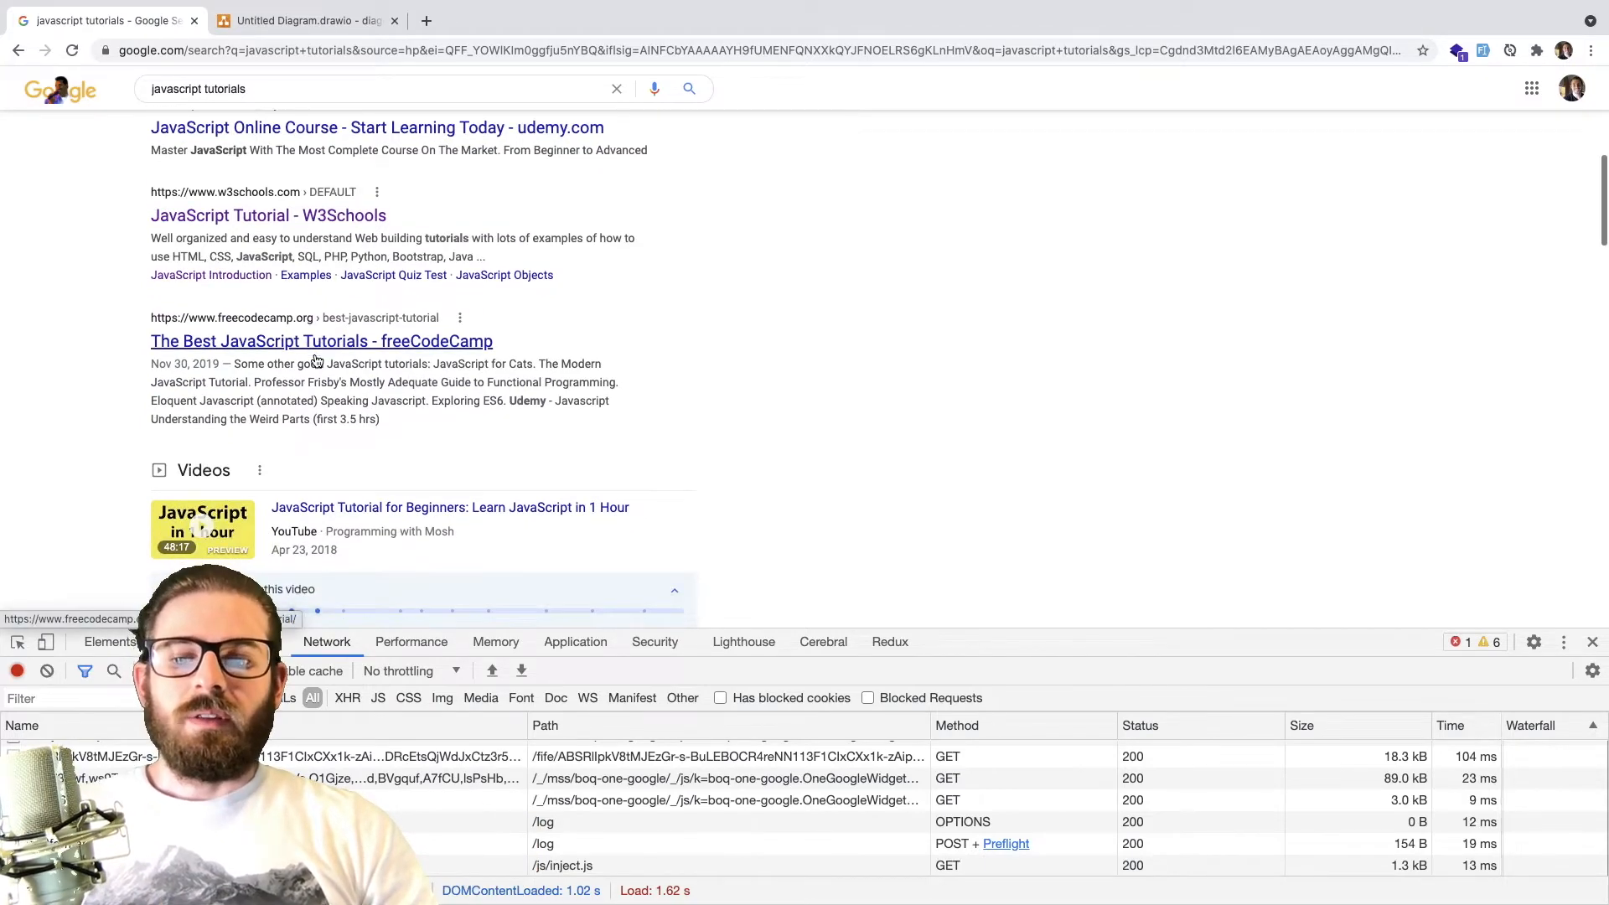
pyautogui.press('ctrl+plus')
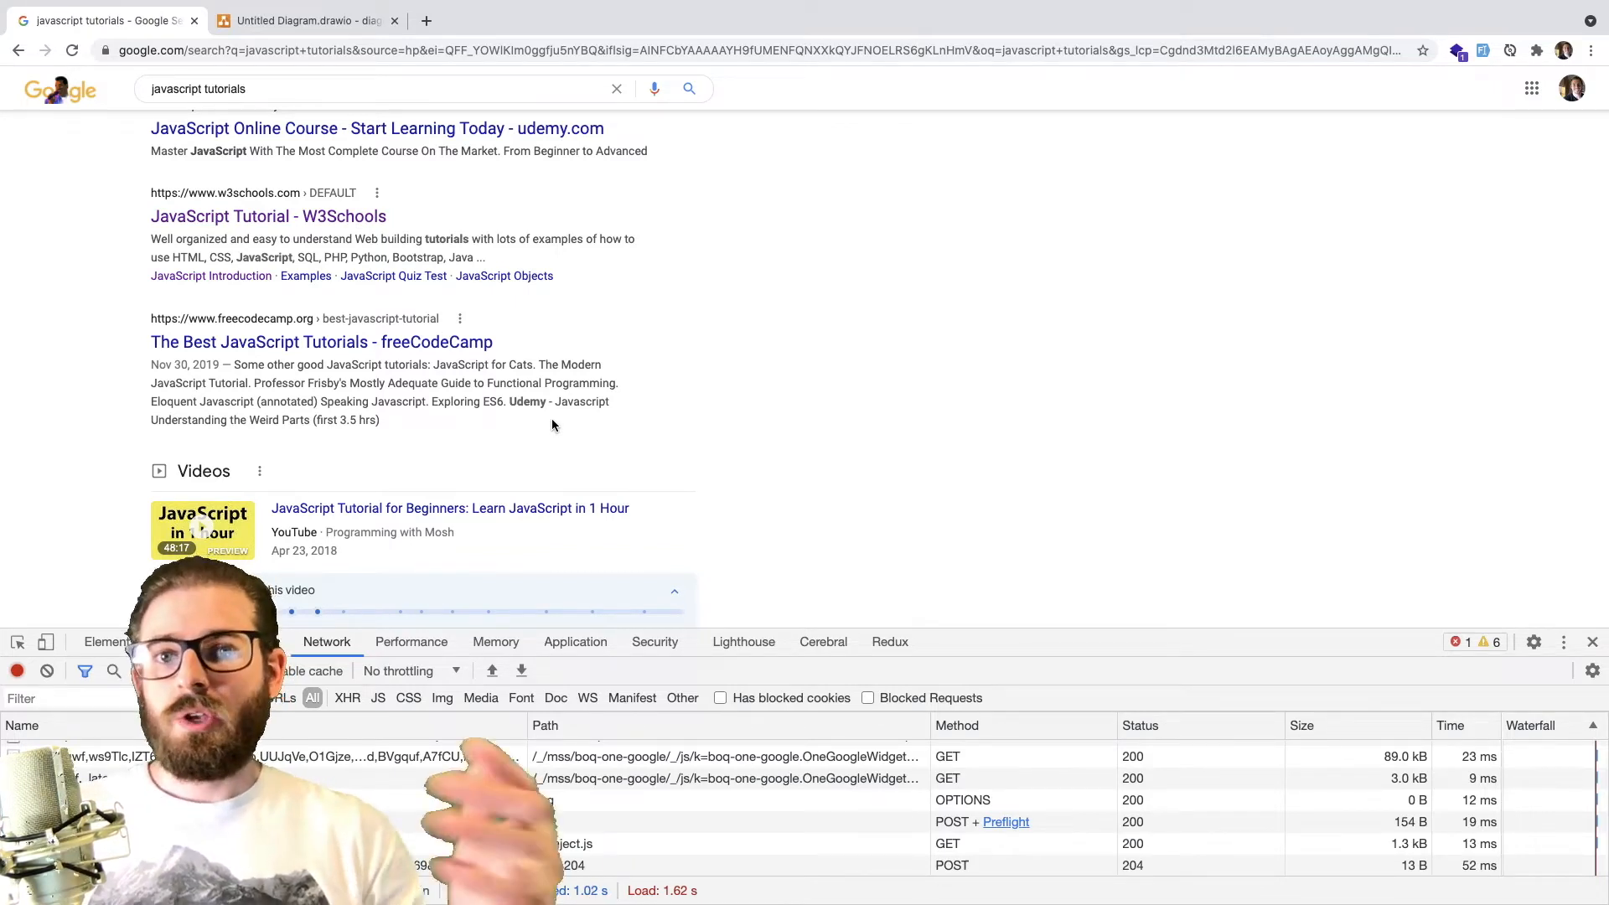
pyautogui.scroll(3)
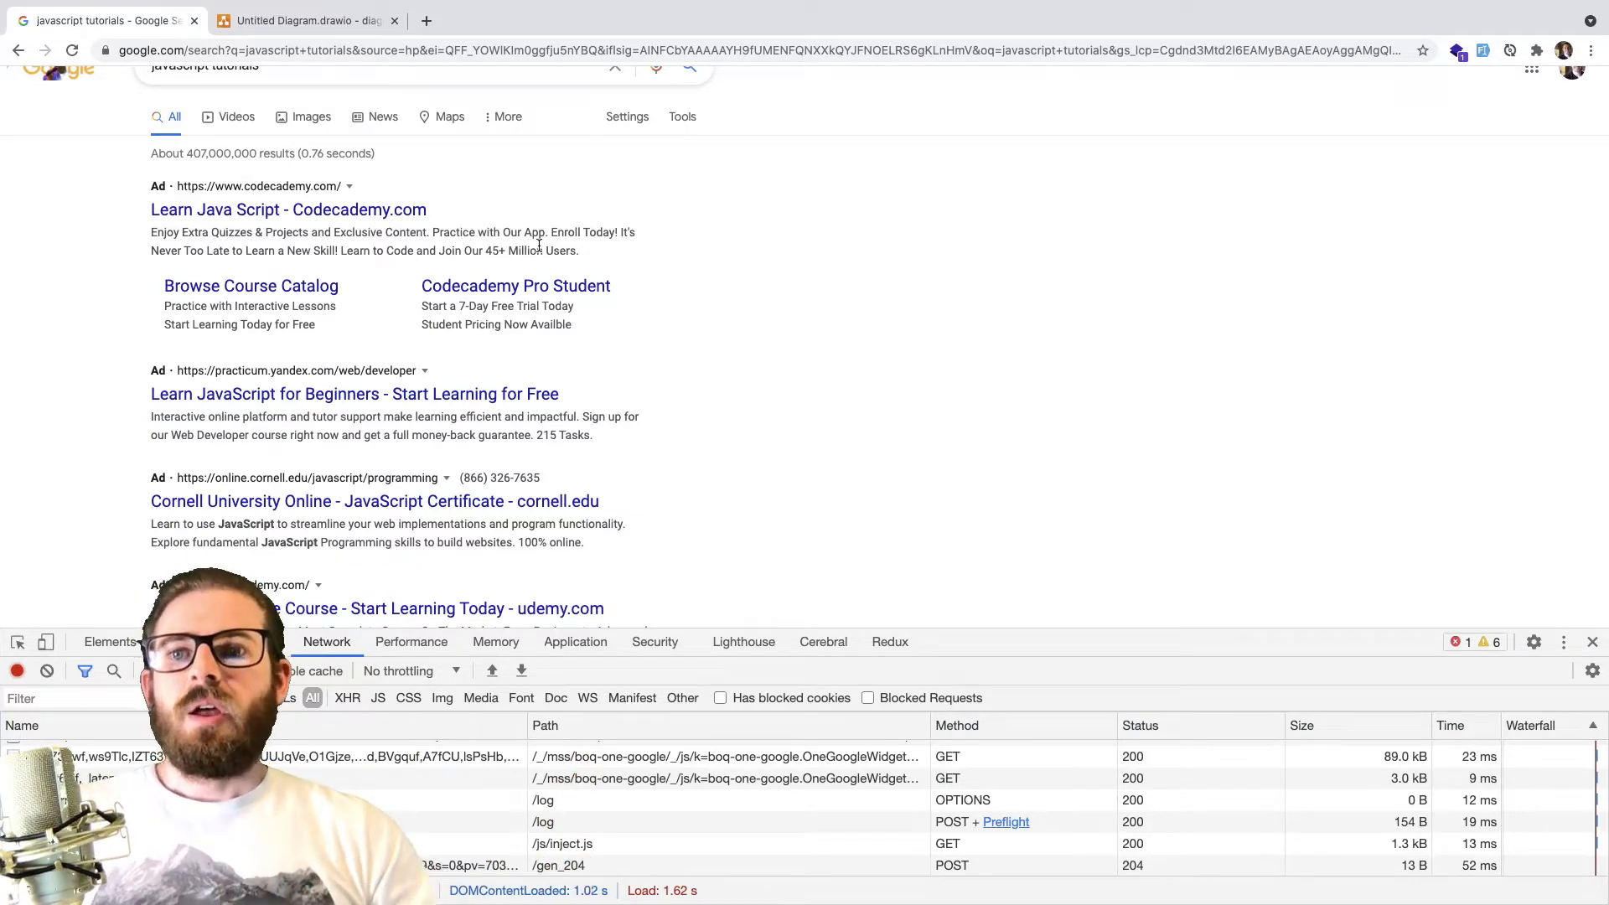
pyautogui.click(302, 20)
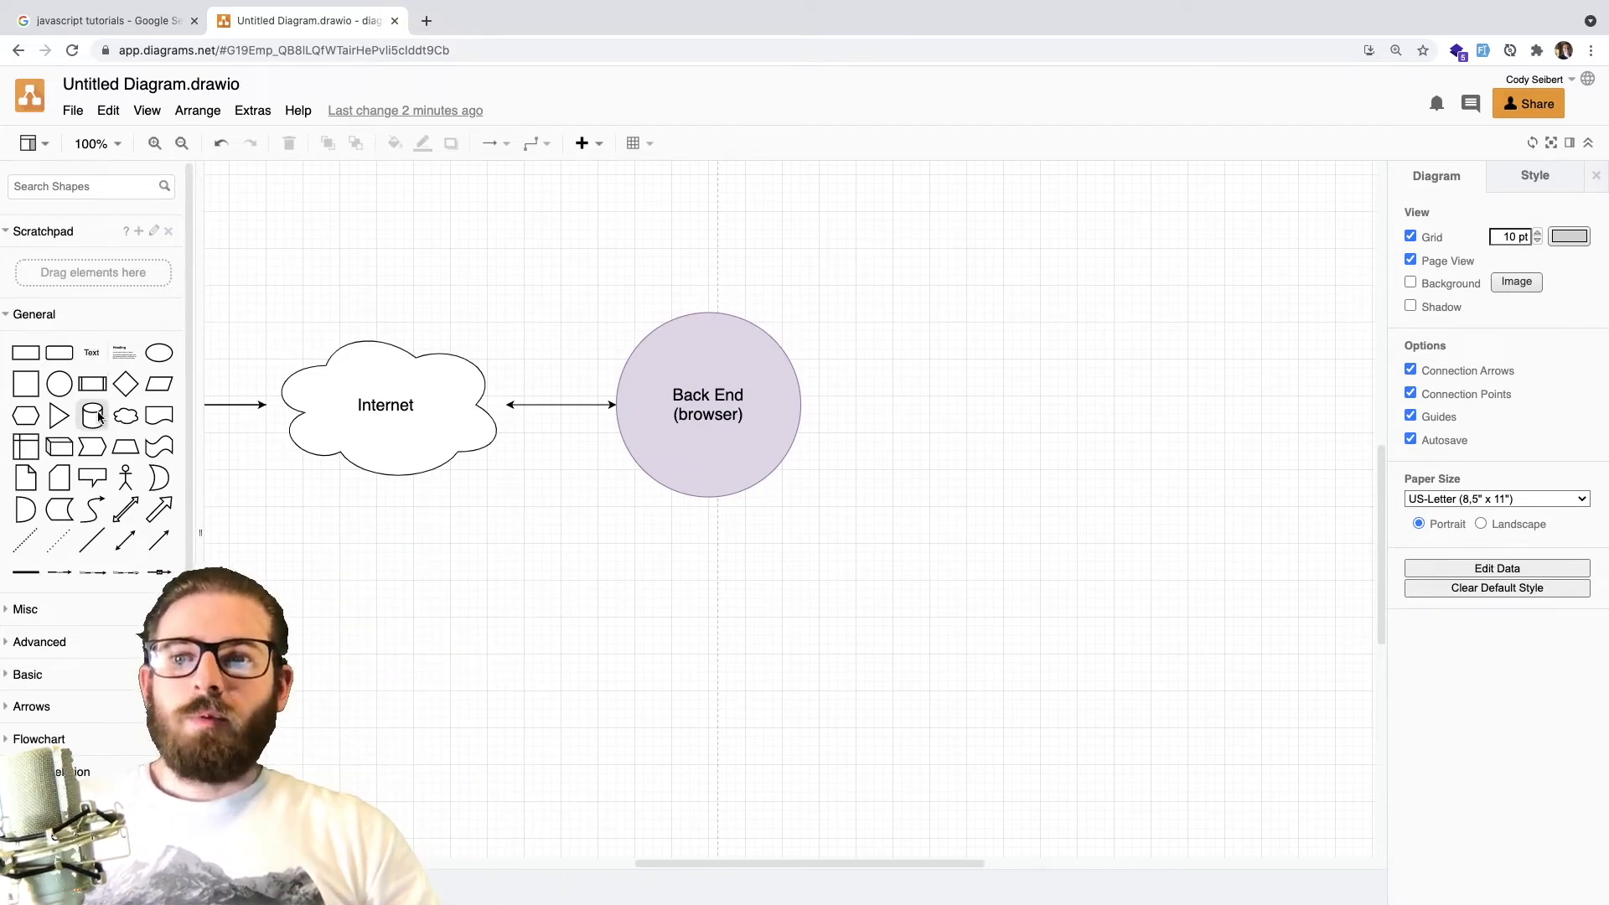
# Step: Place a cylinder right of Back End labelled 'Database (Mongo / MySQL)'
pyautogui.moveTo(92, 415); pyautogui.dragTo(965, 385)
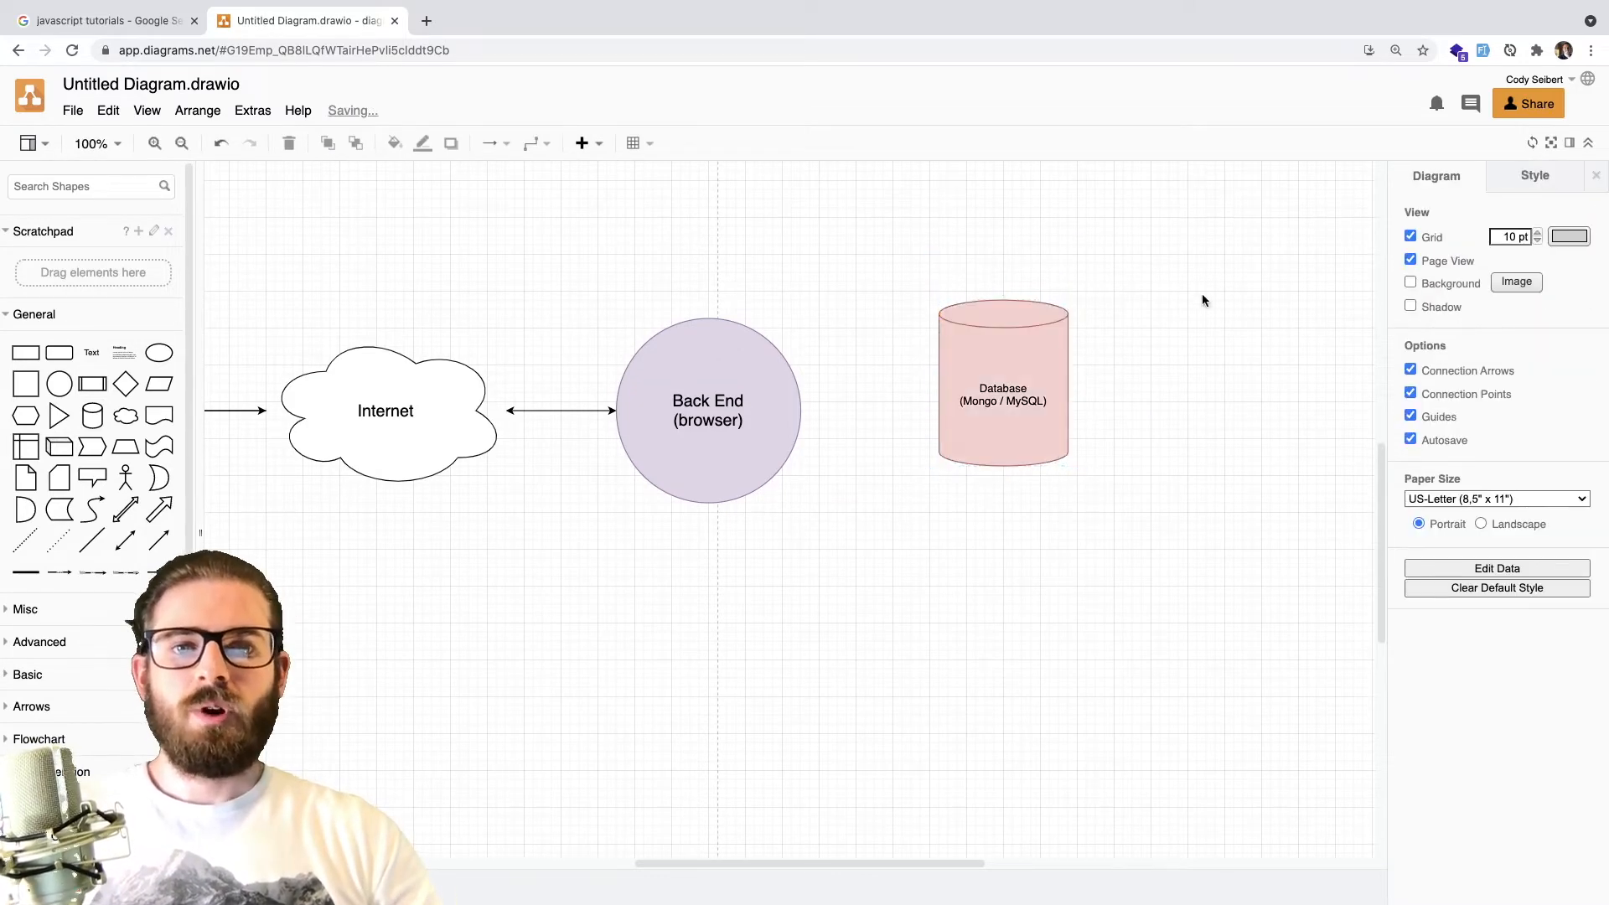
pyautogui.doubleClick(1002, 401)
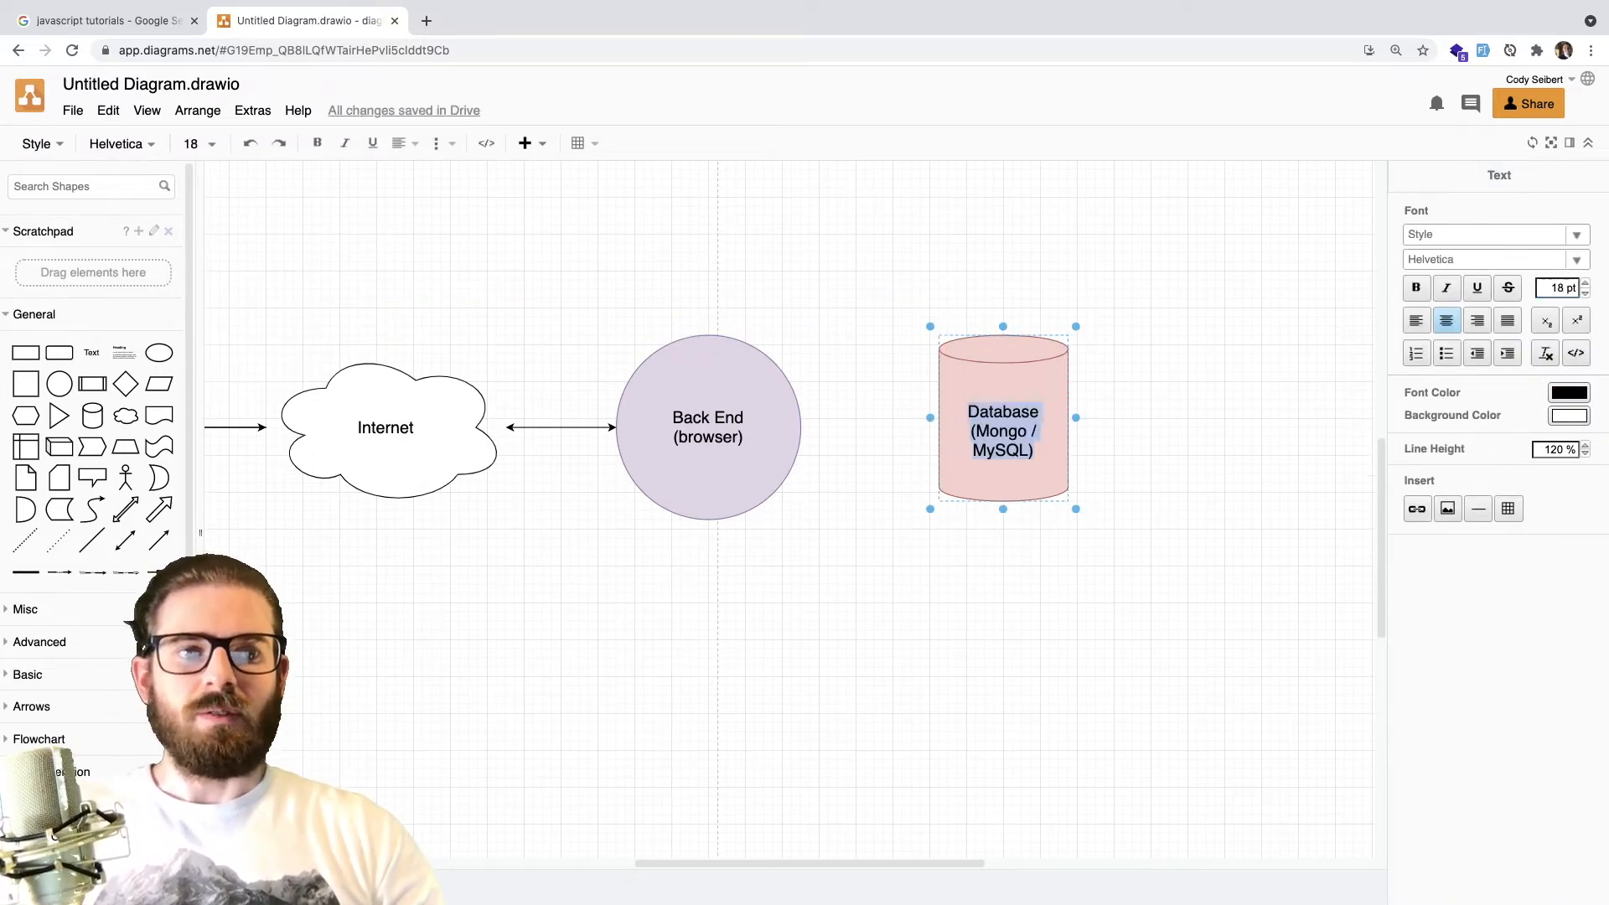
pyautogui.click(815, 433)
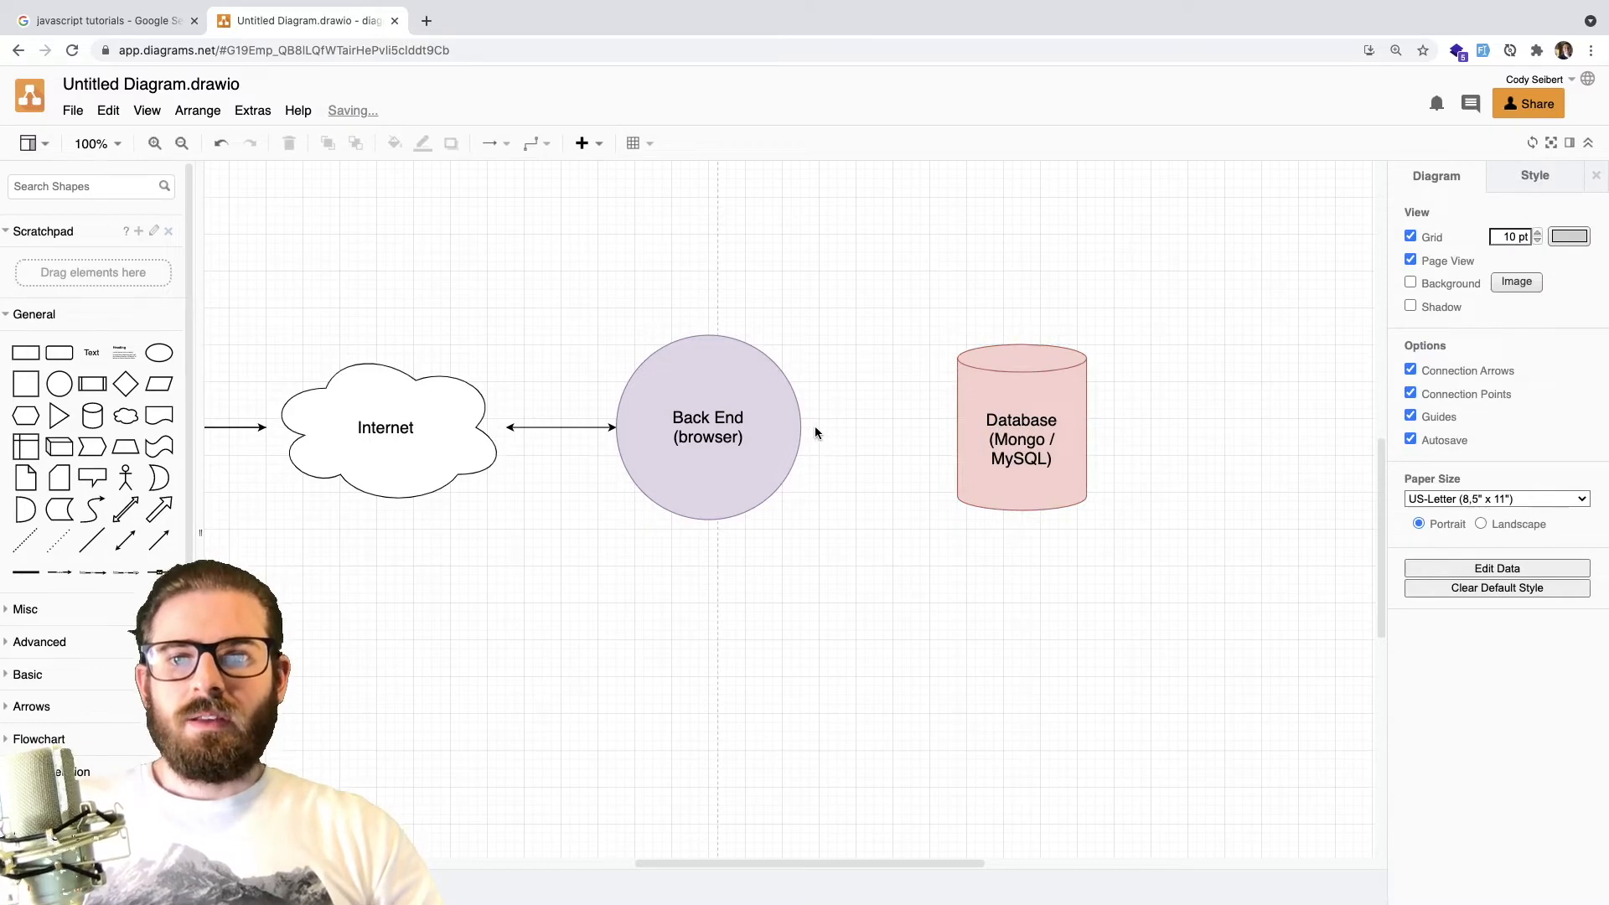
# Step: Connect Back End to the Database cylinder with a double-headed arrow
pyautogui.moveTo(811, 426); pyautogui.dragTo(965, 425)
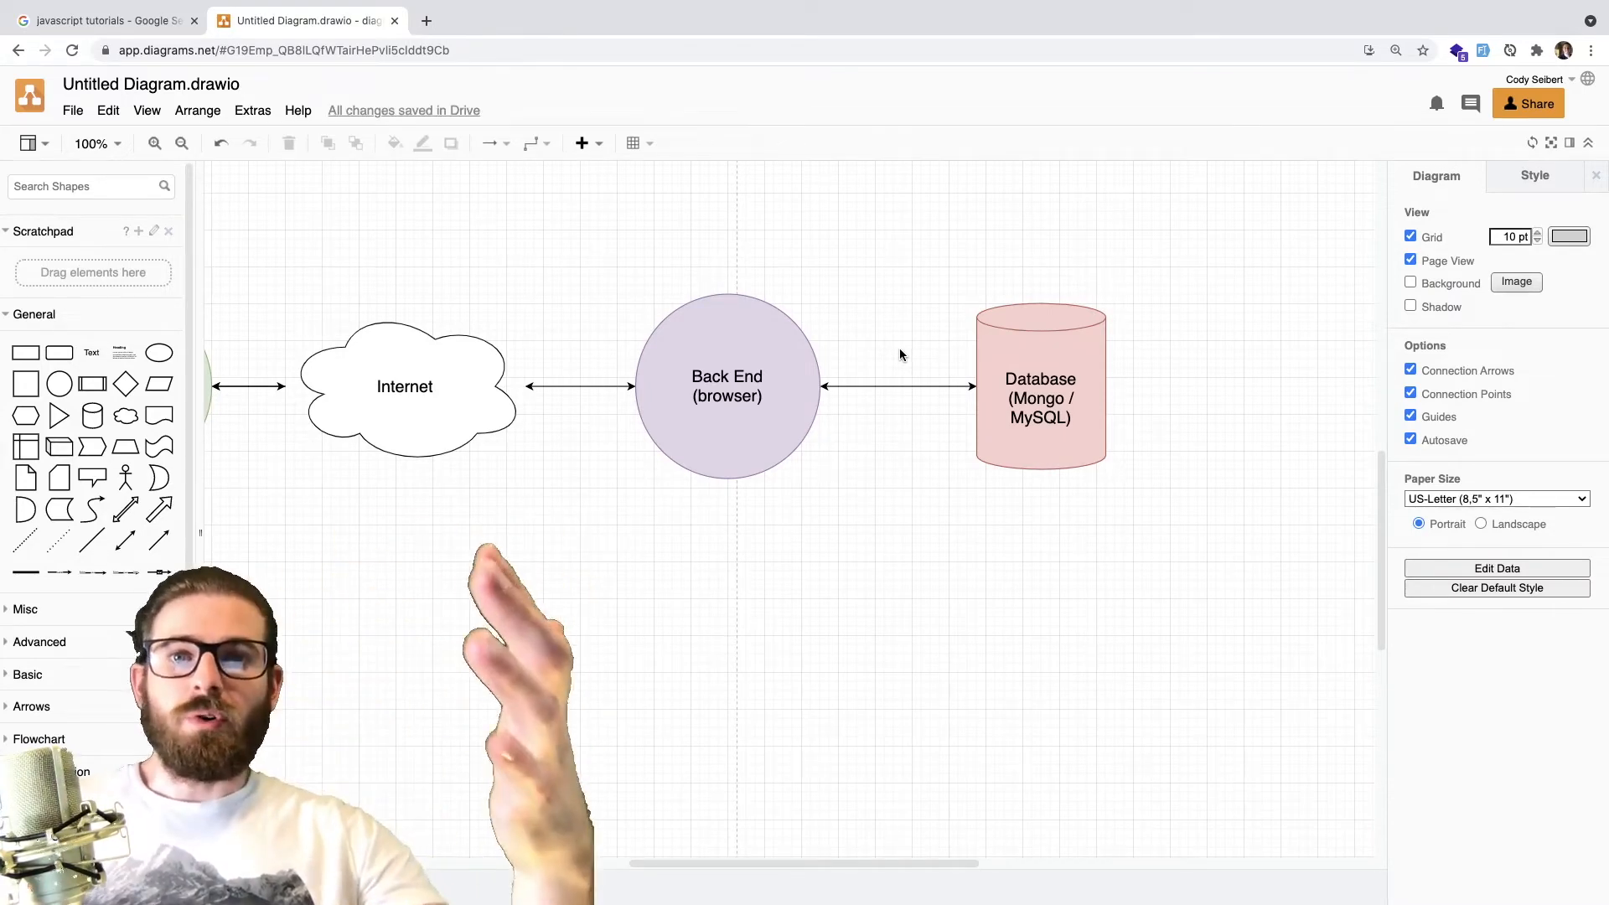
pyautogui.click(726, 387)
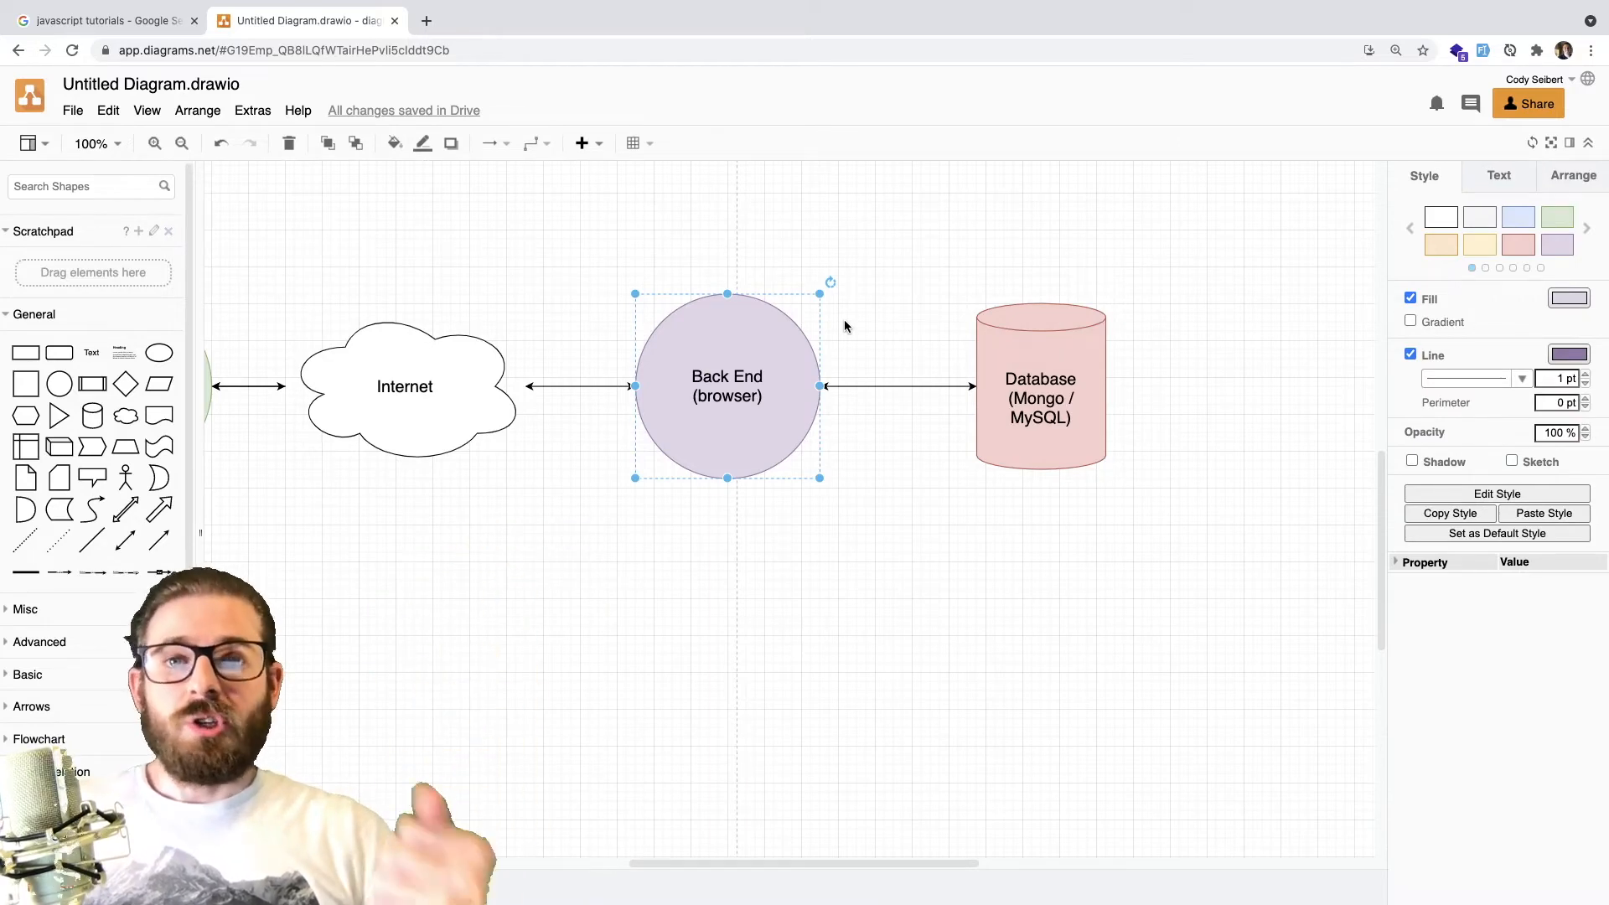
pyautogui.click(1039, 387)
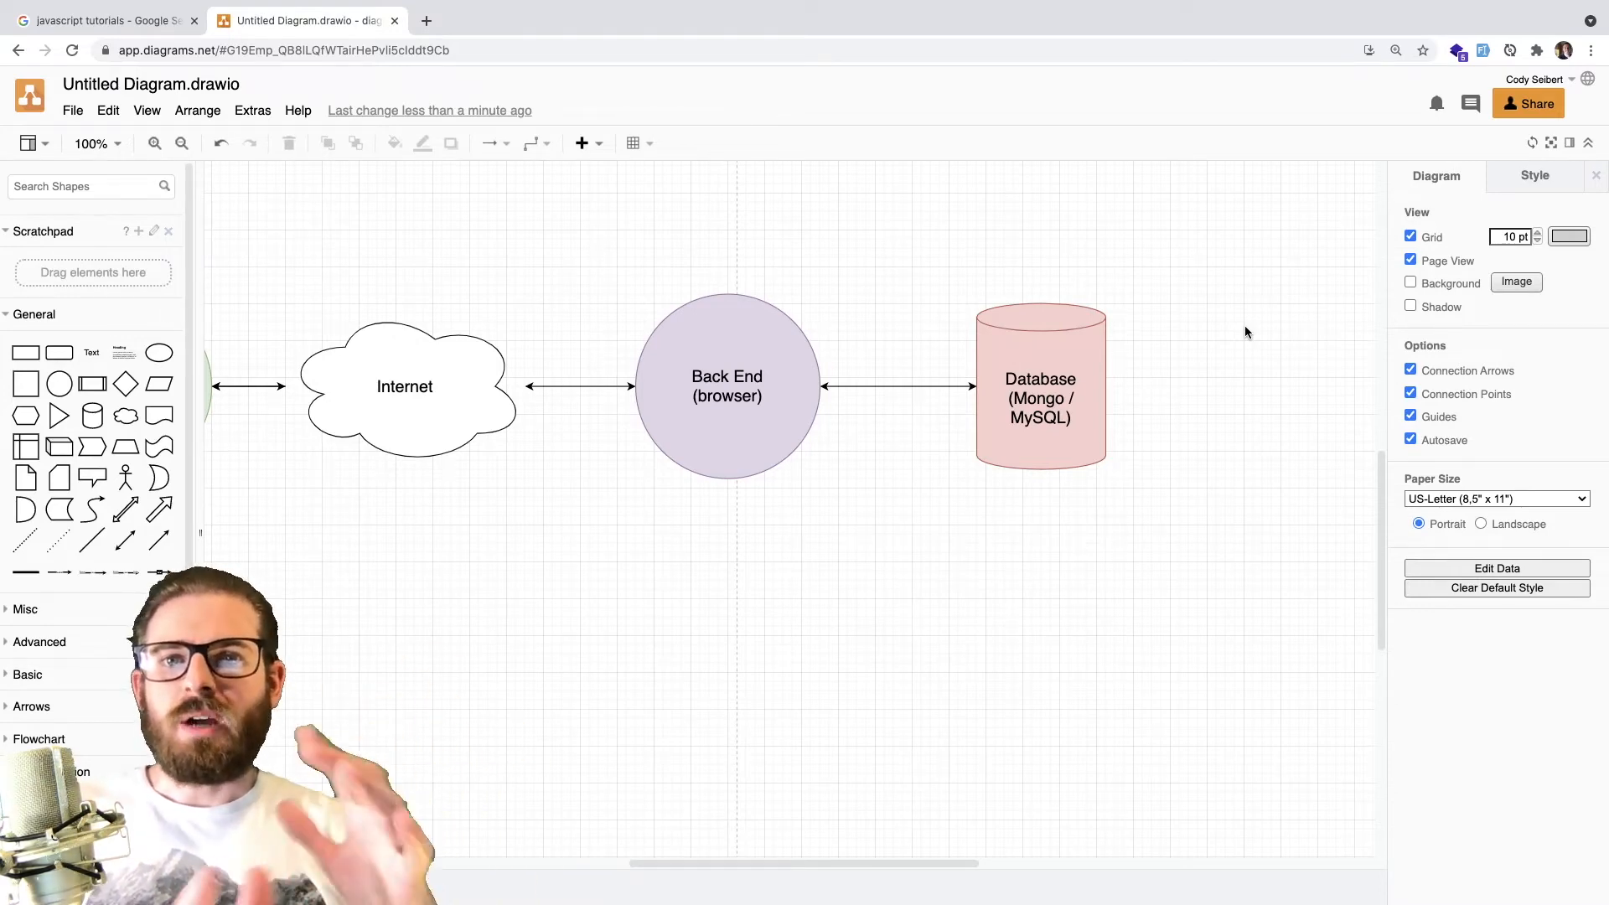
pyautogui.click(1039, 387)
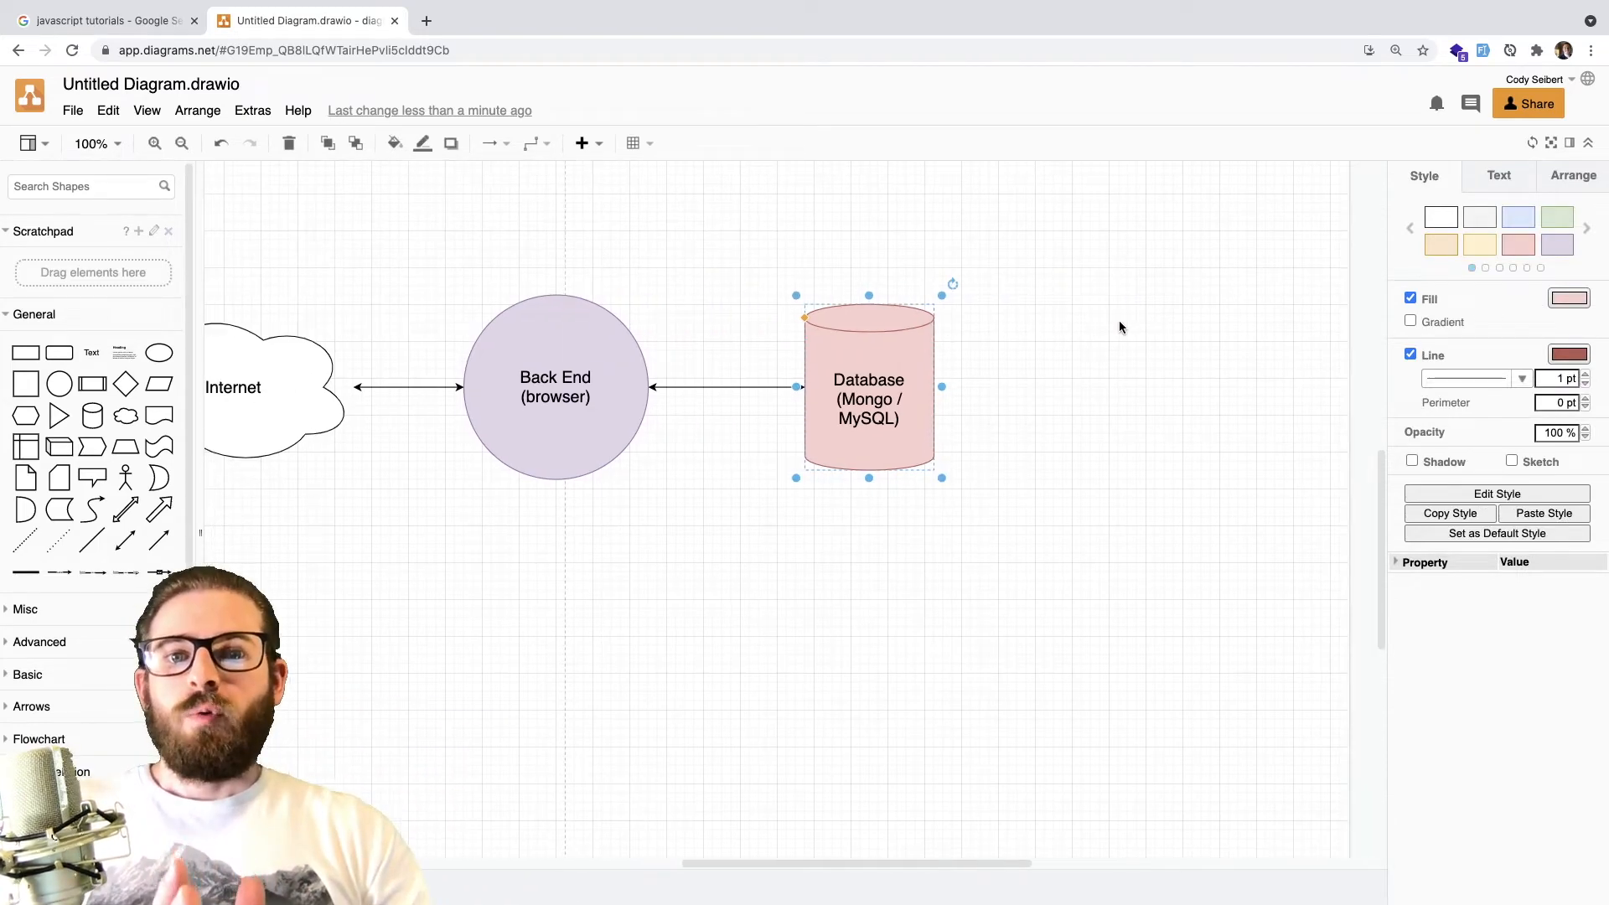
pyautogui.click(1120, 326)
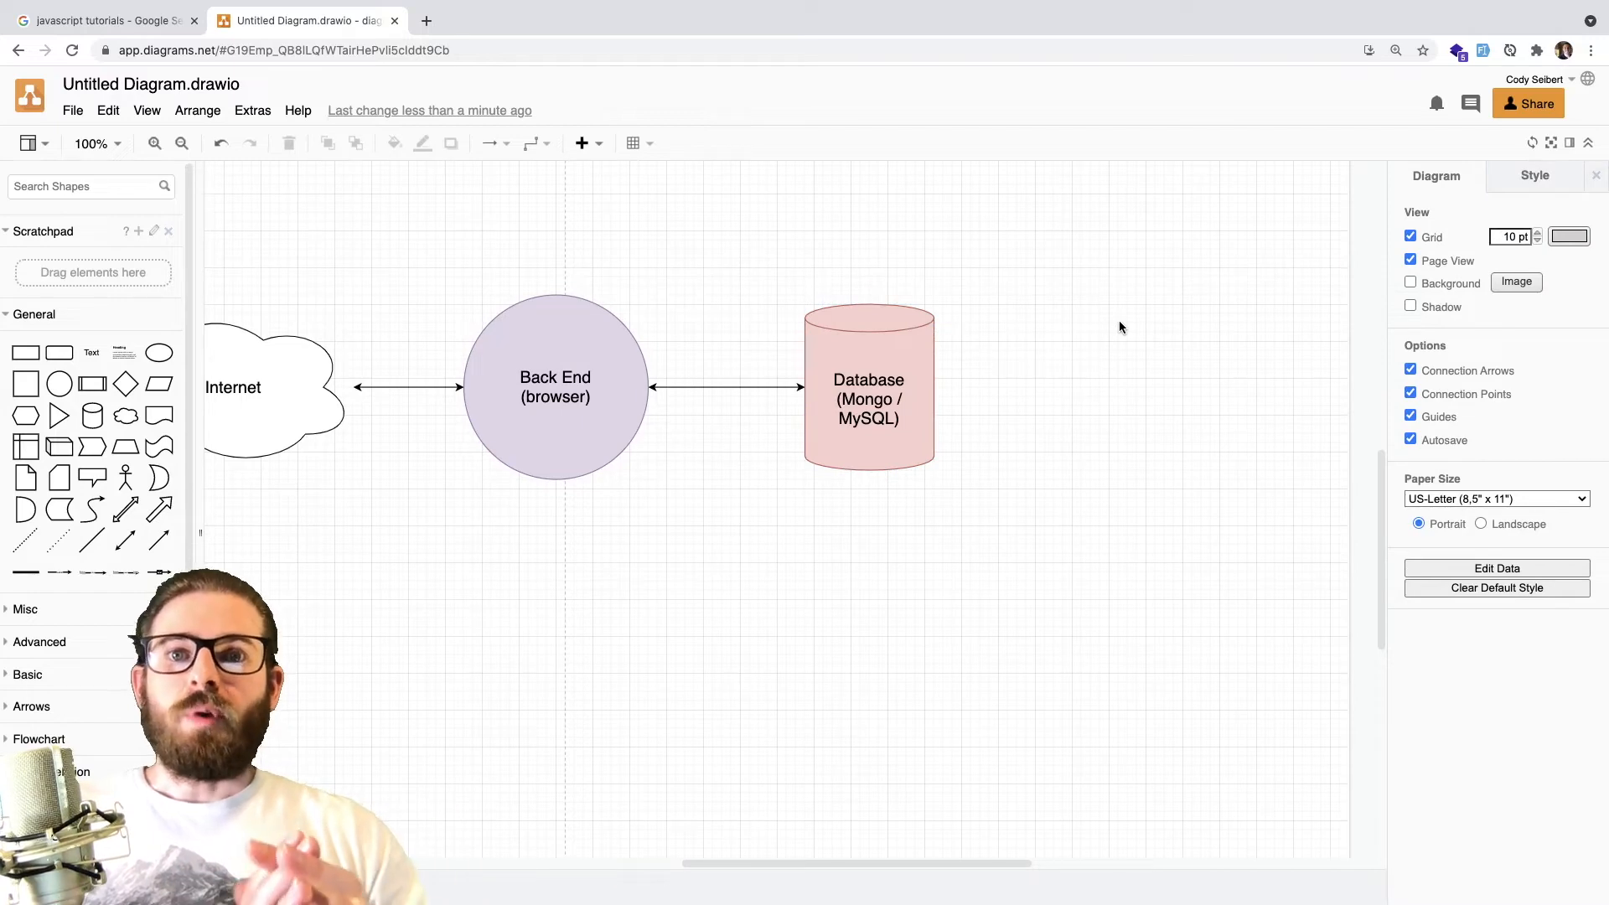
# Step: Add an HD cylinder right of the Database, linked by a double-headed arrow
pyautogui.click(868, 388)
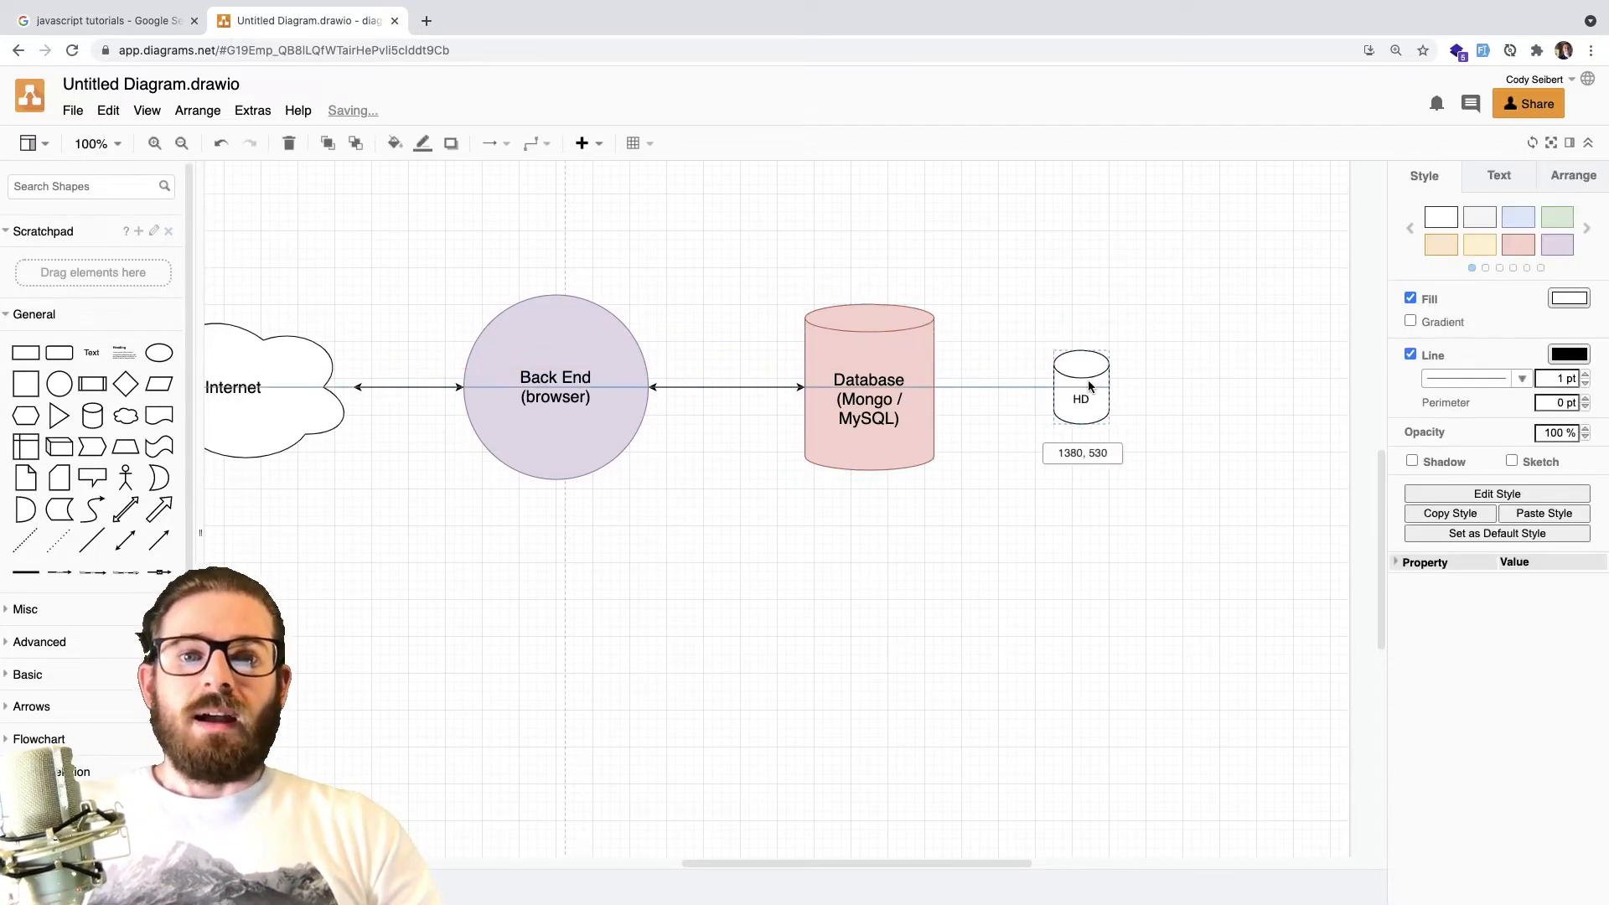
pyautogui.click(718, 616)
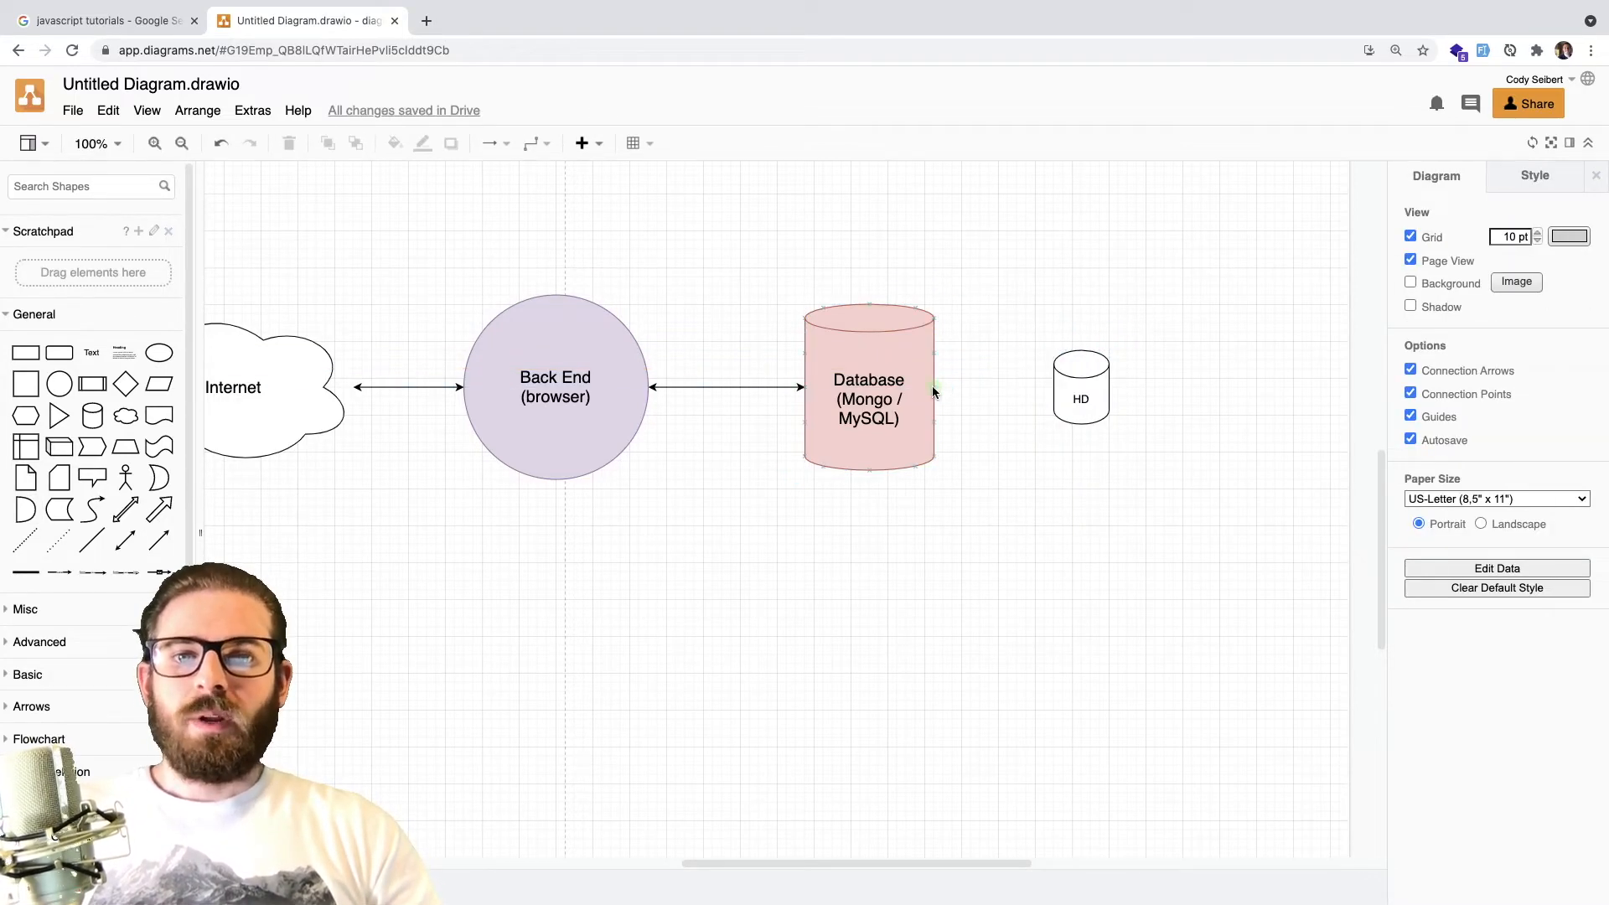
pyautogui.click(1081, 388)
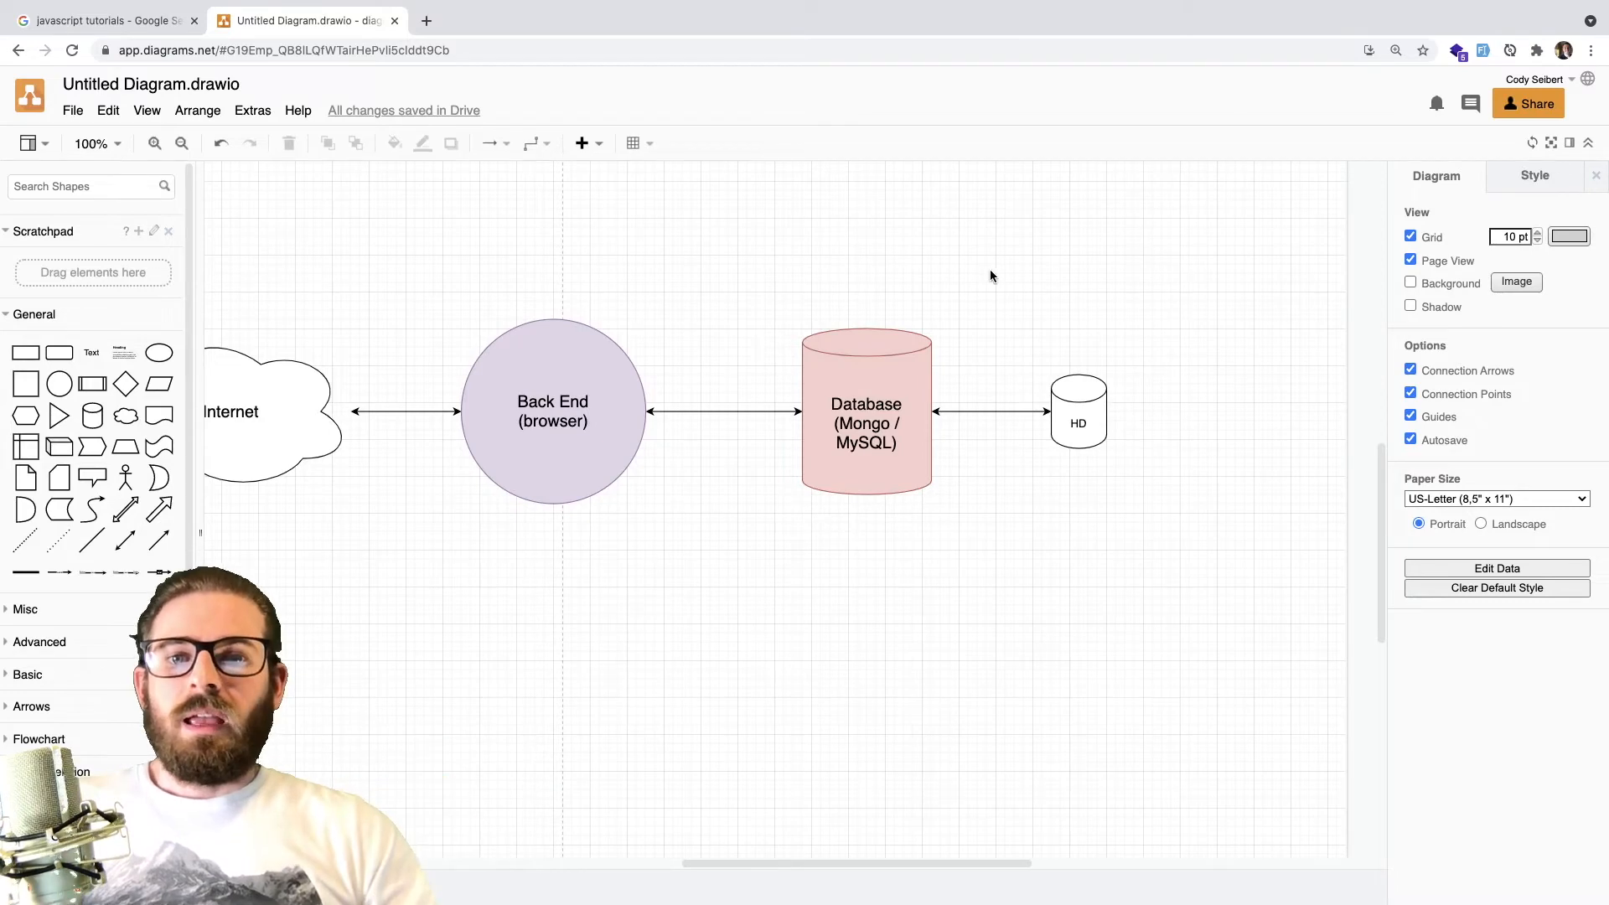
pyautogui.click(864, 411)
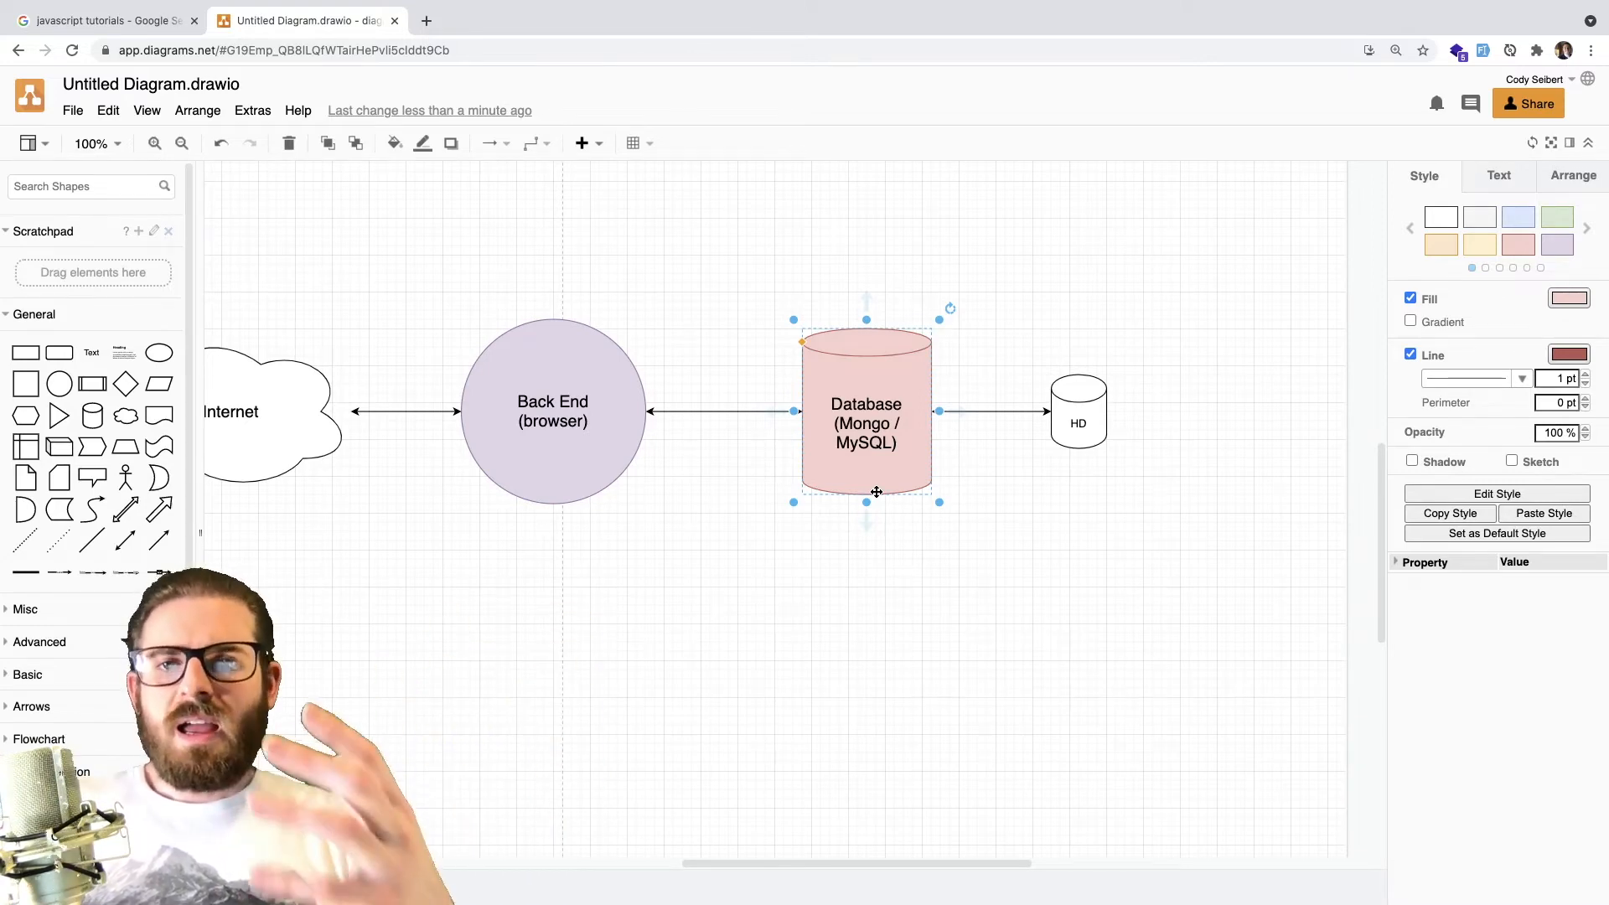
pyautogui.click(1001, 531)
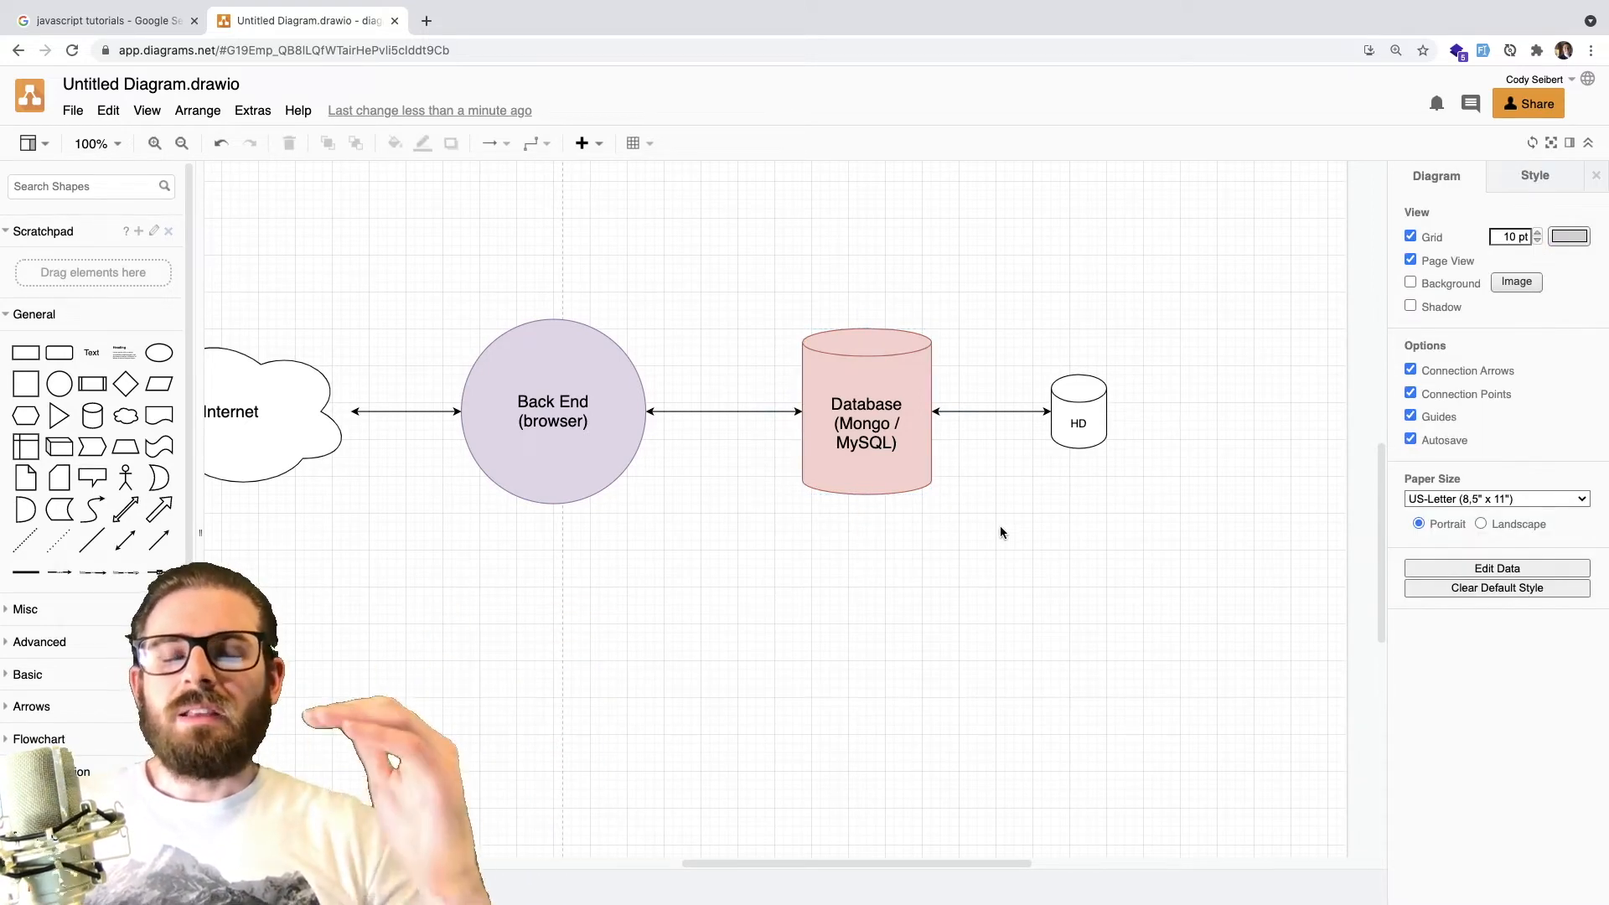
pyautogui.click(865, 410)
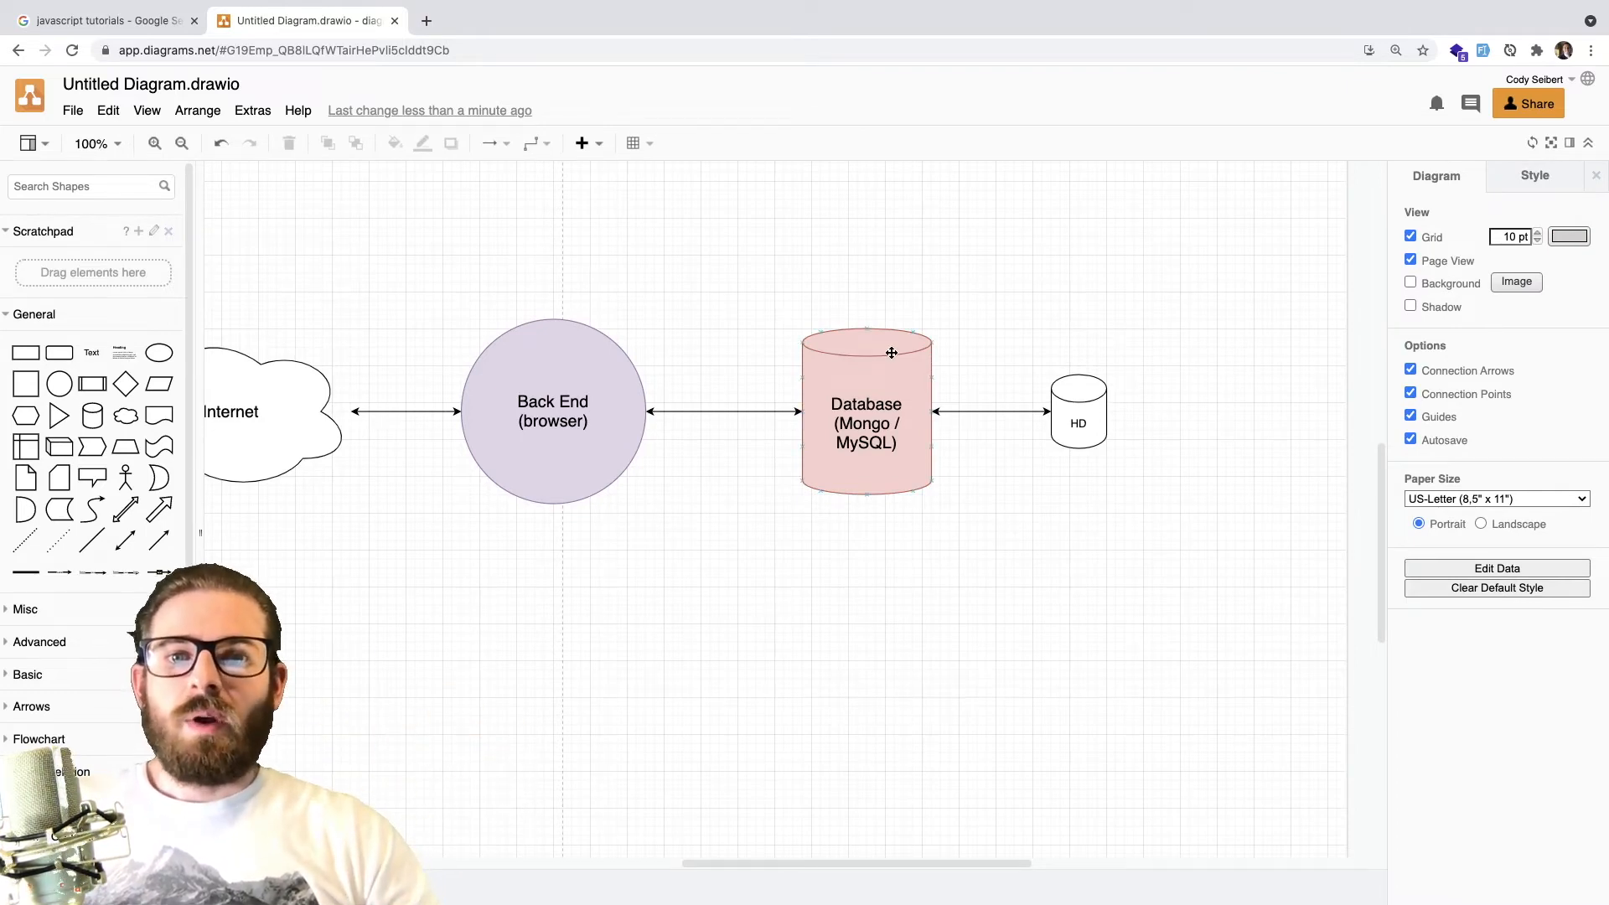
pyautogui.click(865, 411)
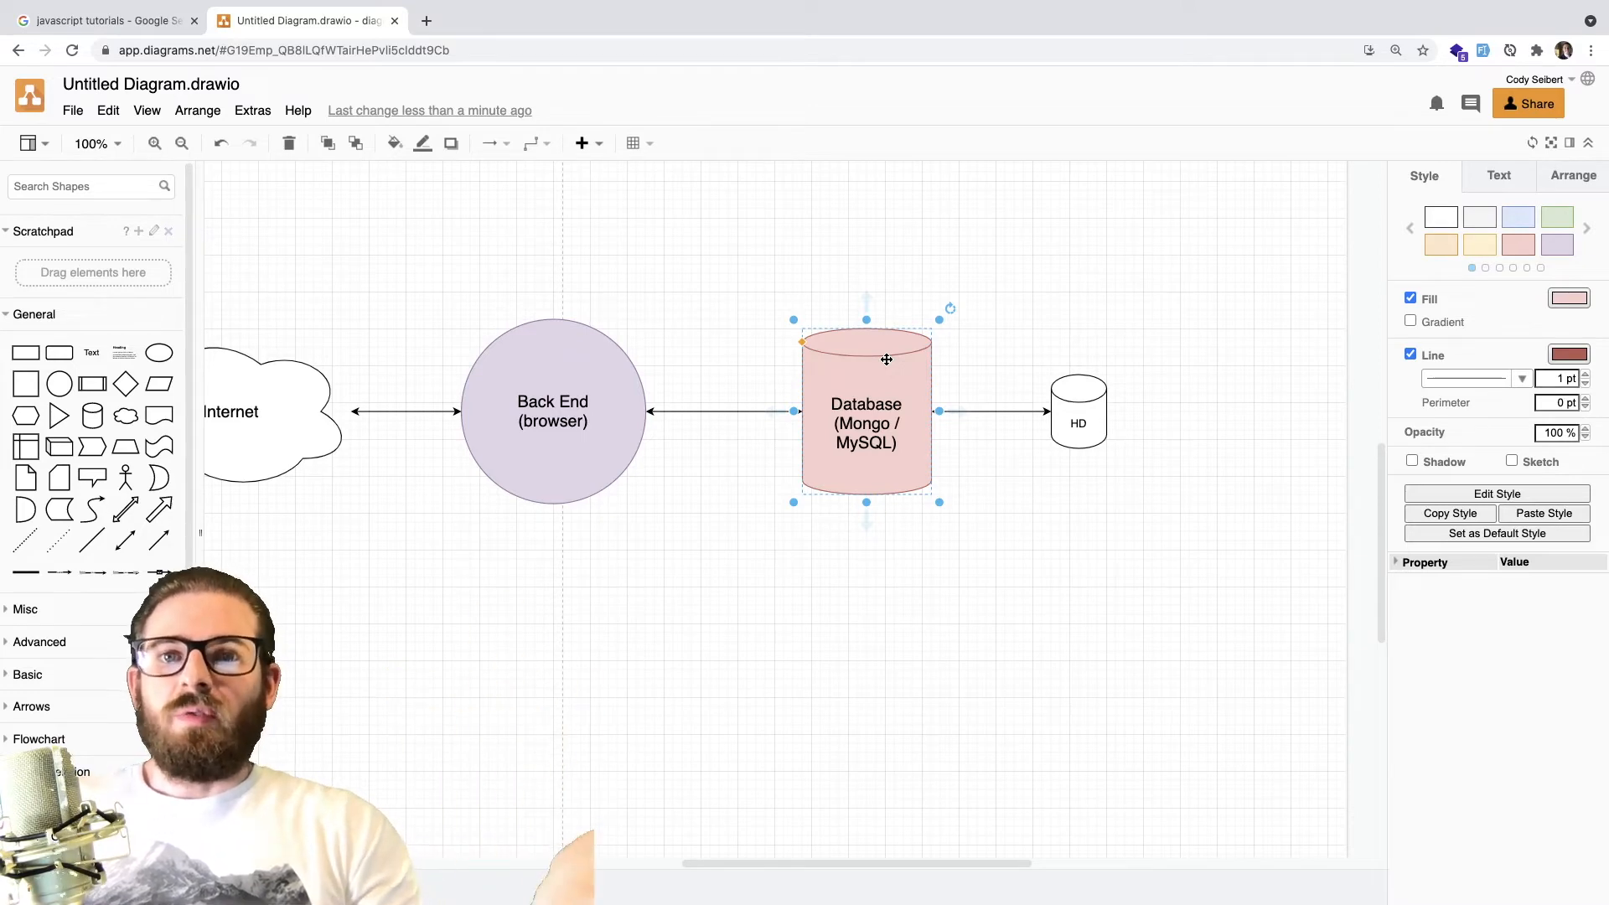
pyautogui.click(1004, 238)
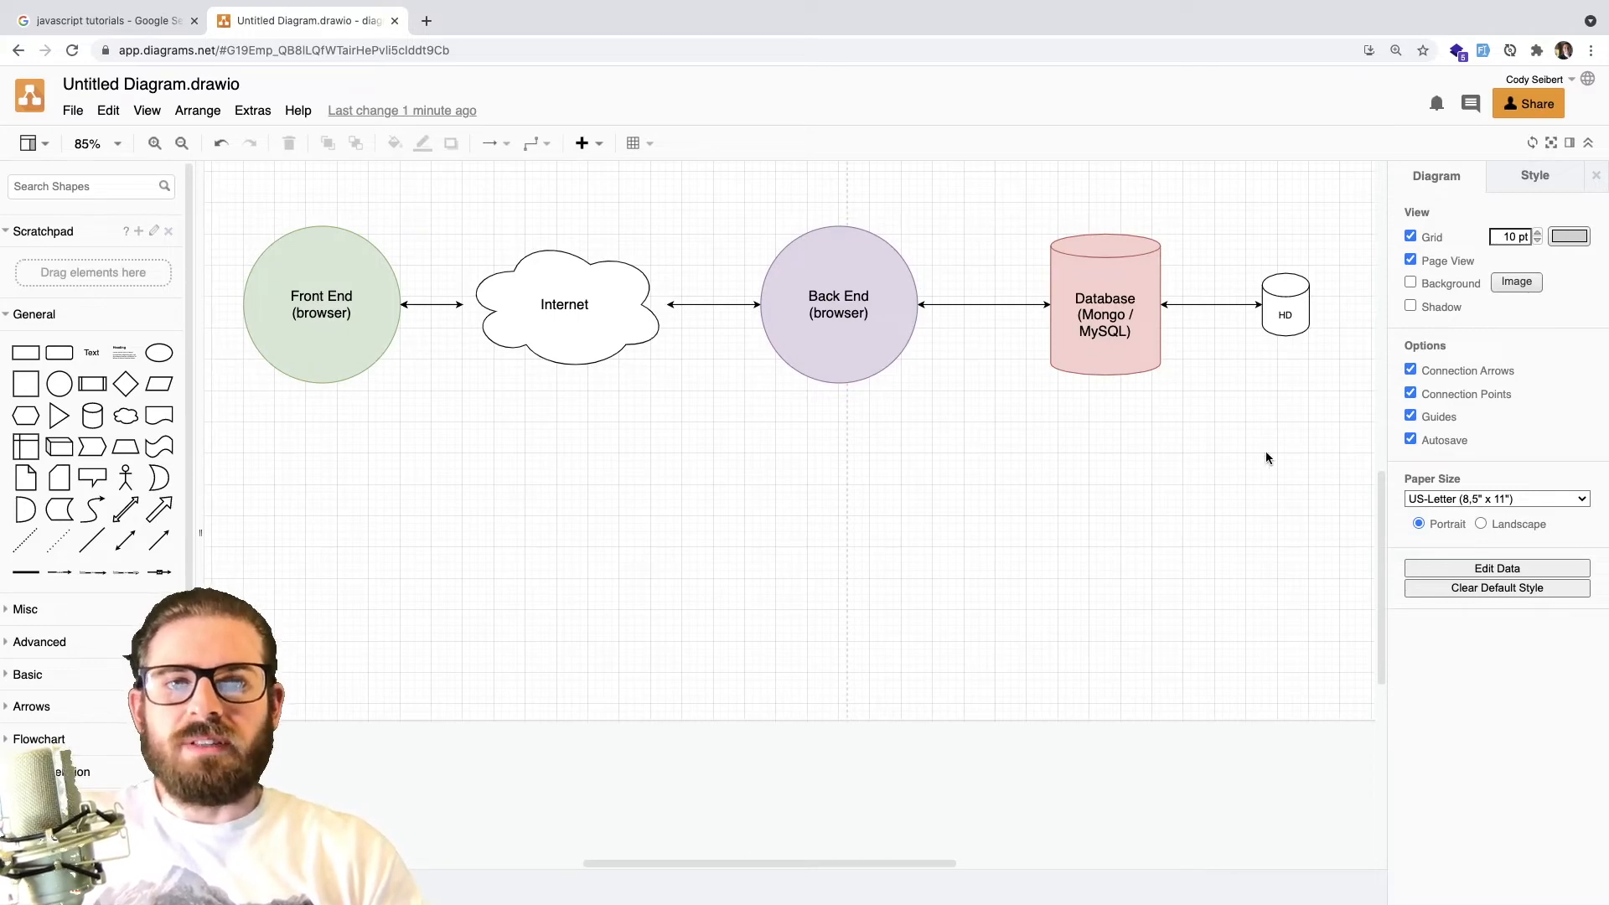
# Step: Delete the HD cylinder and its connector, leaving Database as the rightmost shape
pyautogui.click(838, 303)
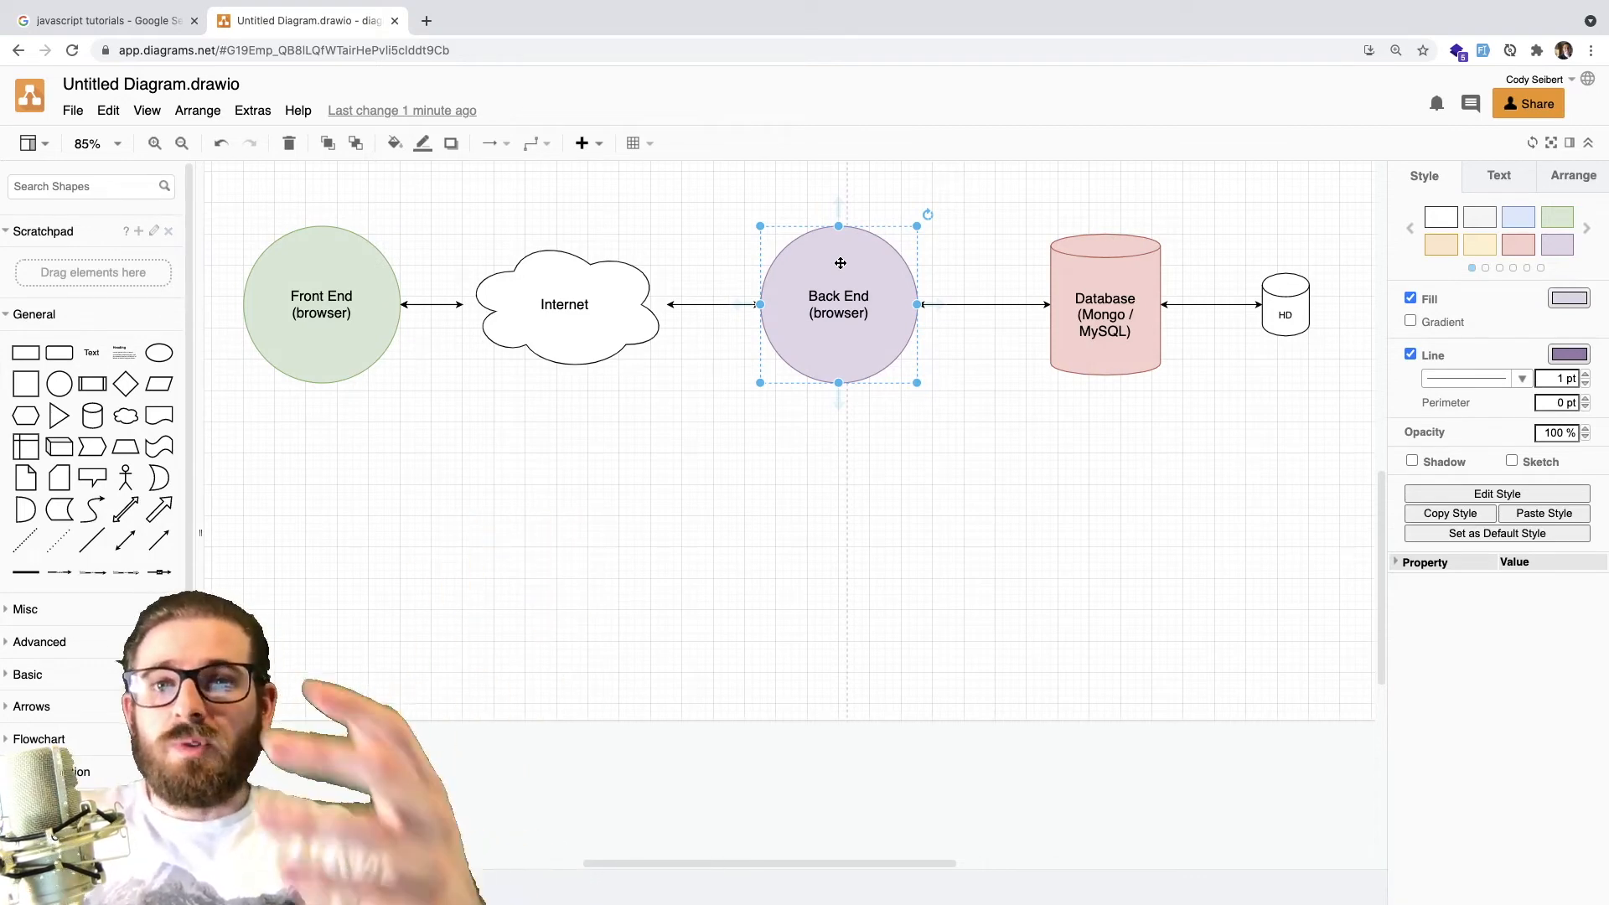
pyautogui.click(321, 305)
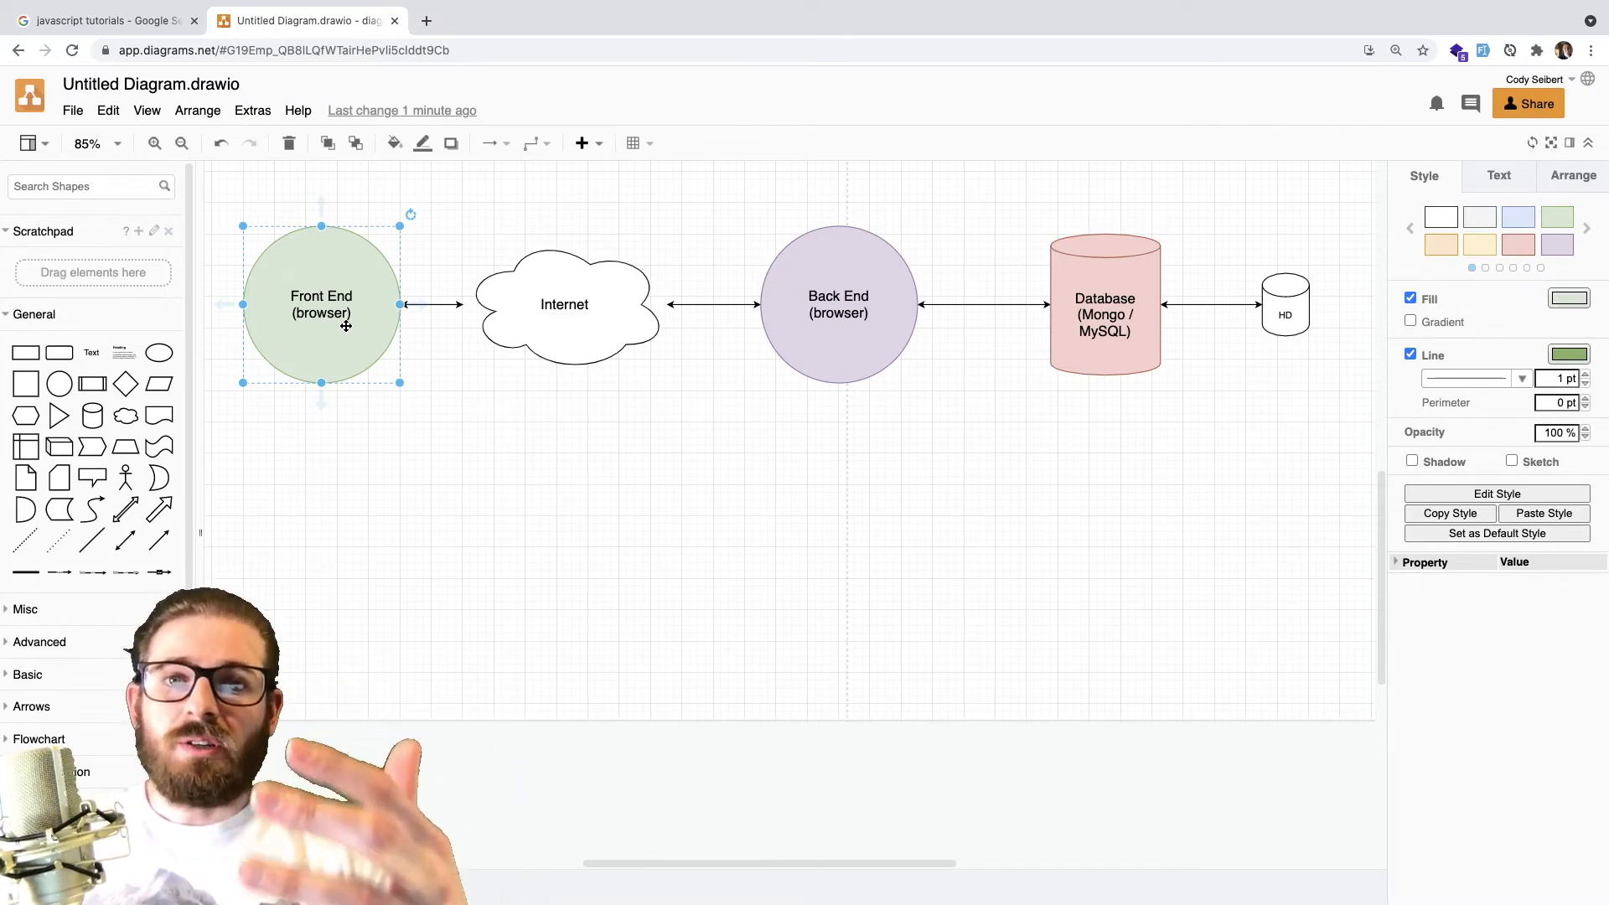
pyautogui.click(838, 305)
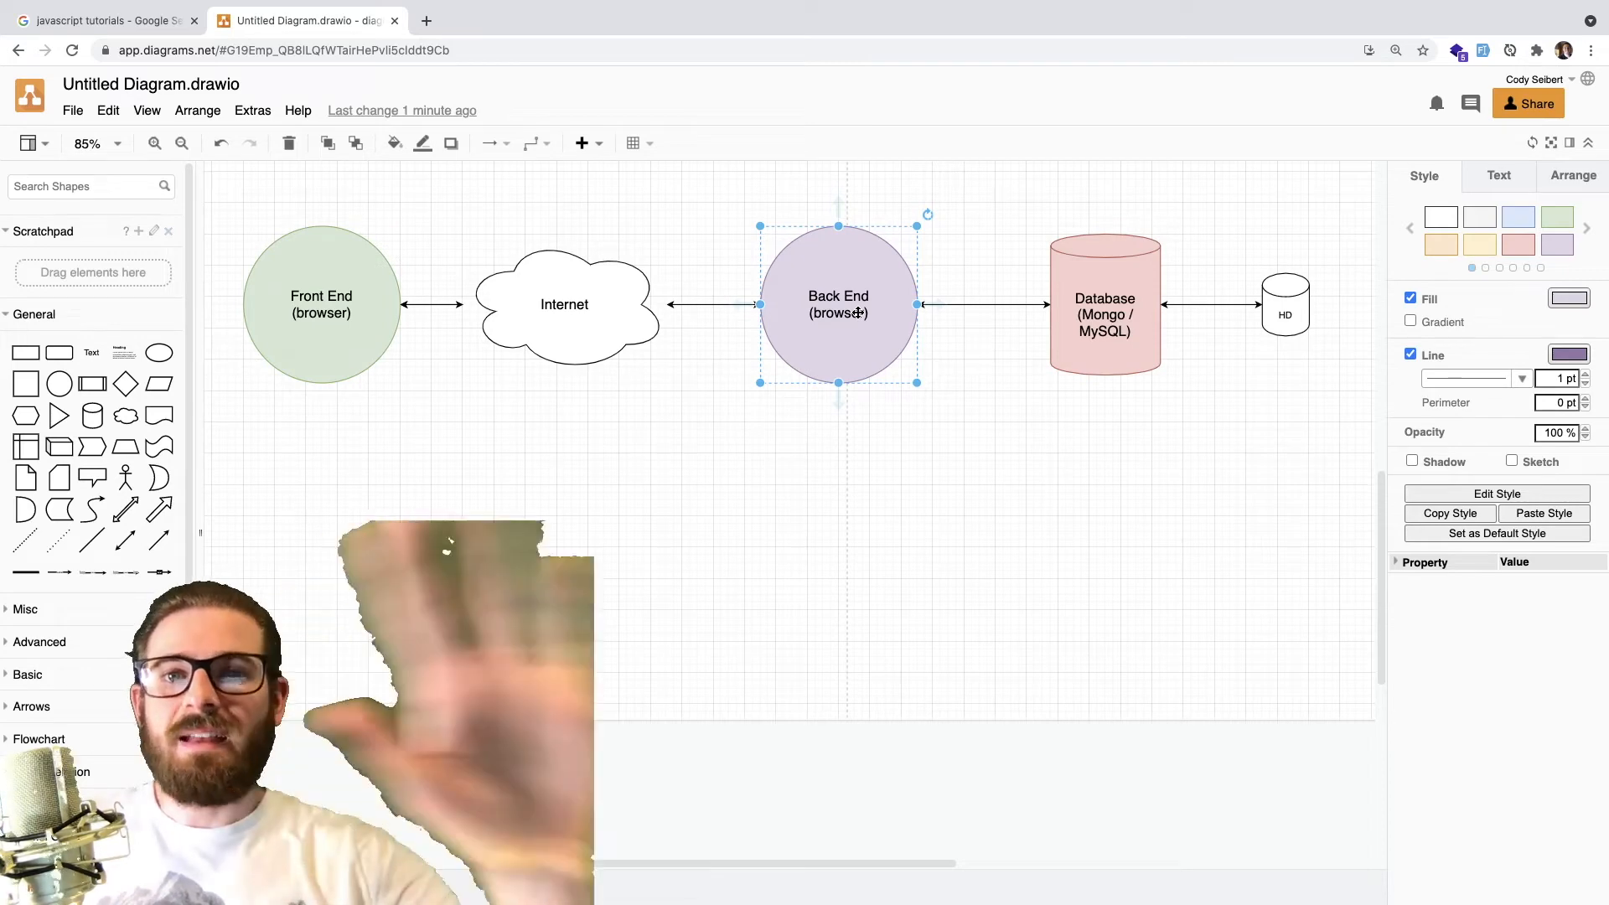
pyautogui.click(1105, 305)
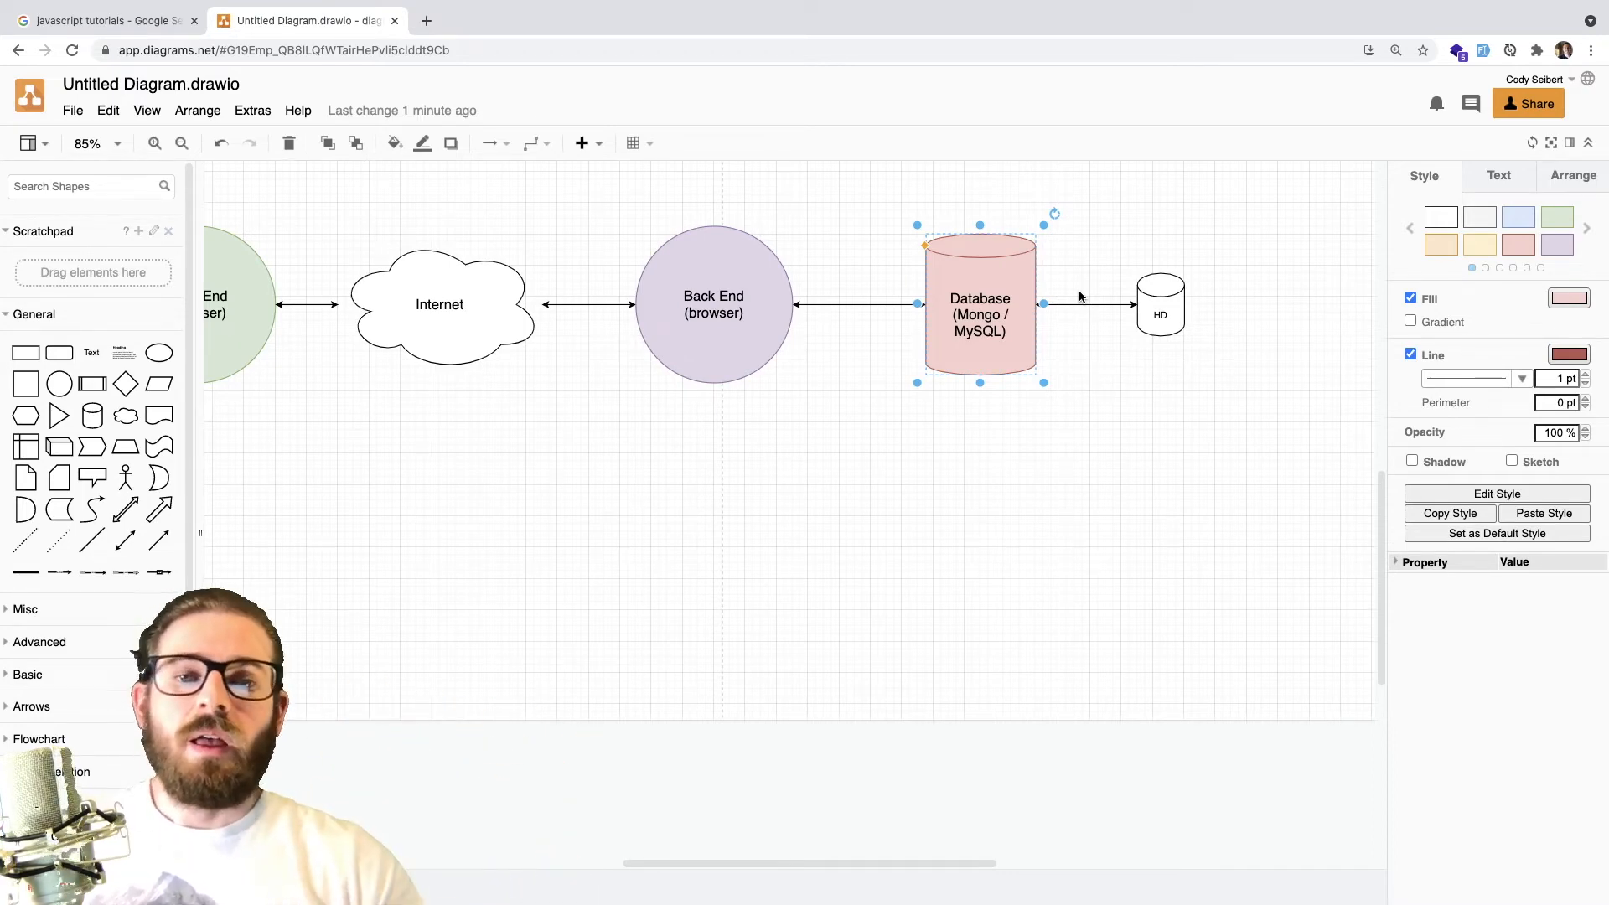
pyautogui.click(1085, 303)
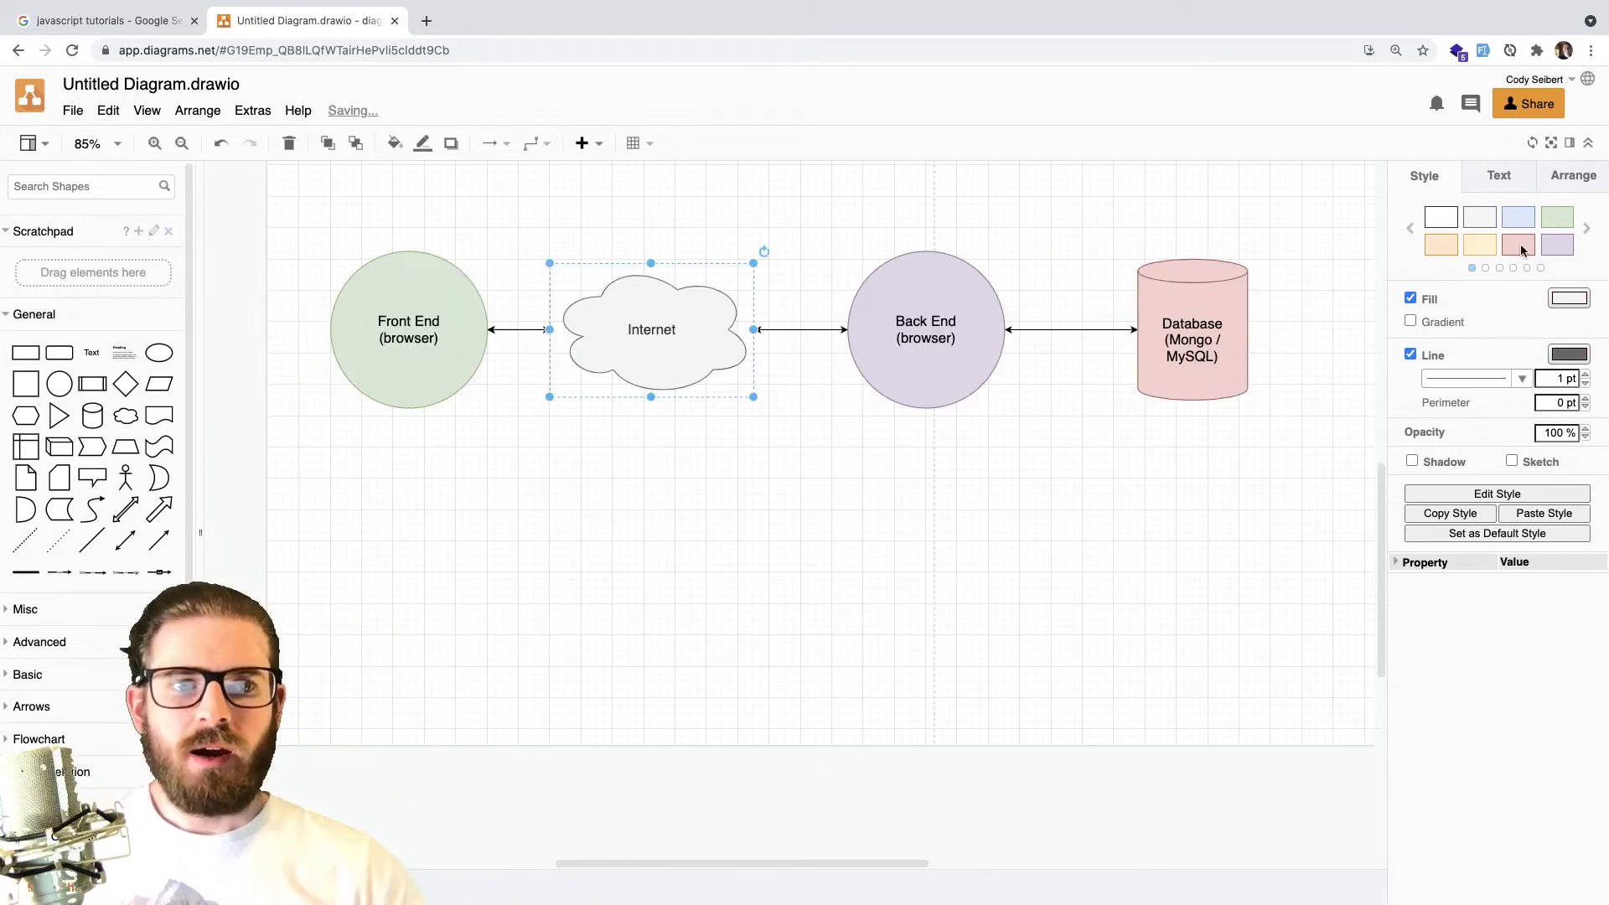
# Step: Fill the Internet cloud with light orange
pyautogui.click(1223, 206)
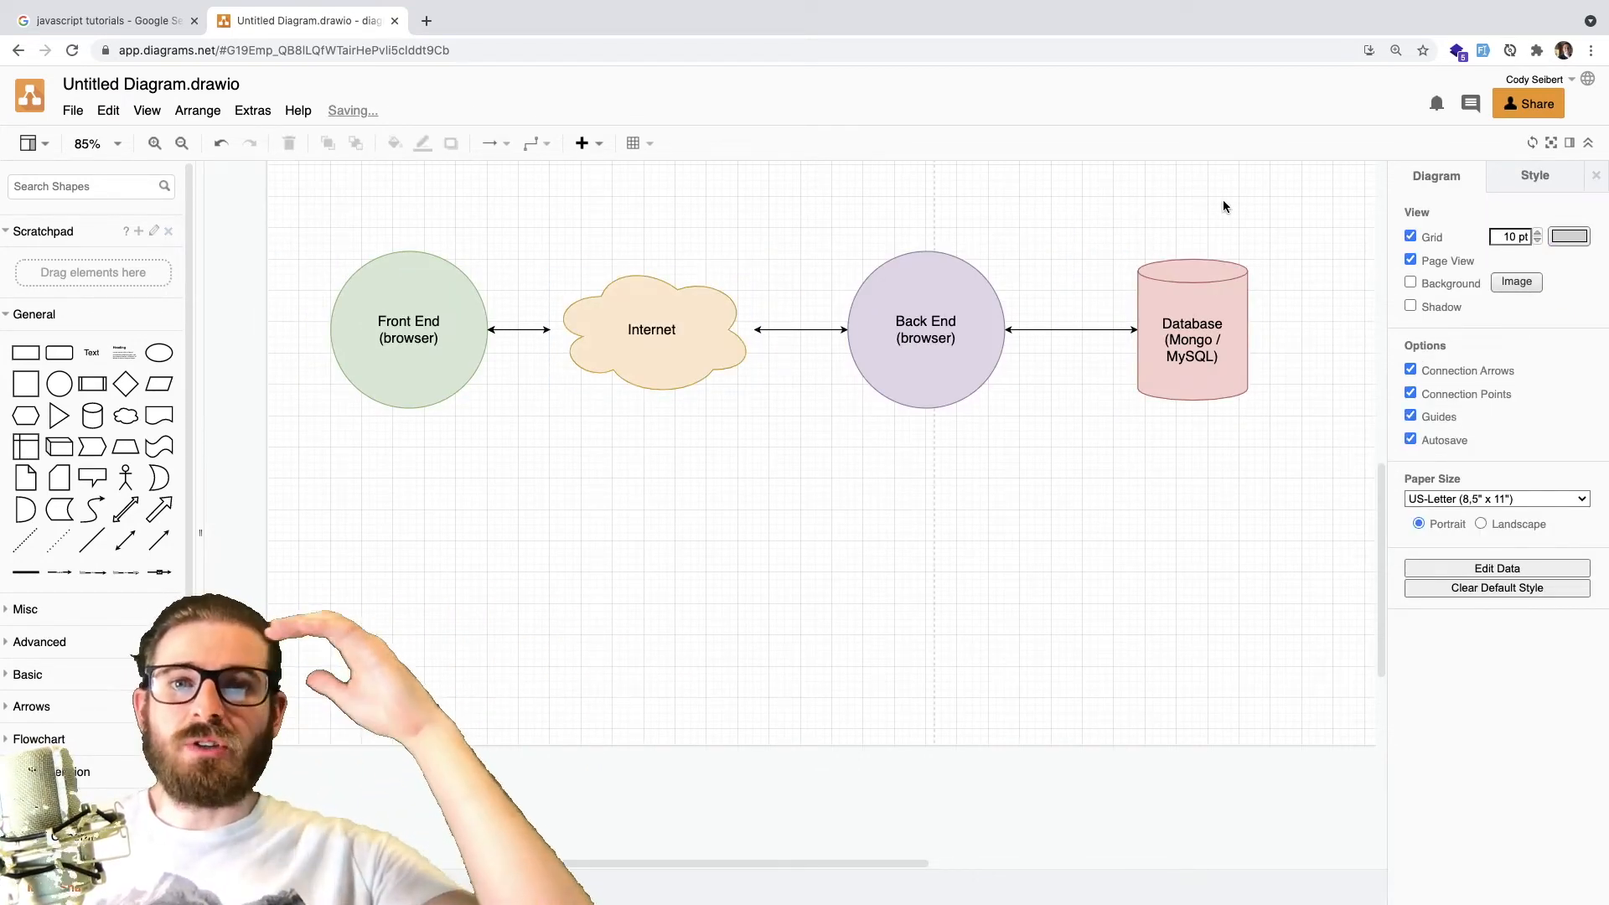
pyautogui.click(408, 330)
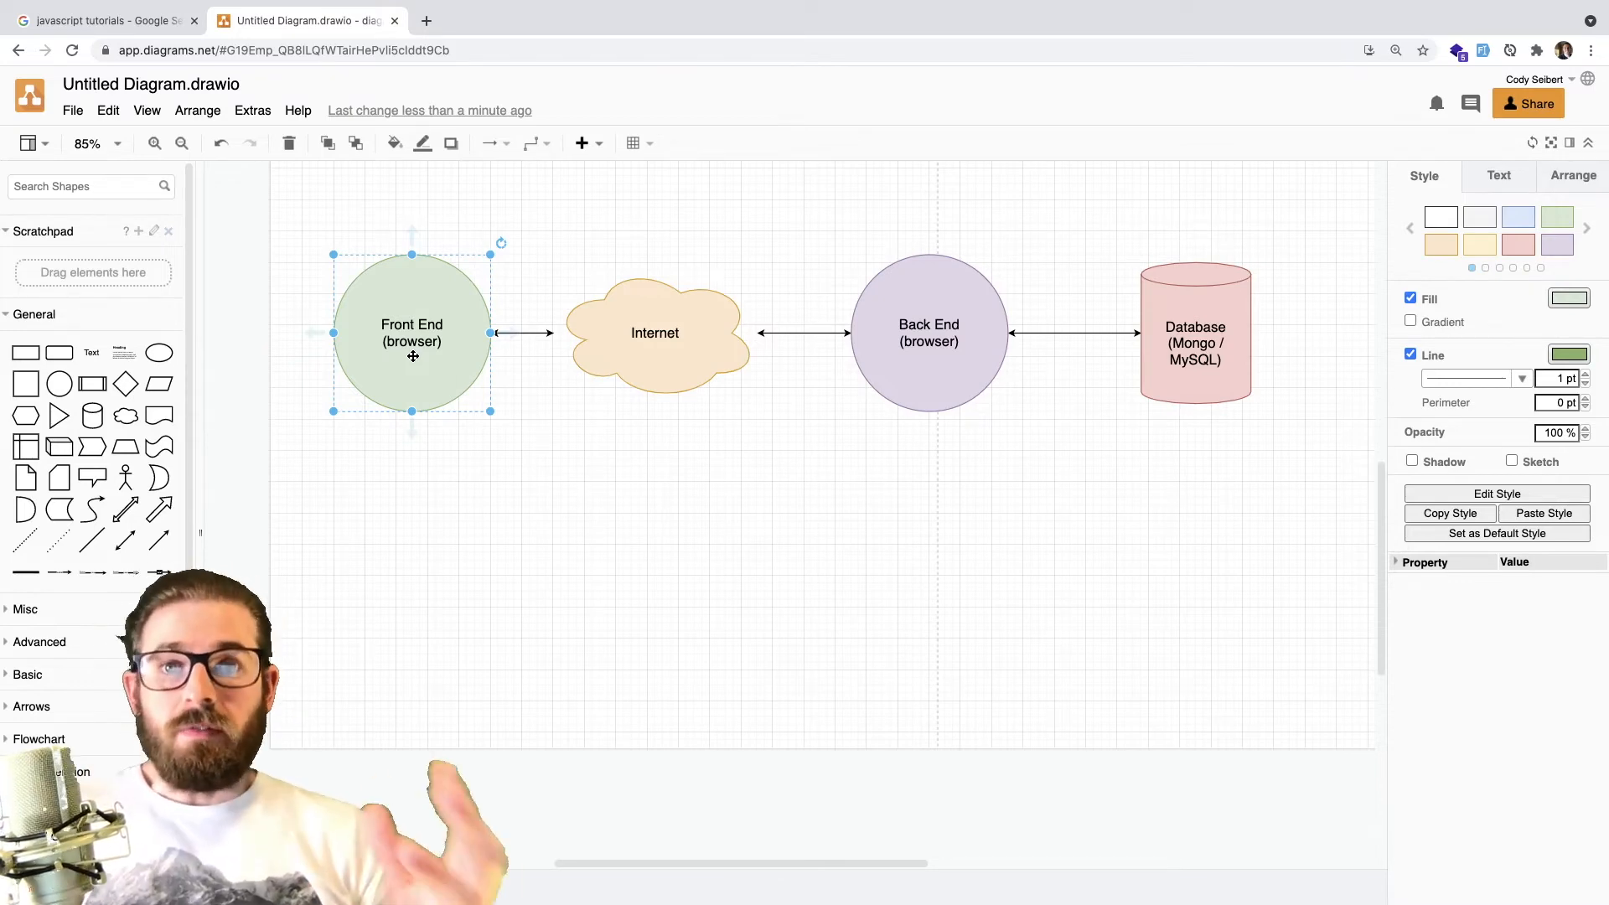
pyautogui.moveTo(810, 243)
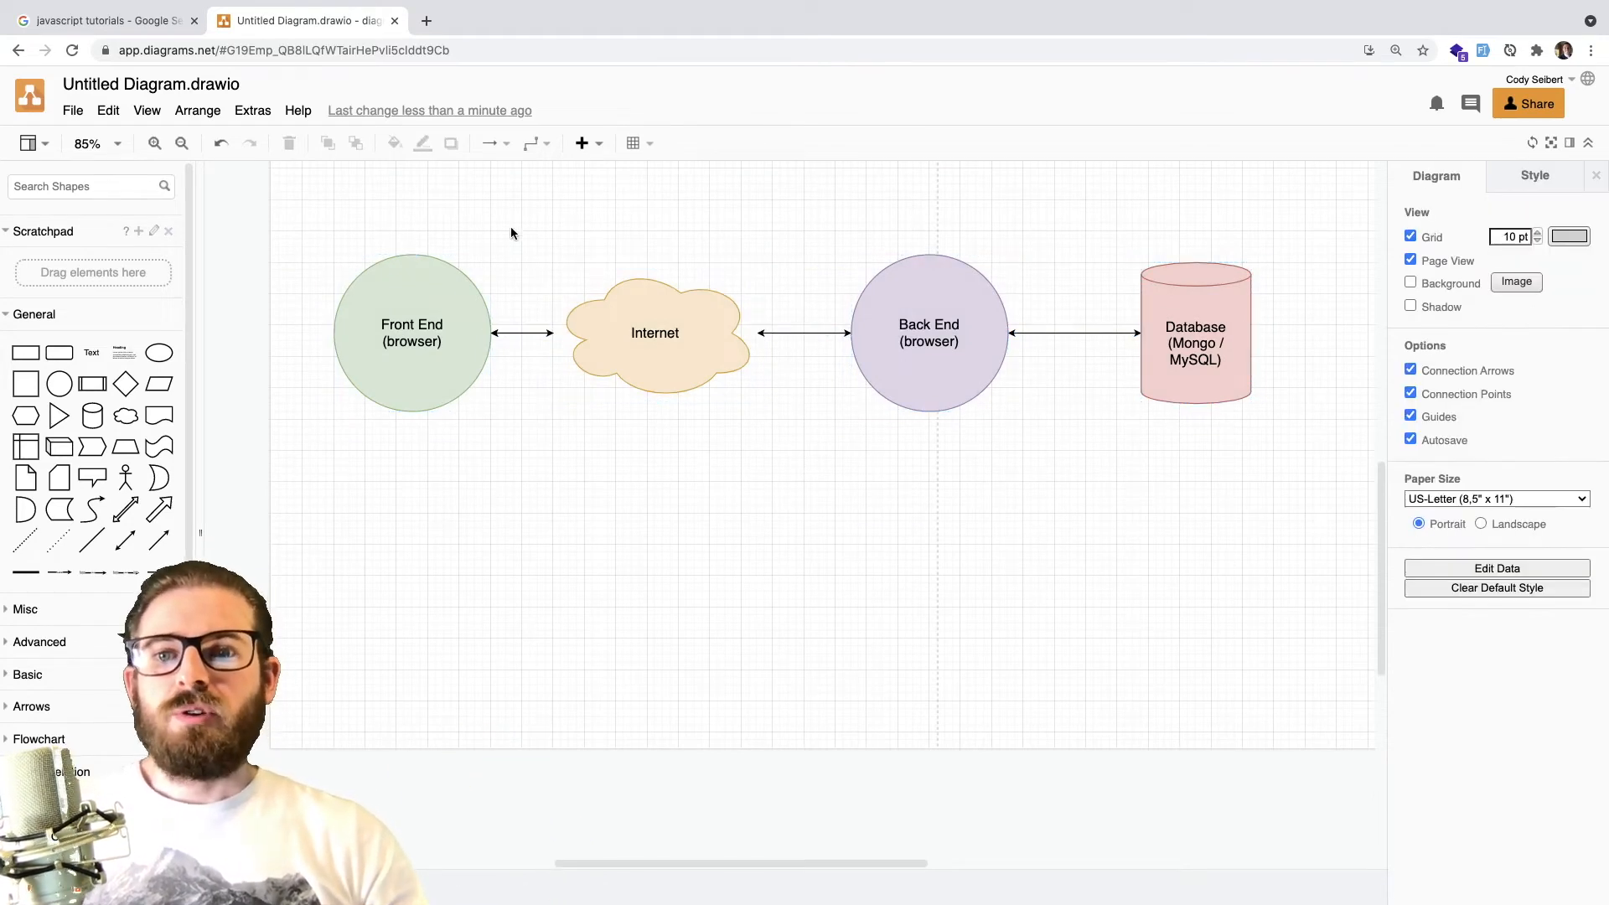
pyautogui.click(411, 332)
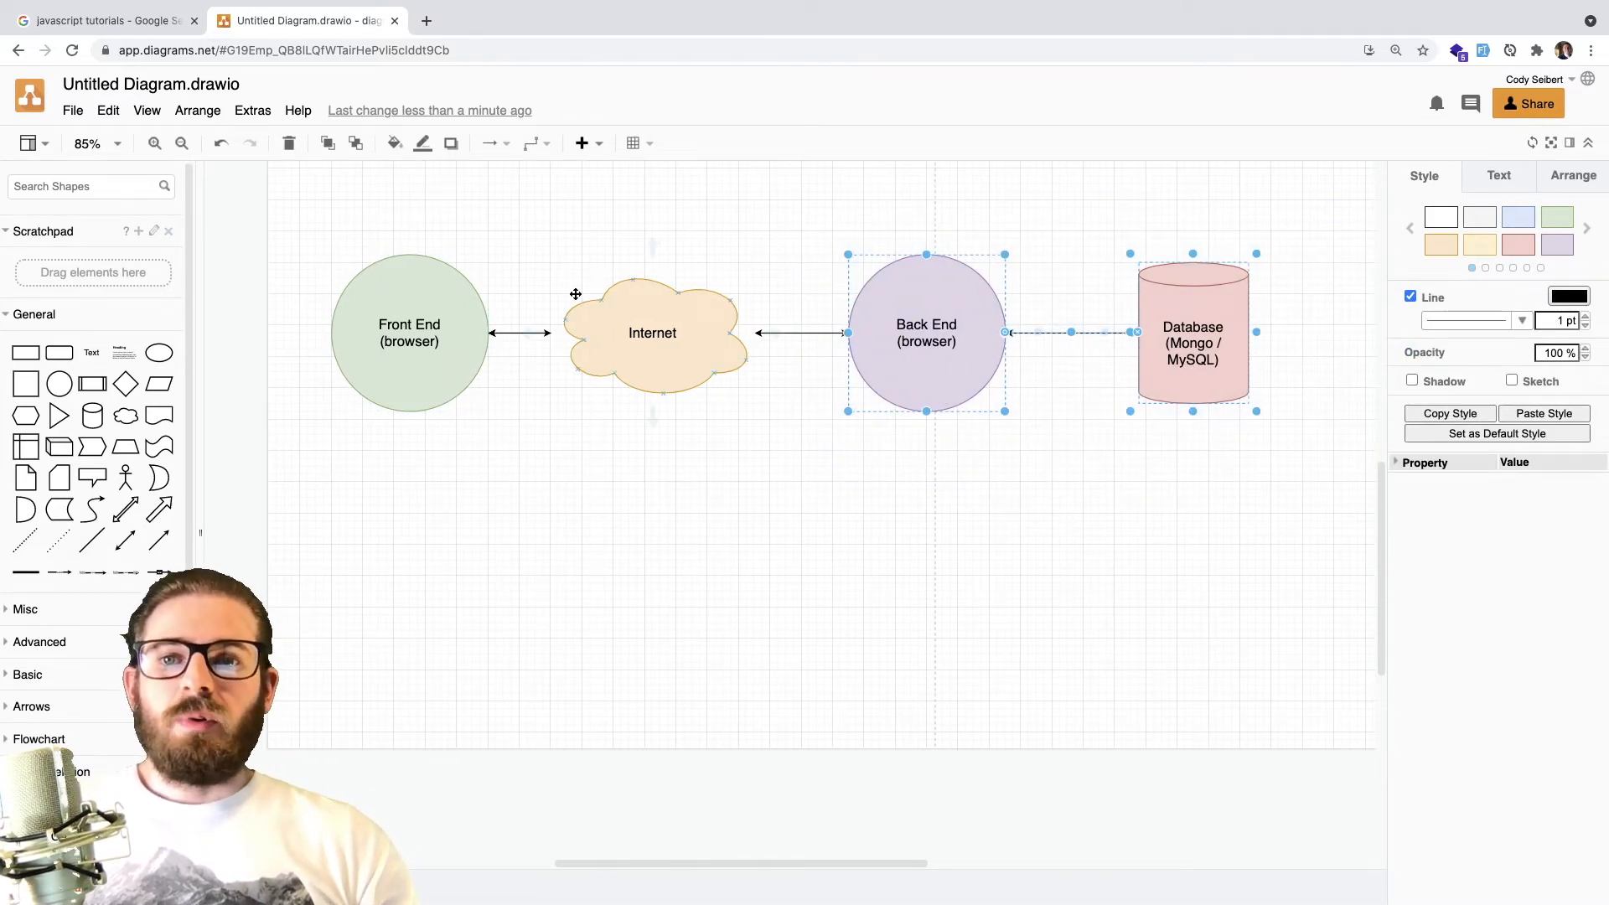
pyautogui.click(340, 467)
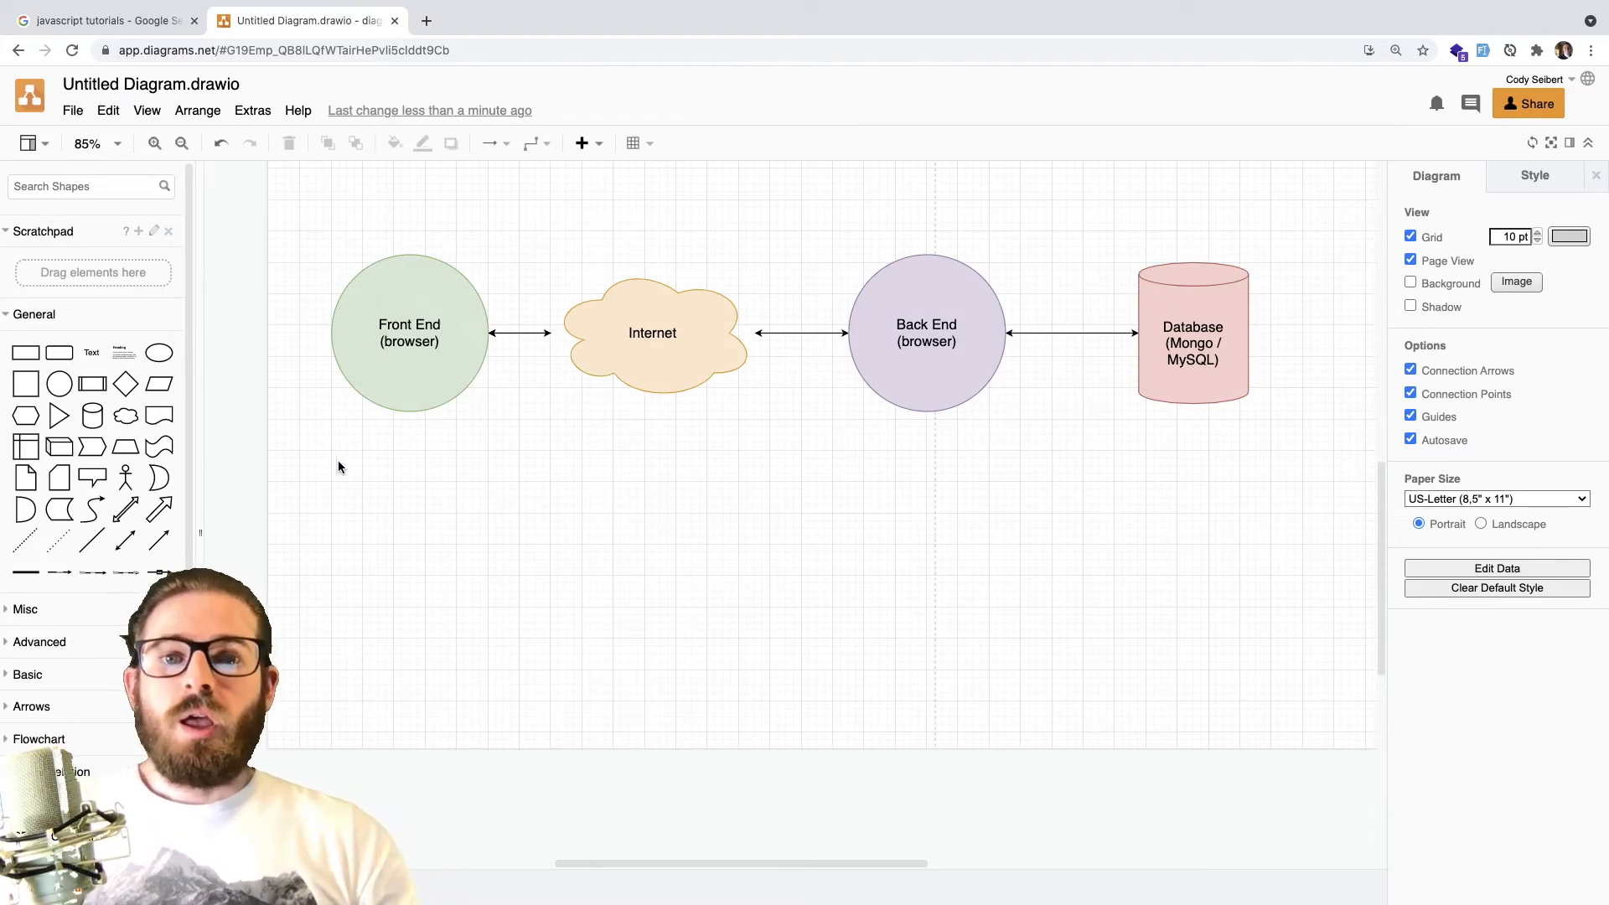
# Step: Move the Front End circle slightly to the left
pyautogui.click(925, 332)
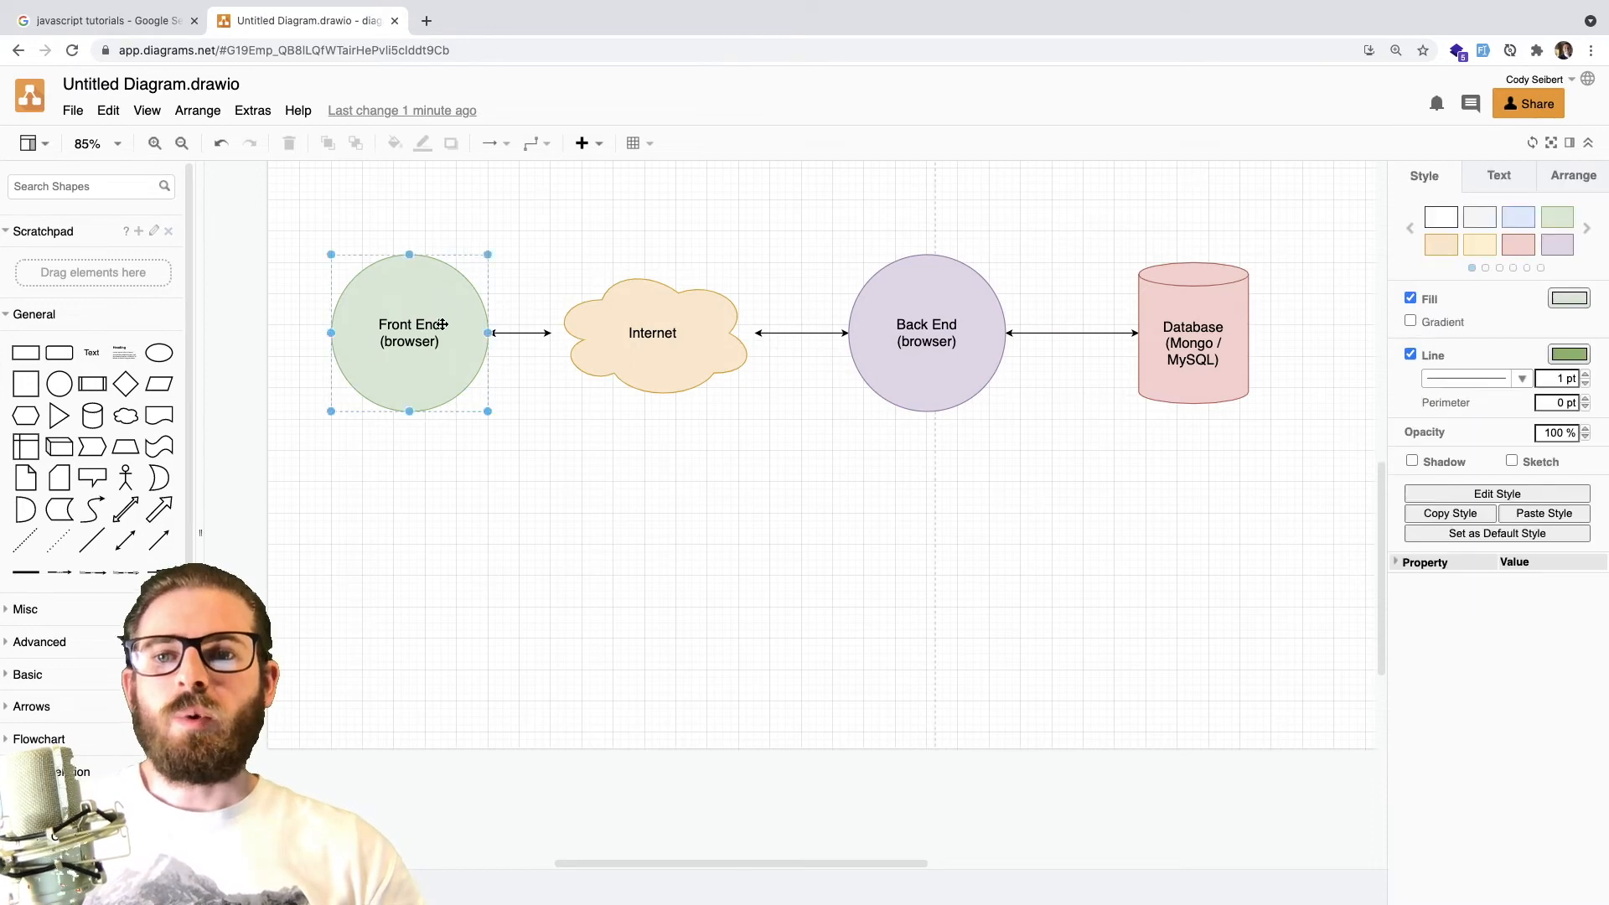
pyautogui.click(518, 332)
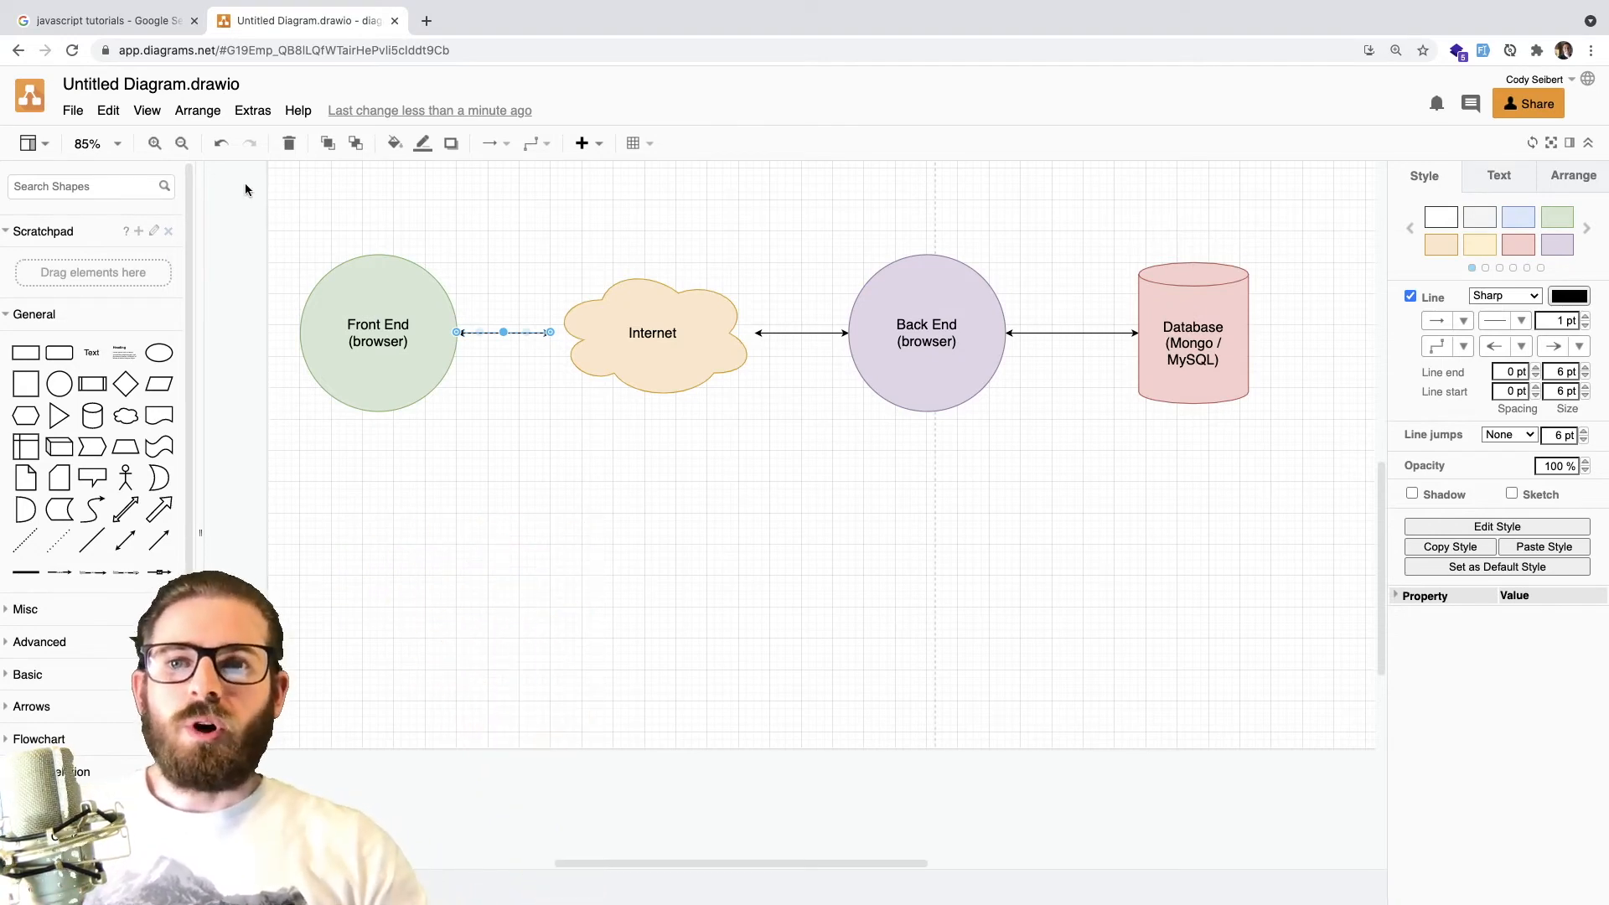
pyautogui.click(924, 333)
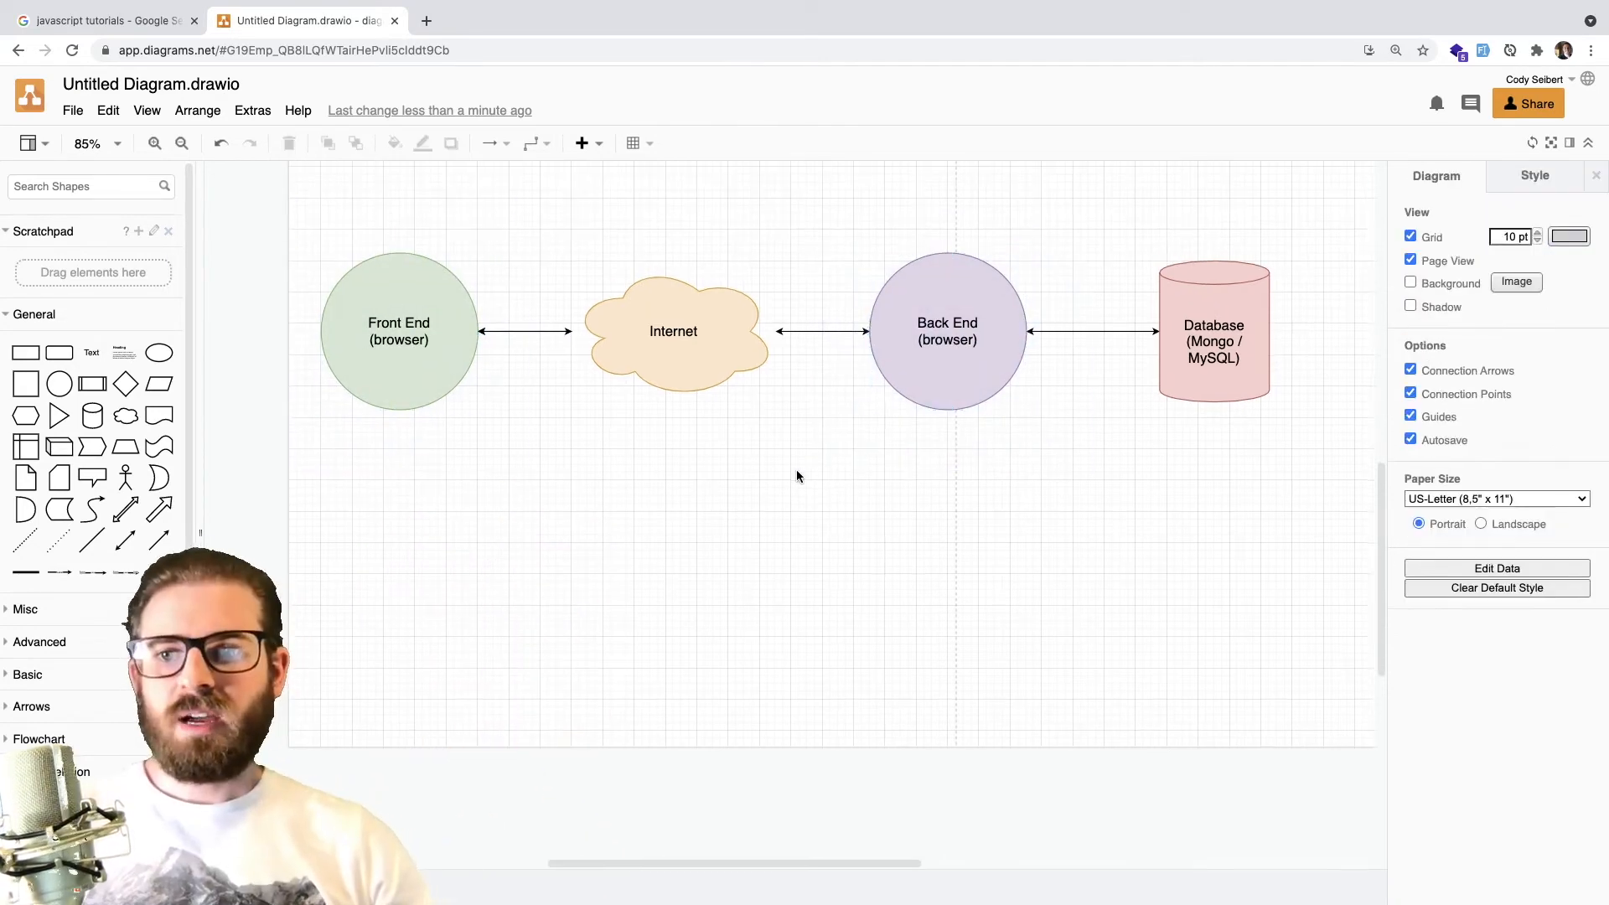
pyautogui.moveTo(160, 352)
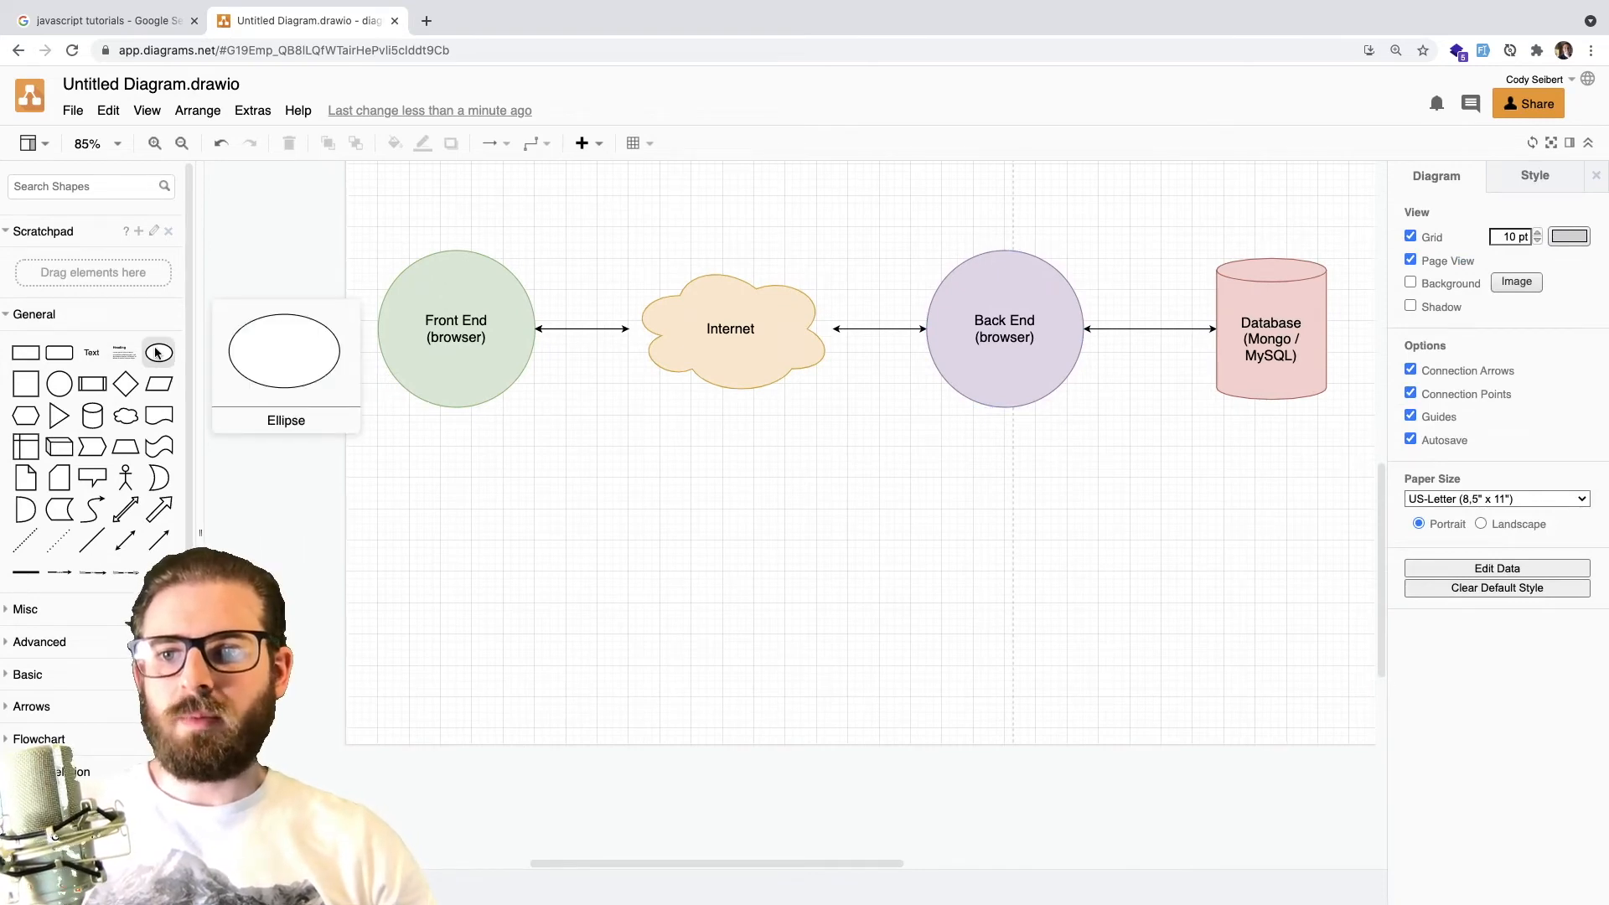
# Step: Add an HTML box under Front End, linked to it by an arrow
pyautogui.moveTo(160, 352); pyautogui.dragTo(793, 531)
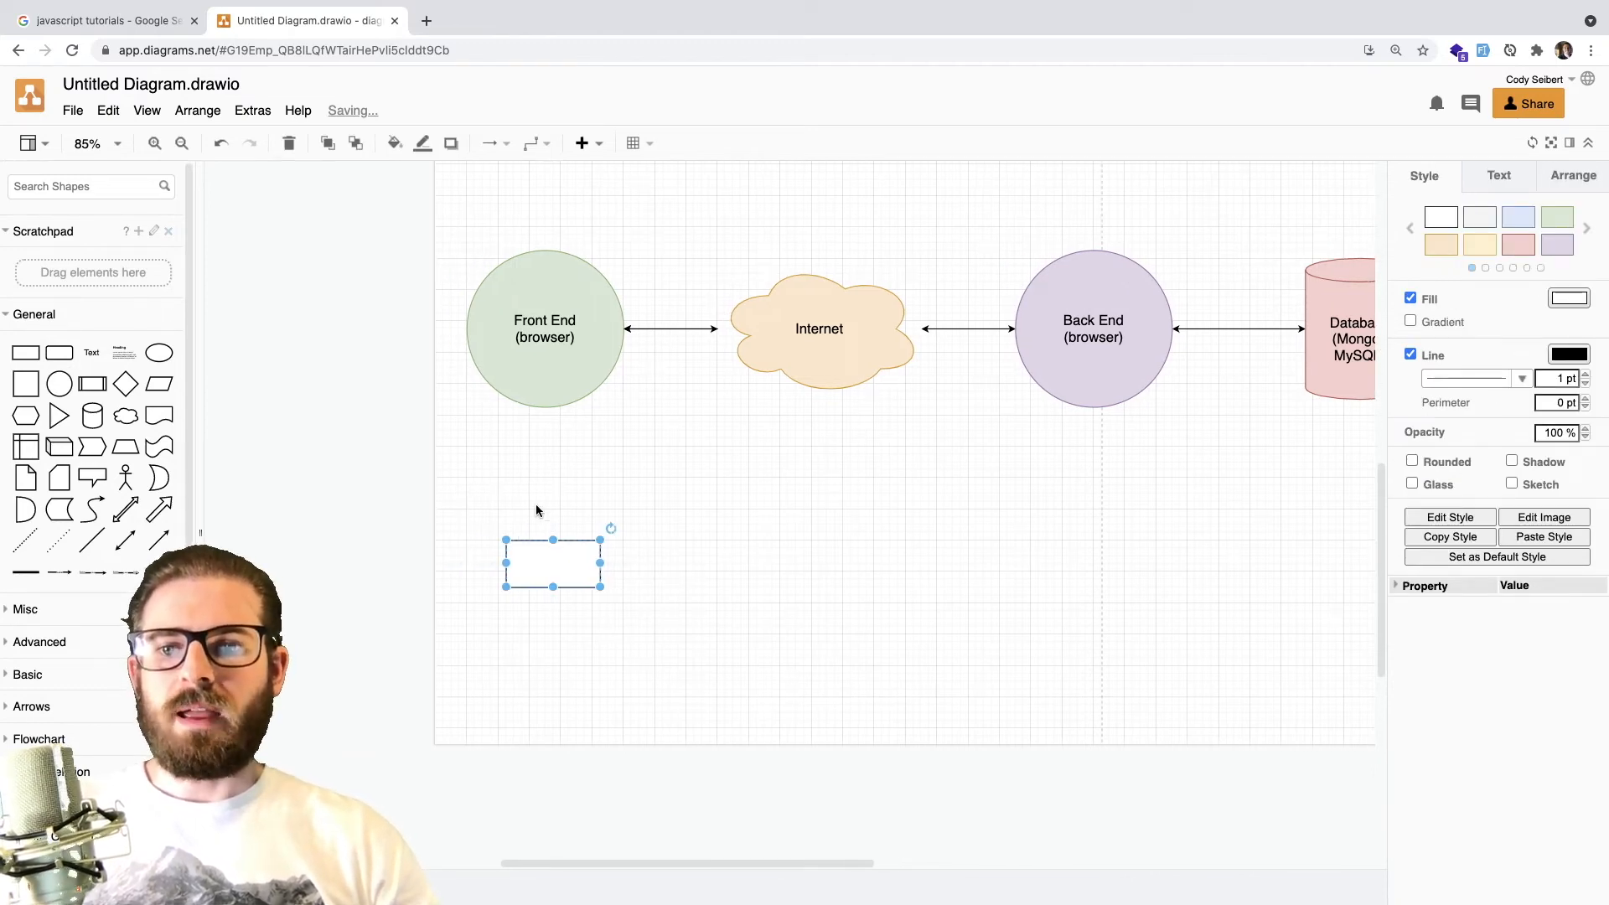
pyautogui.moveTo(552, 562); pyautogui.dragTo(456, 462)
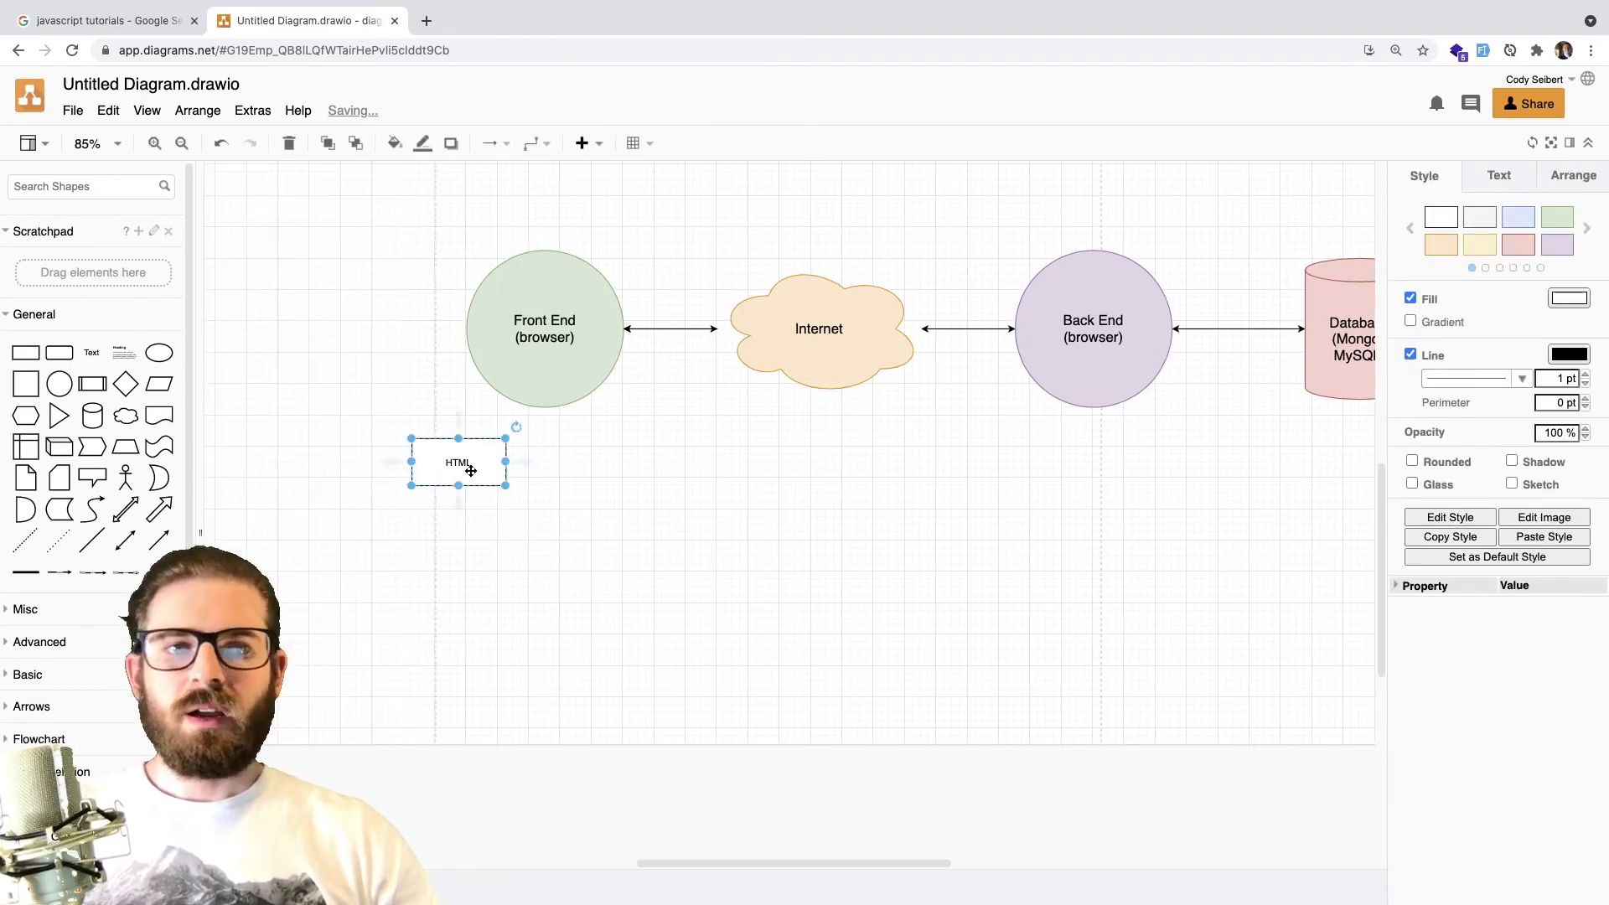
pyautogui.moveTo(458, 462); pyautogui.dragTo(451, 540)
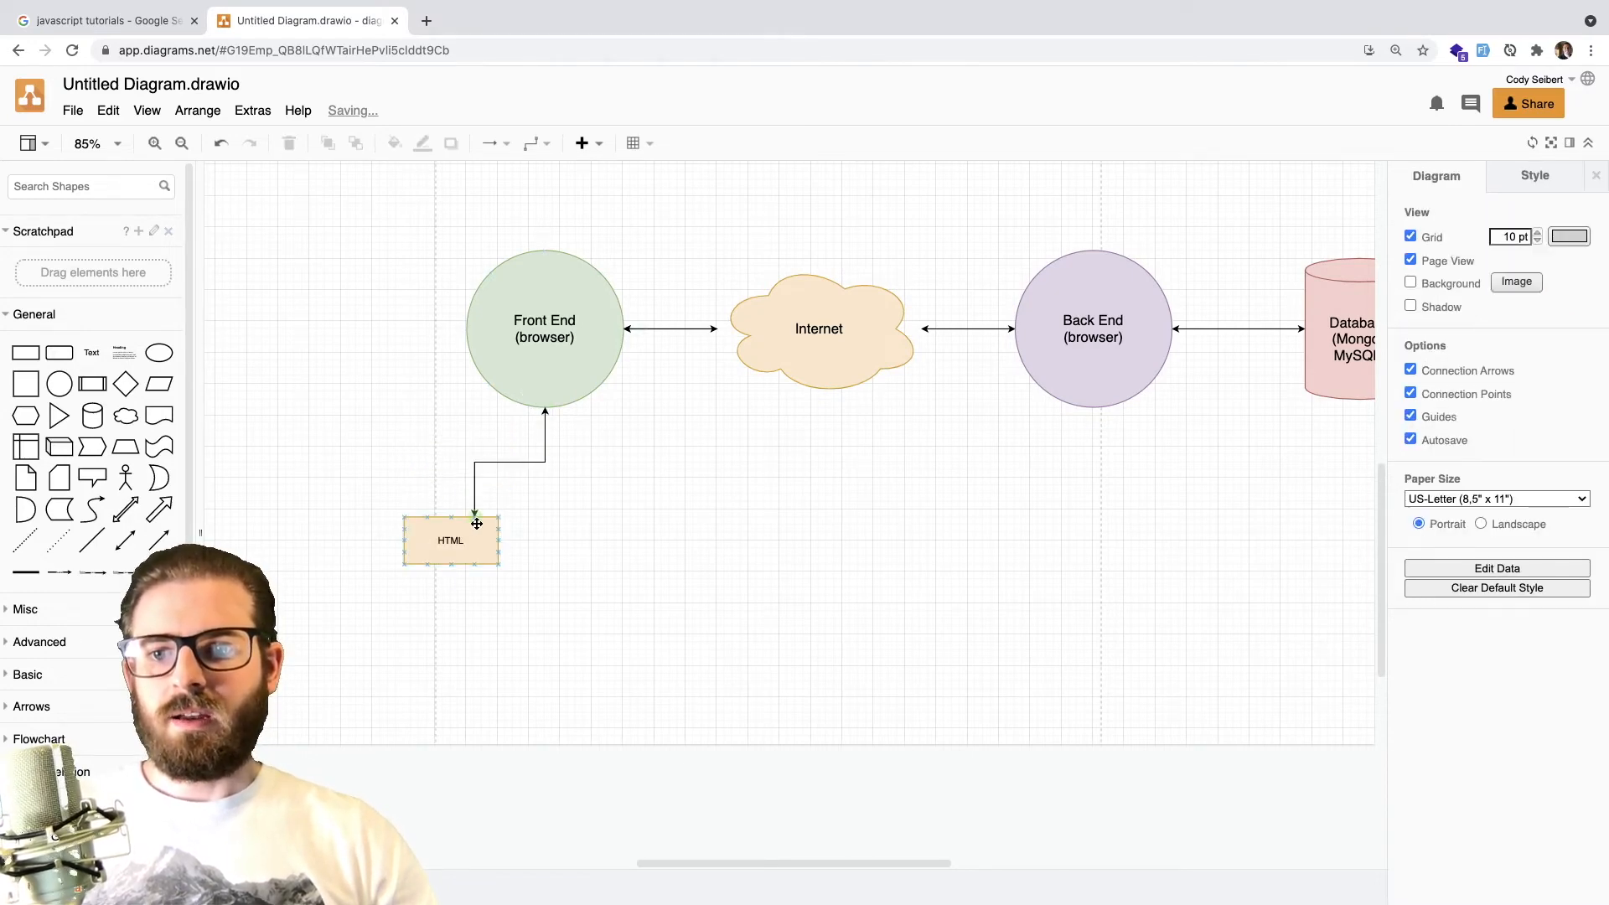
# Step: Add connected CSS and Javascript boxes beside the HTML box
pyautogui.moveTo(451, 541); pyautogui.dragTo(575, 540)
pyautogui.write('CSS')
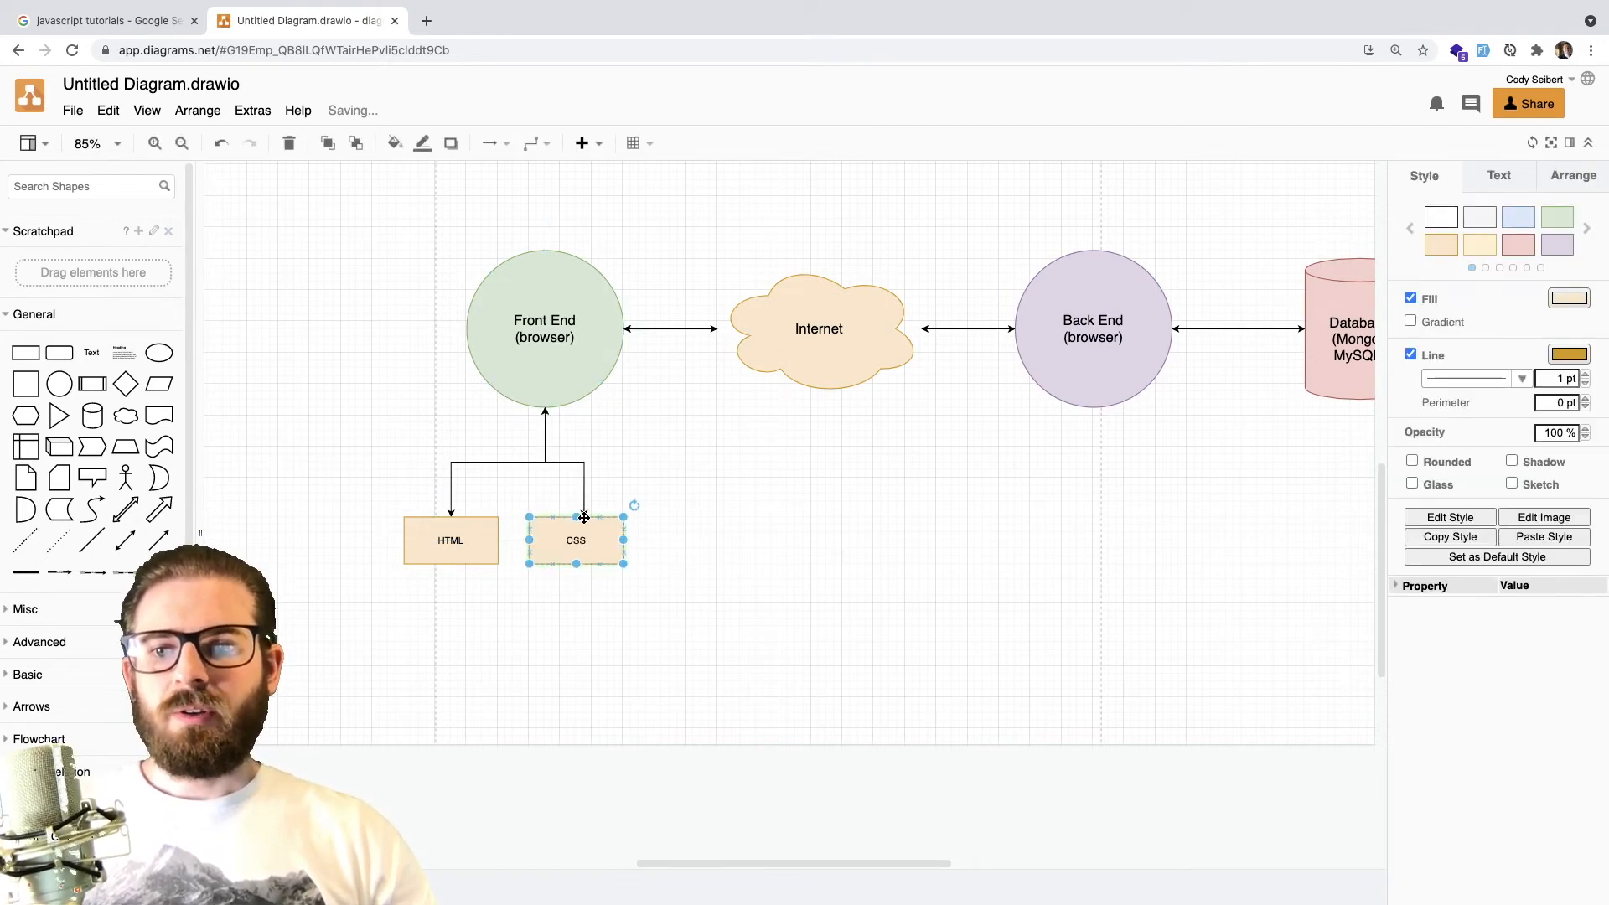
pyautogui.click(451, 539)
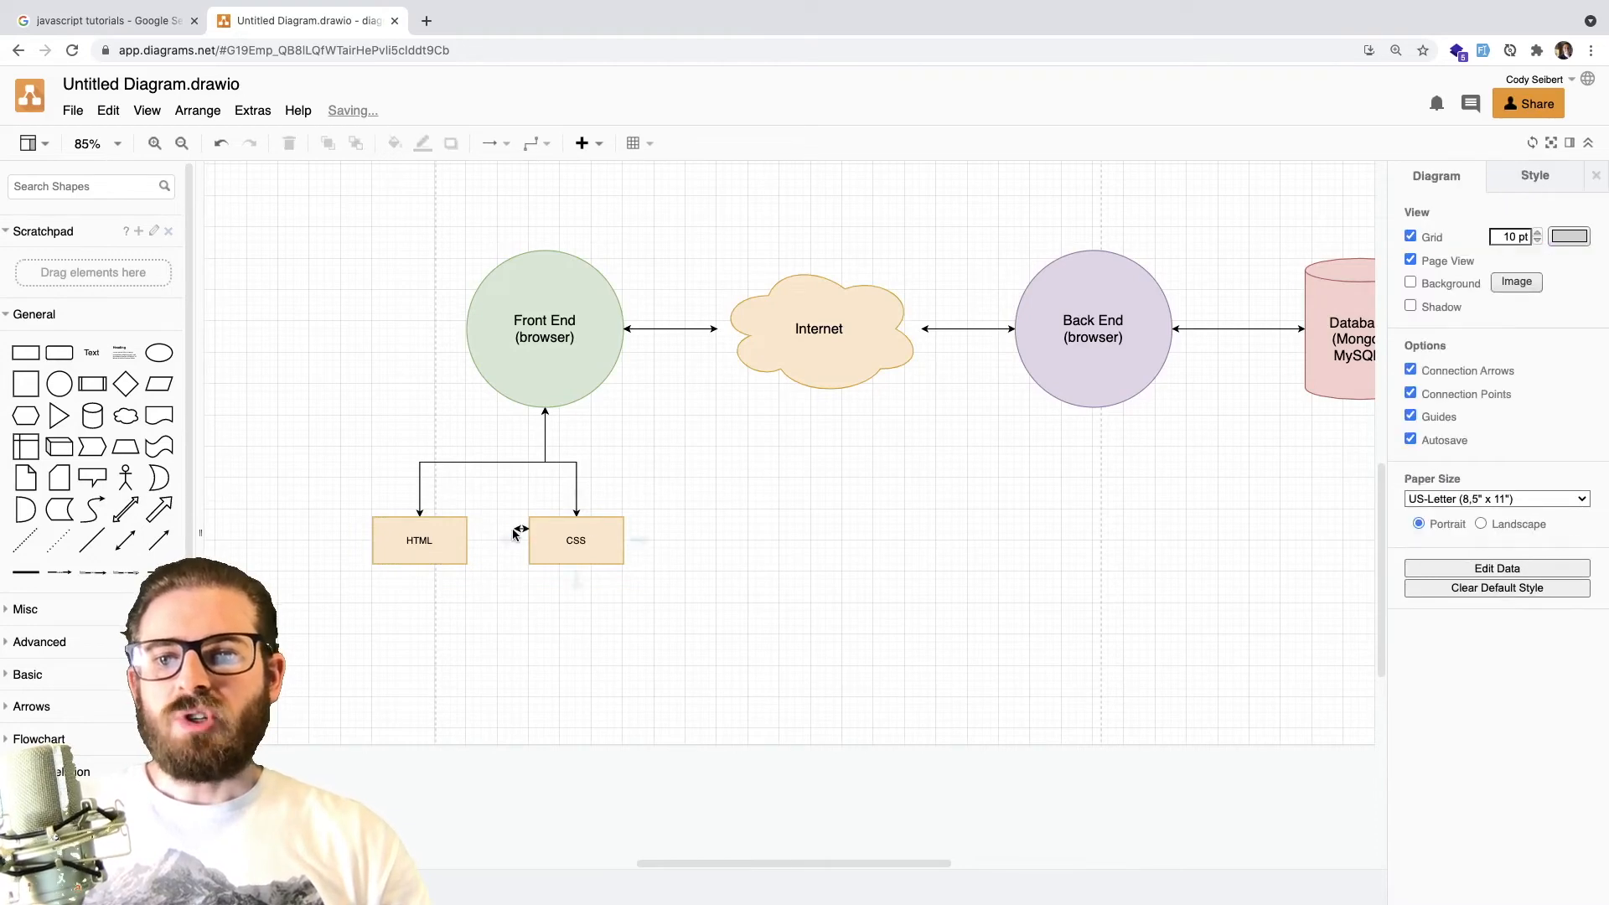
pyautogui.moveTo(576, 539); pyautogui.dragTo(693, 531)
pyautogui.write('Javascript')
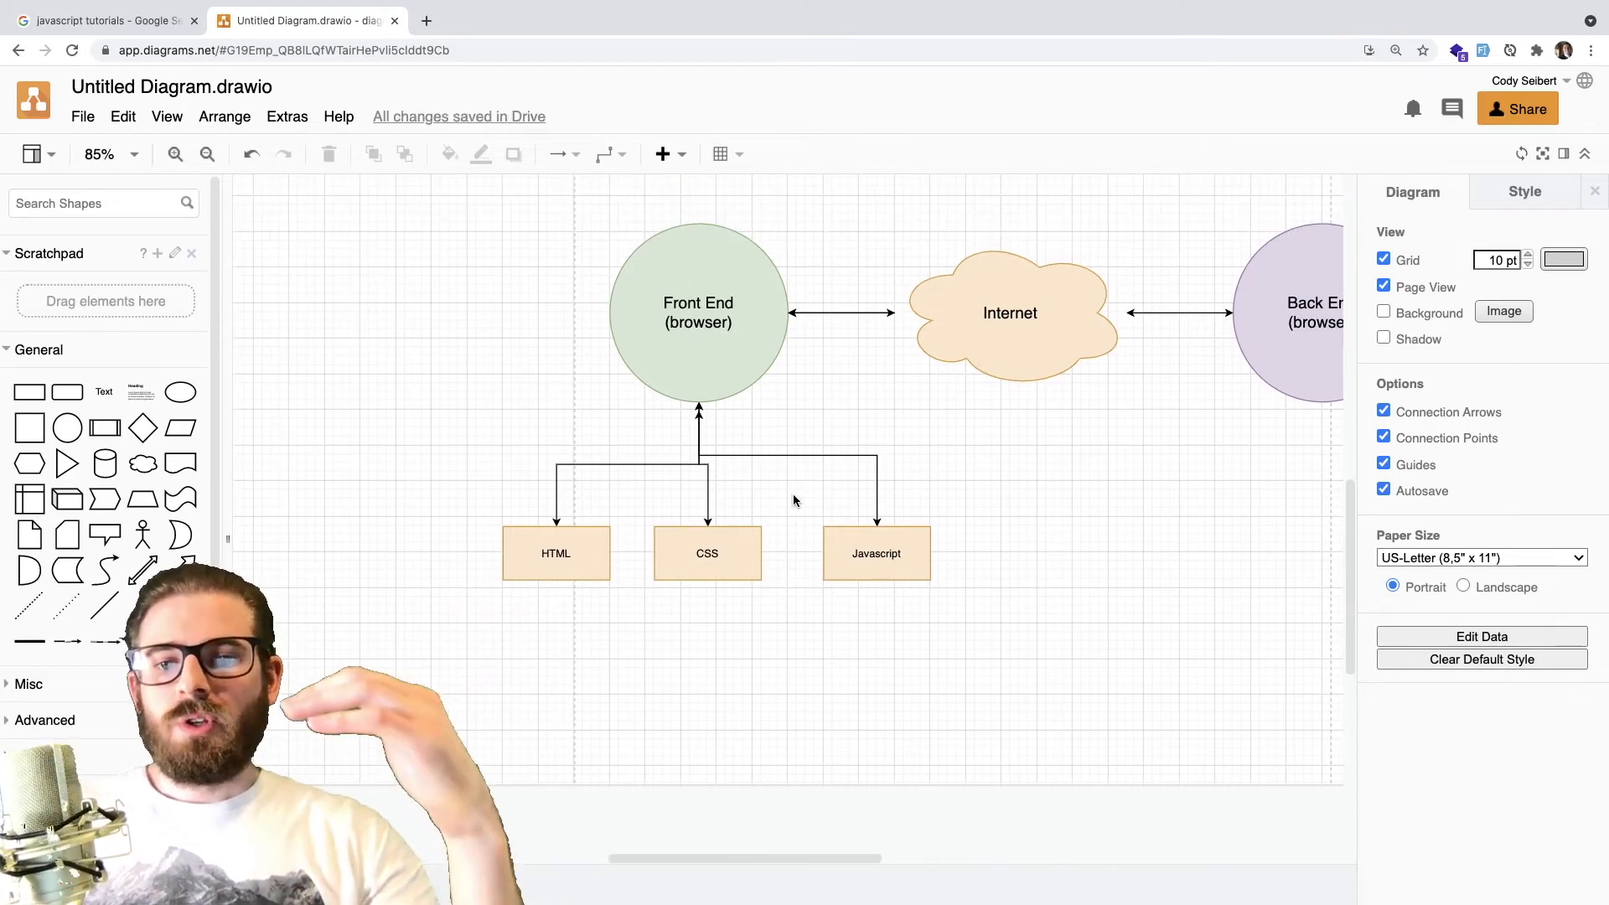
pyautogui.click(554, 552)
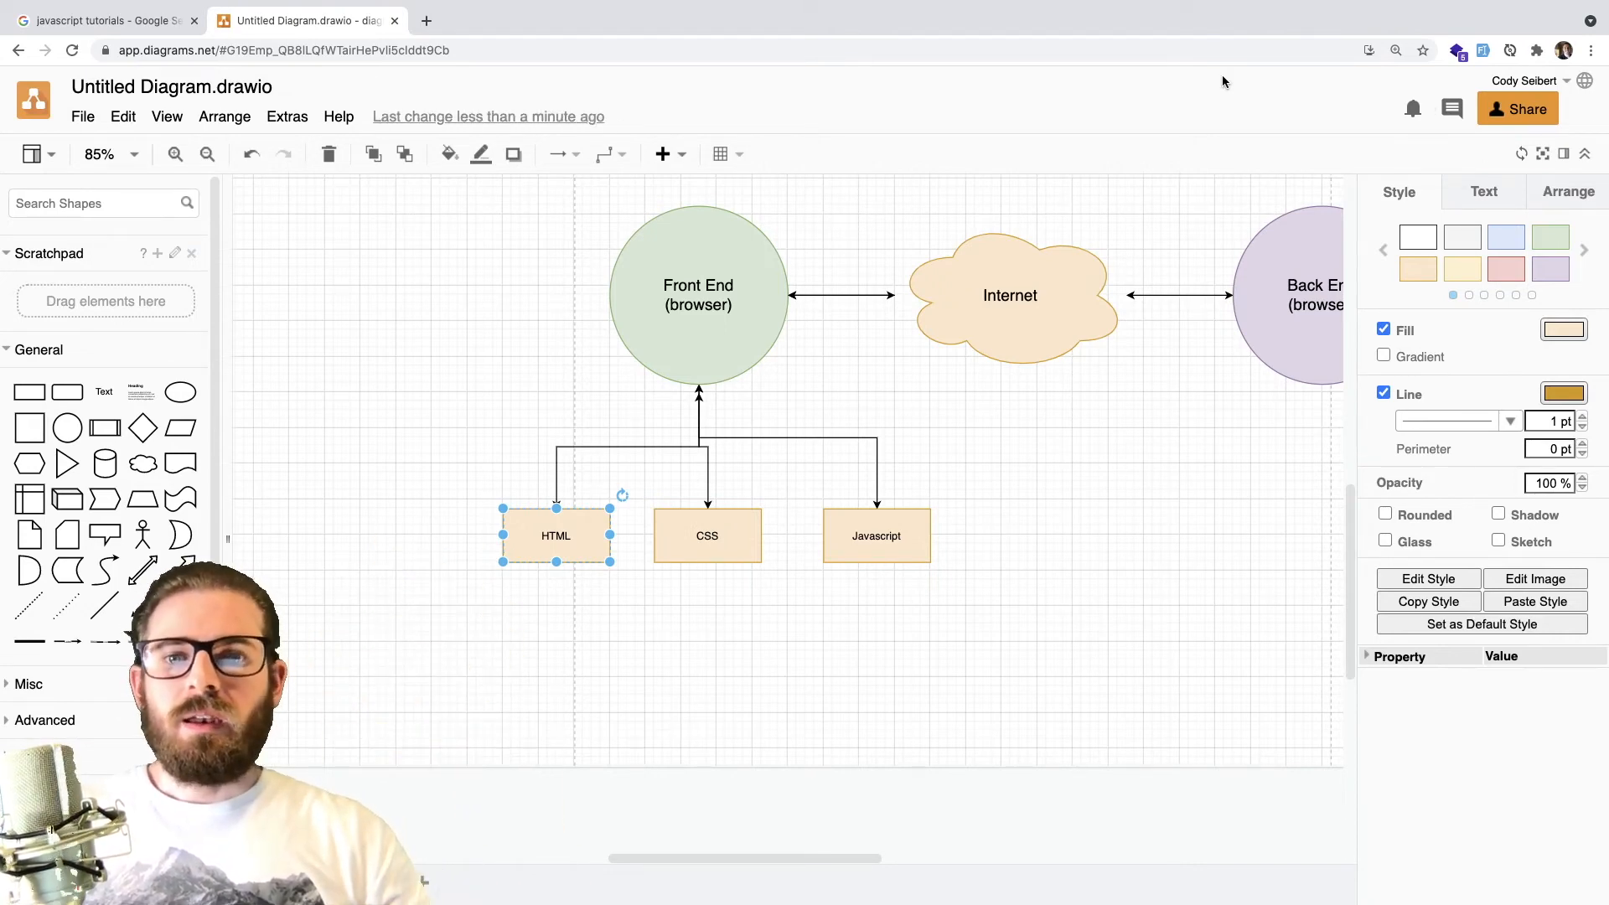
pyautogui.click(707, 535)
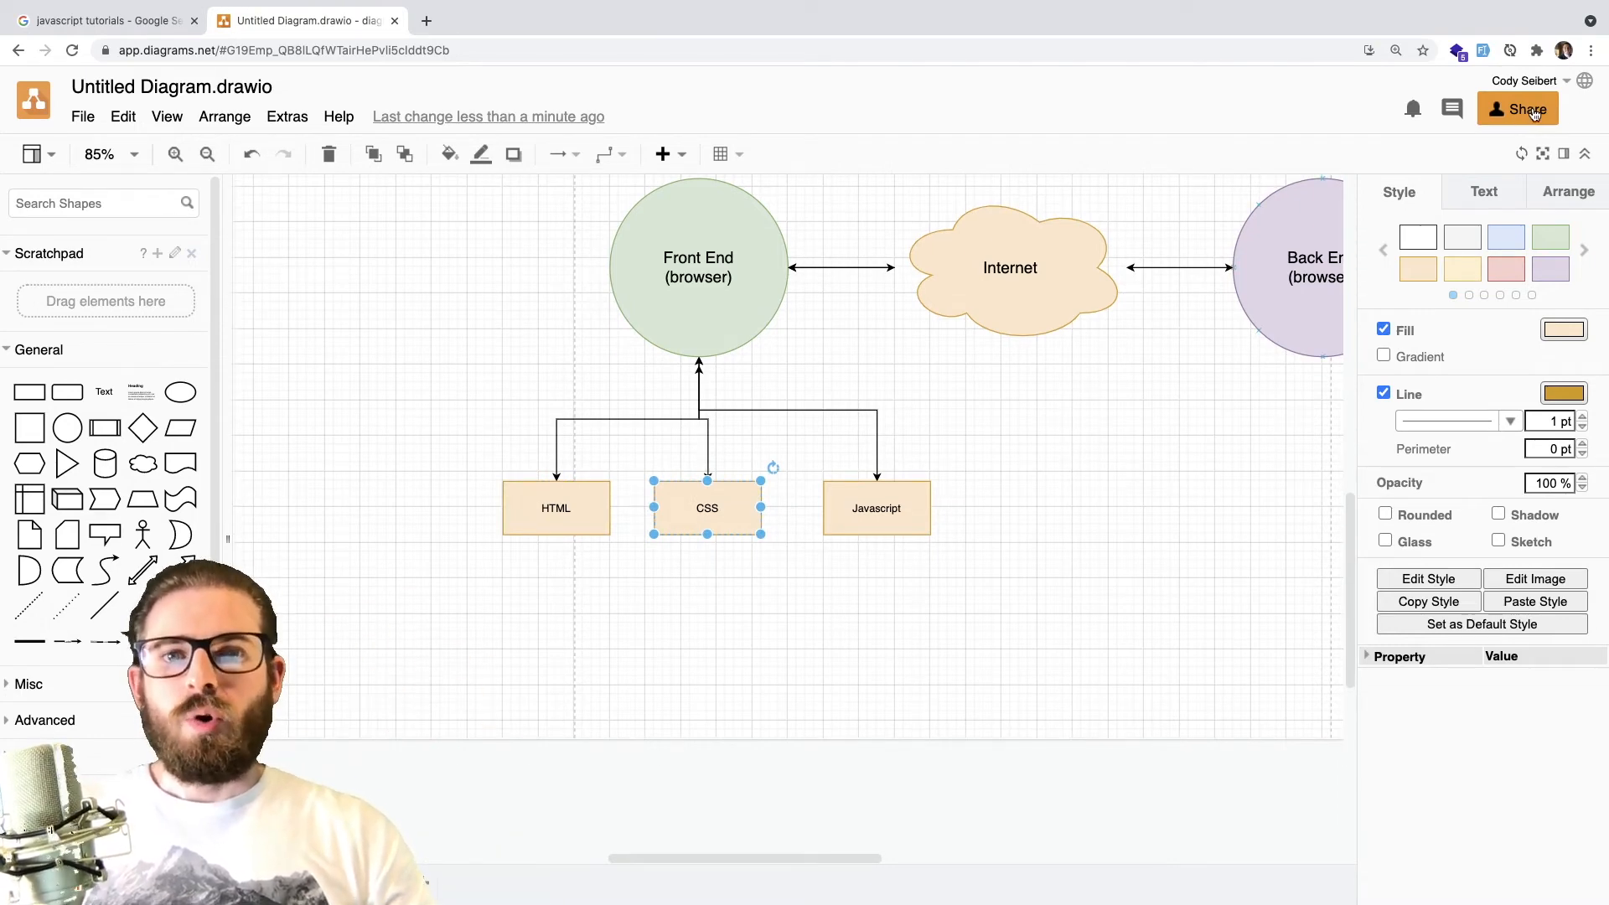
pyautogui.moveTo(1526, 109)
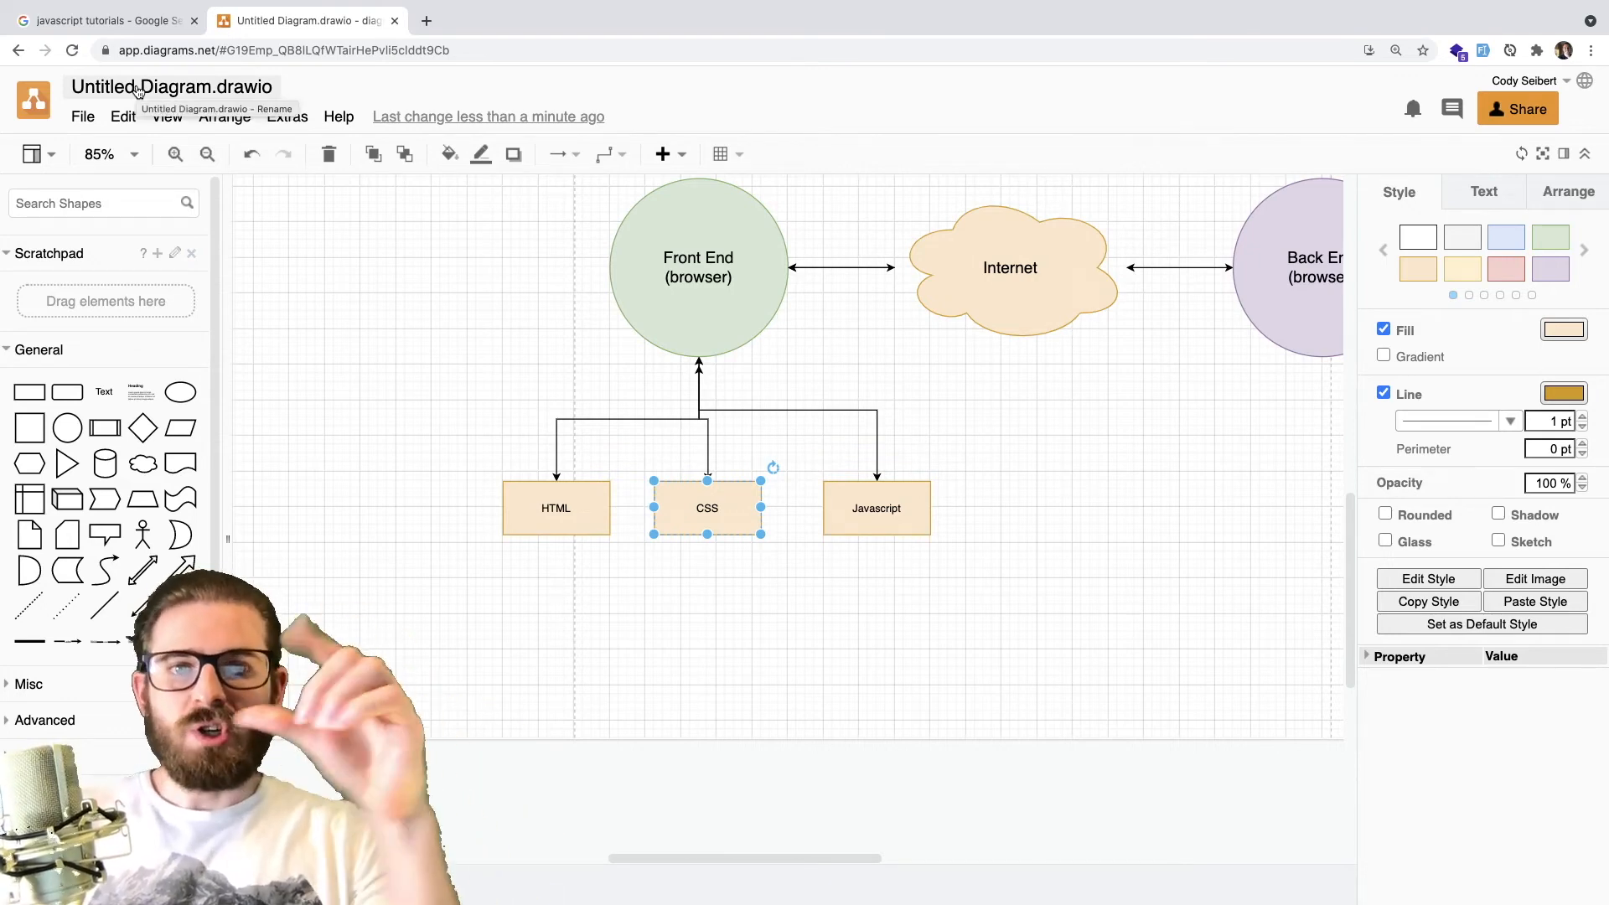
pyautogui.click(555, 508)
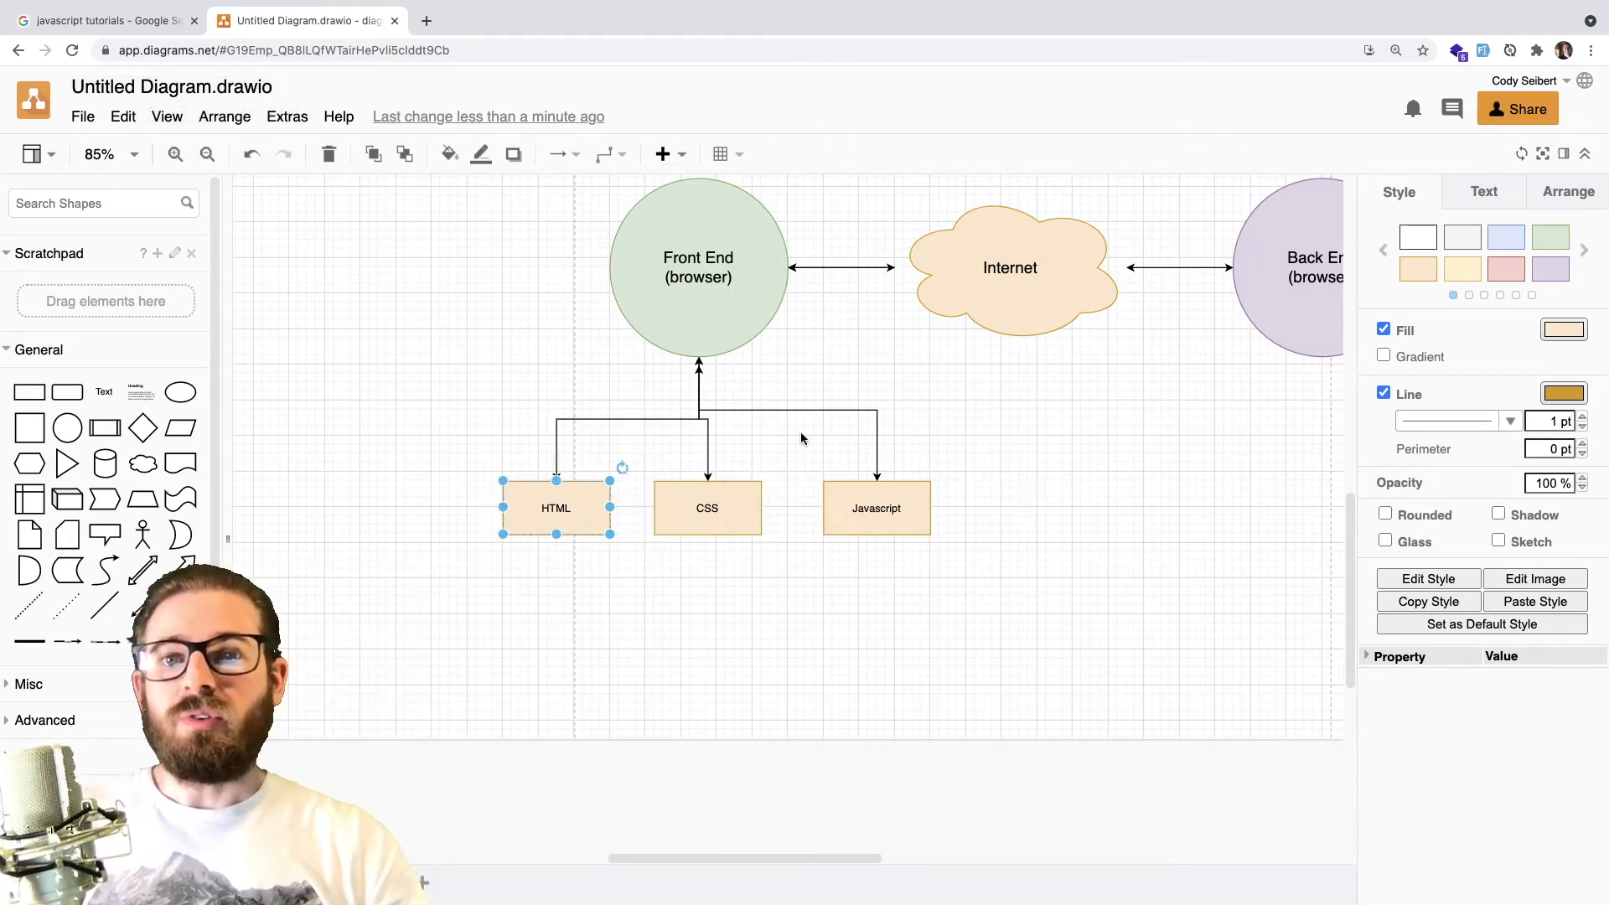
pyautogui.click(876, 508)
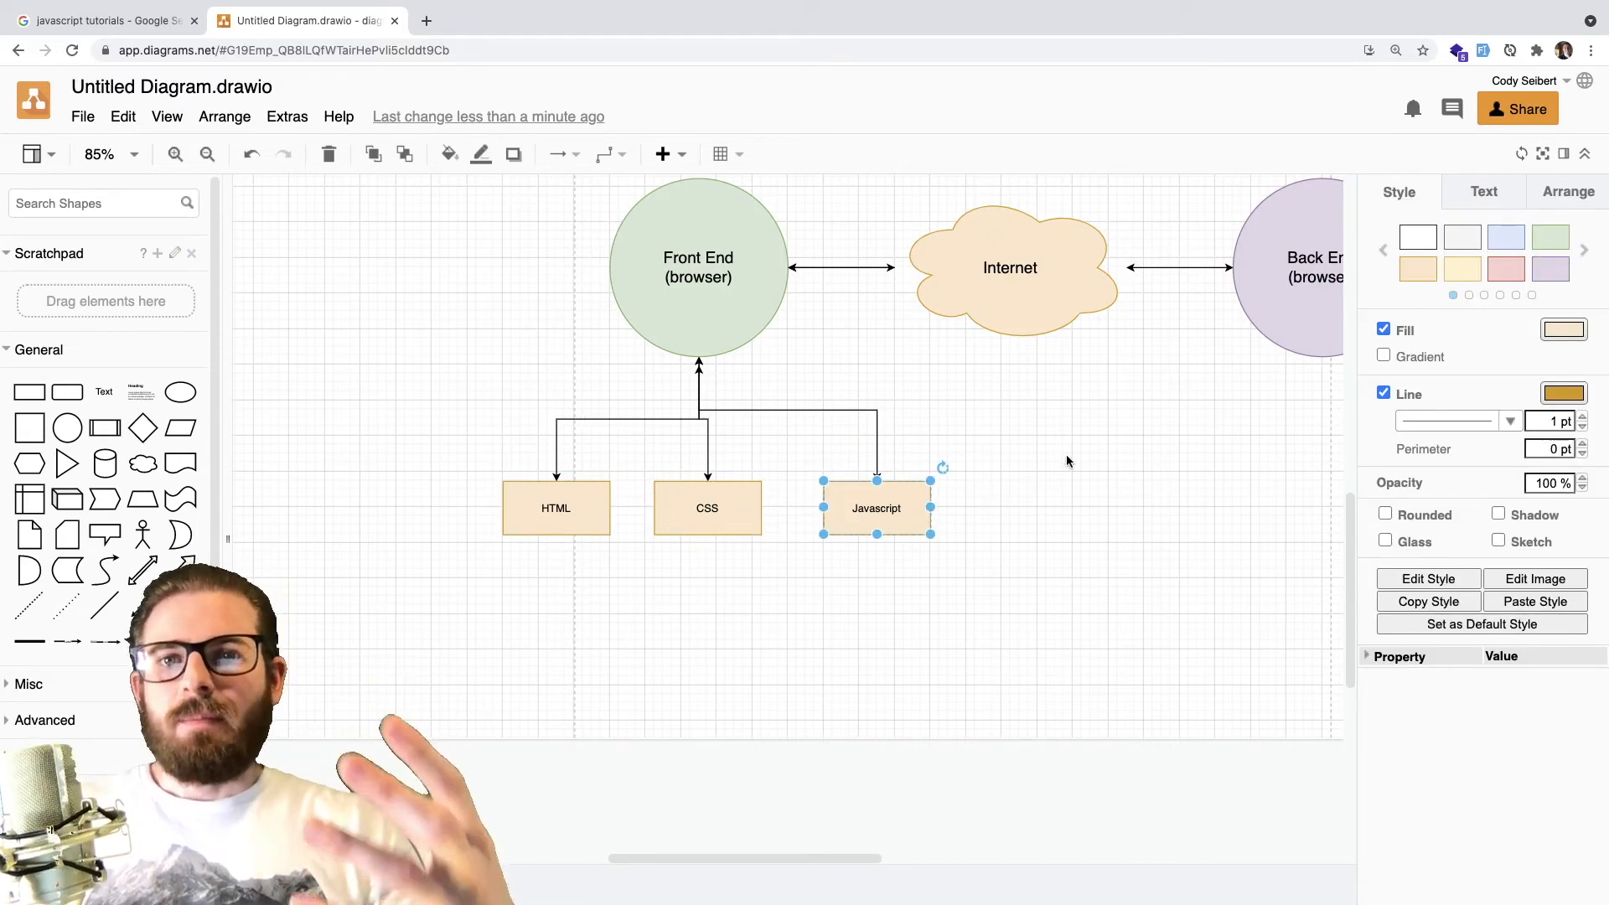
pyautogui.moveTo(1312, 401)
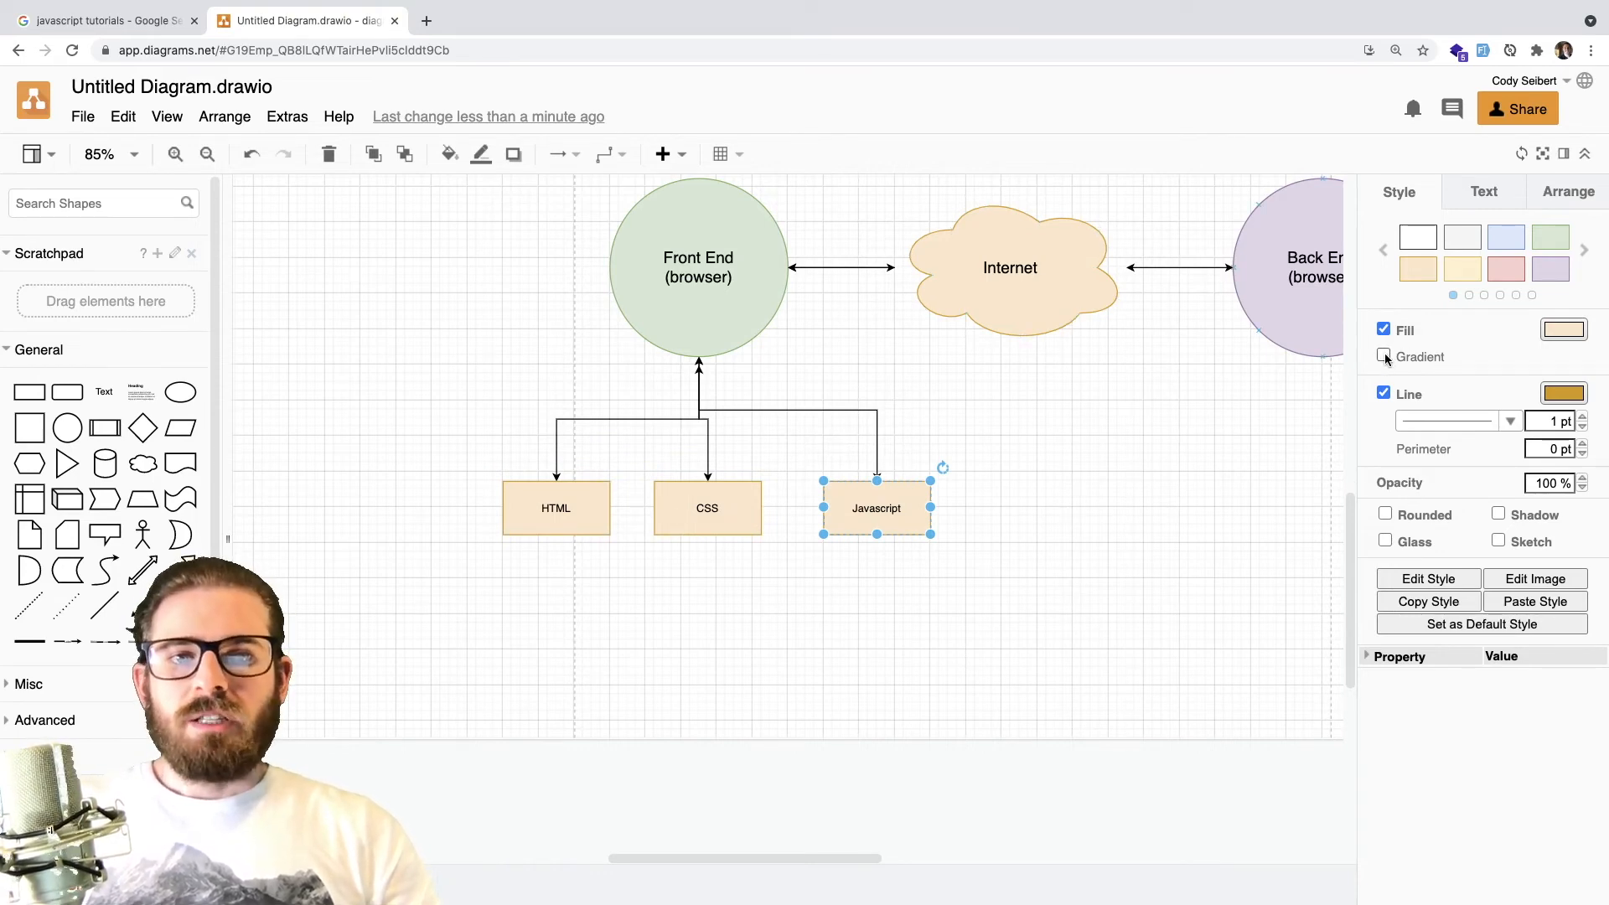
# Step: Toggle gradient and give the Javascript box an FFB570 orange fill
pyautogui.click(1384, 356)
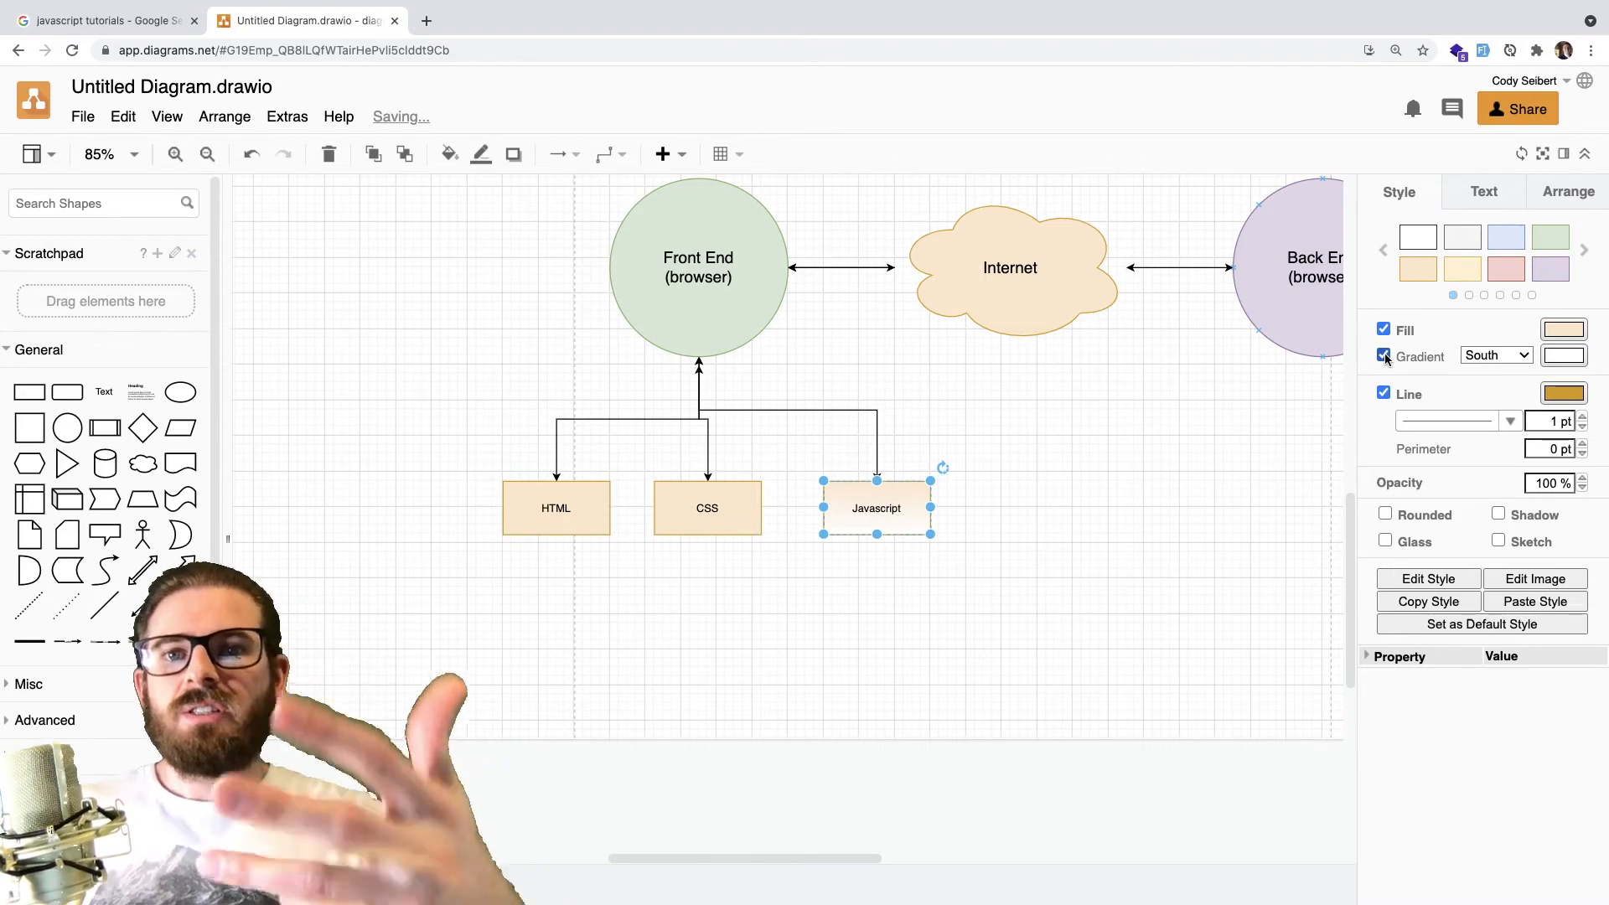
pyautogui.click(1384, 357)
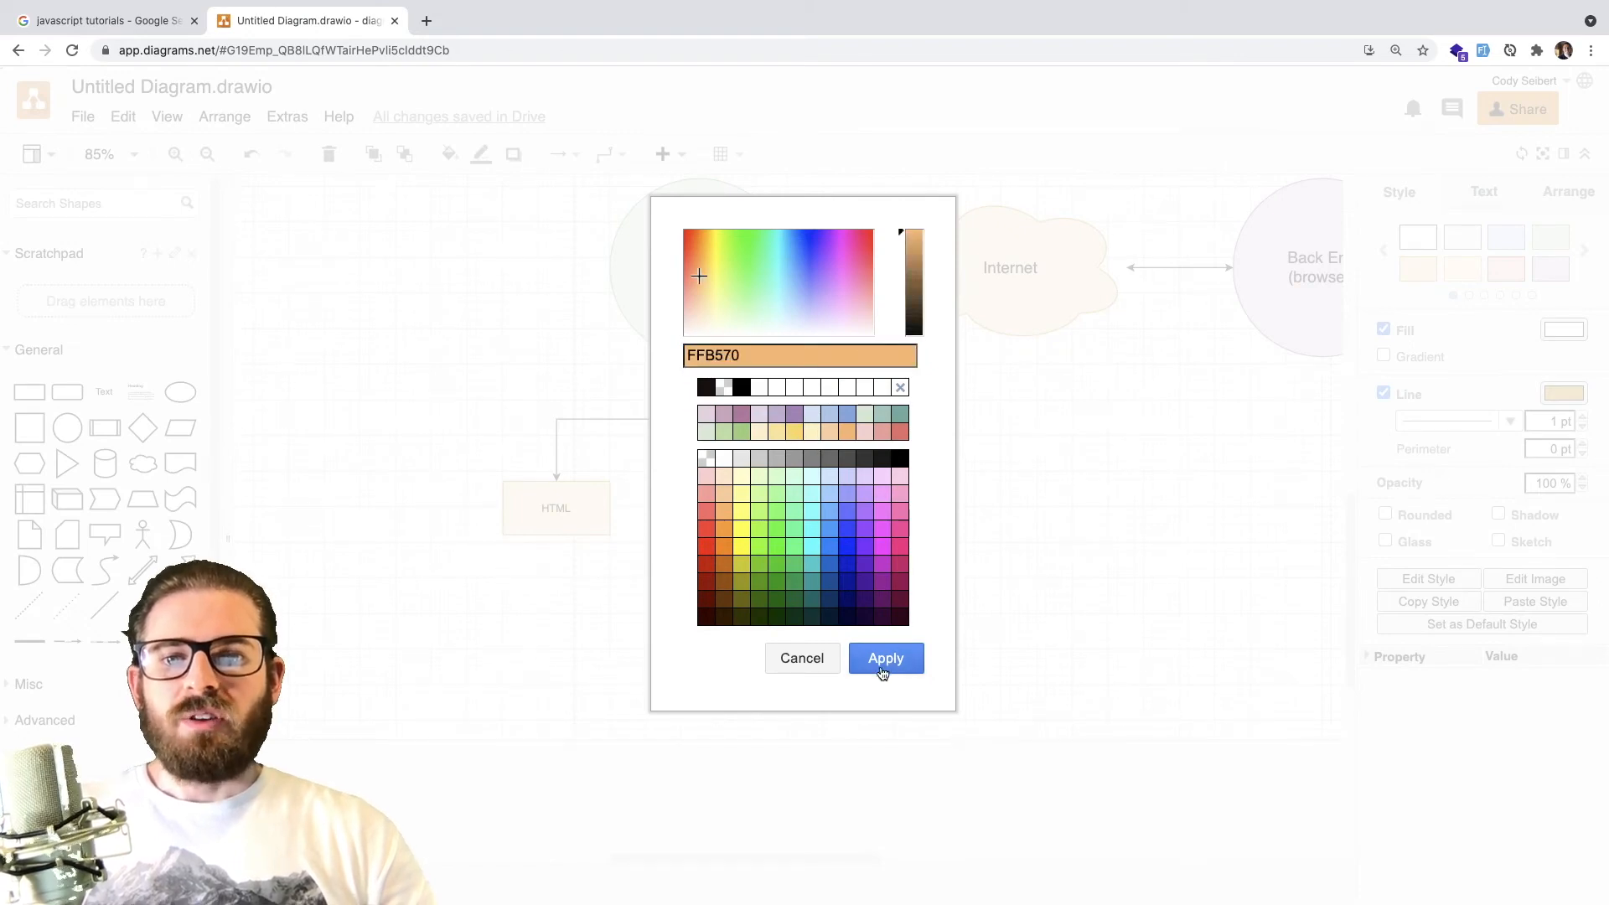
pyautogui.click(885, 658)
pyautogui.write('Node')
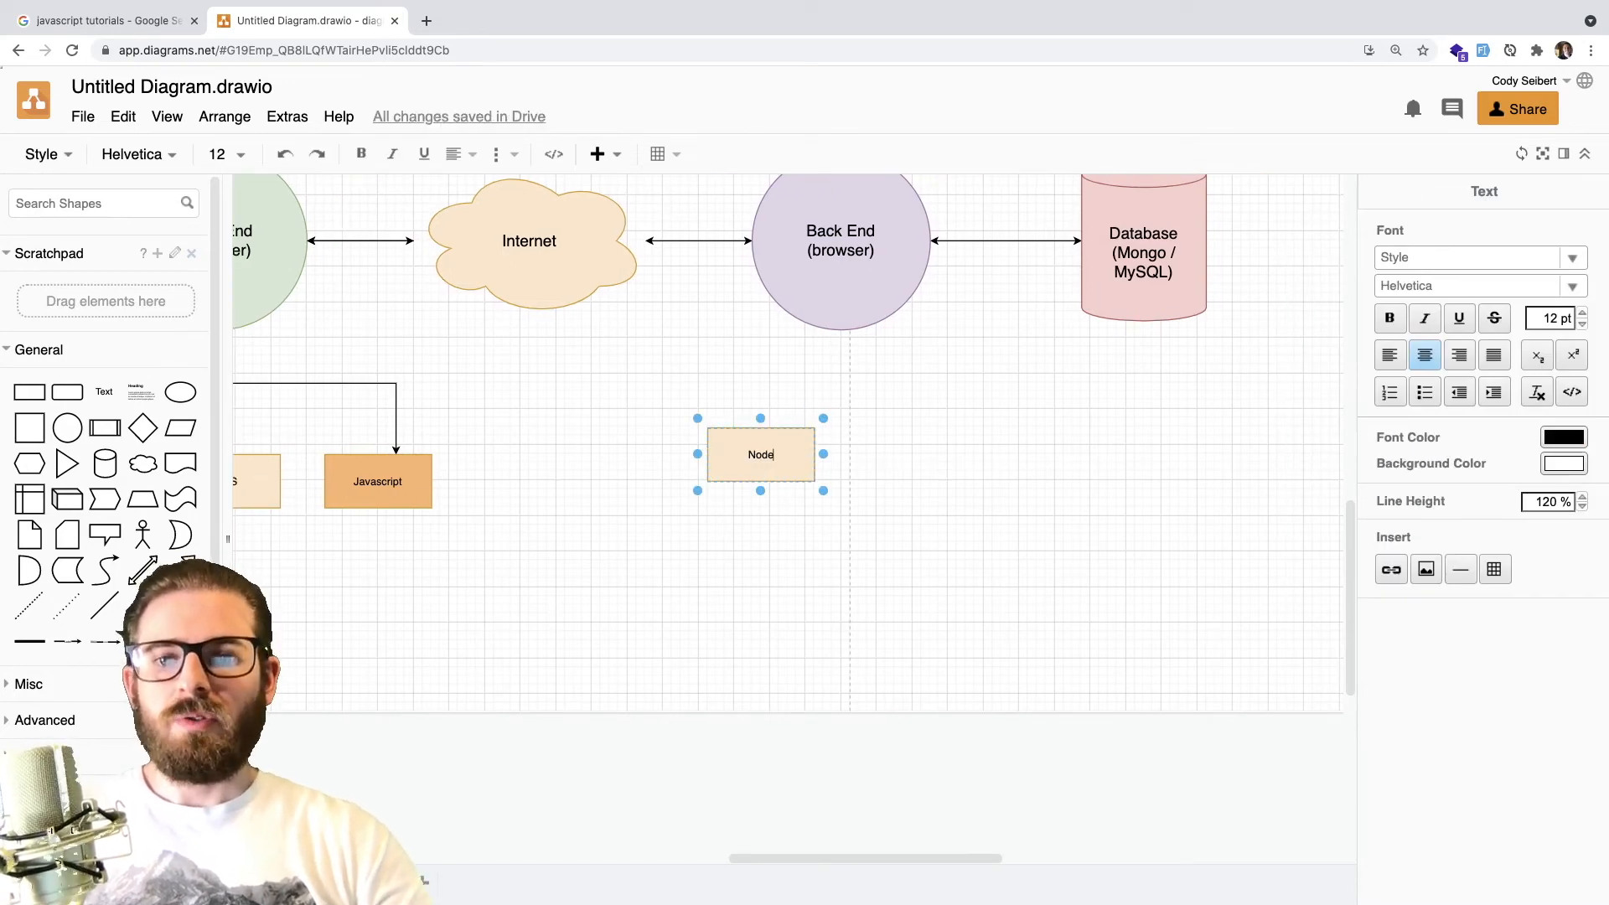
# Step: Connect the Node box to the Back End circle with an arrow and position it beneath
pyautogui.click(841, 336)
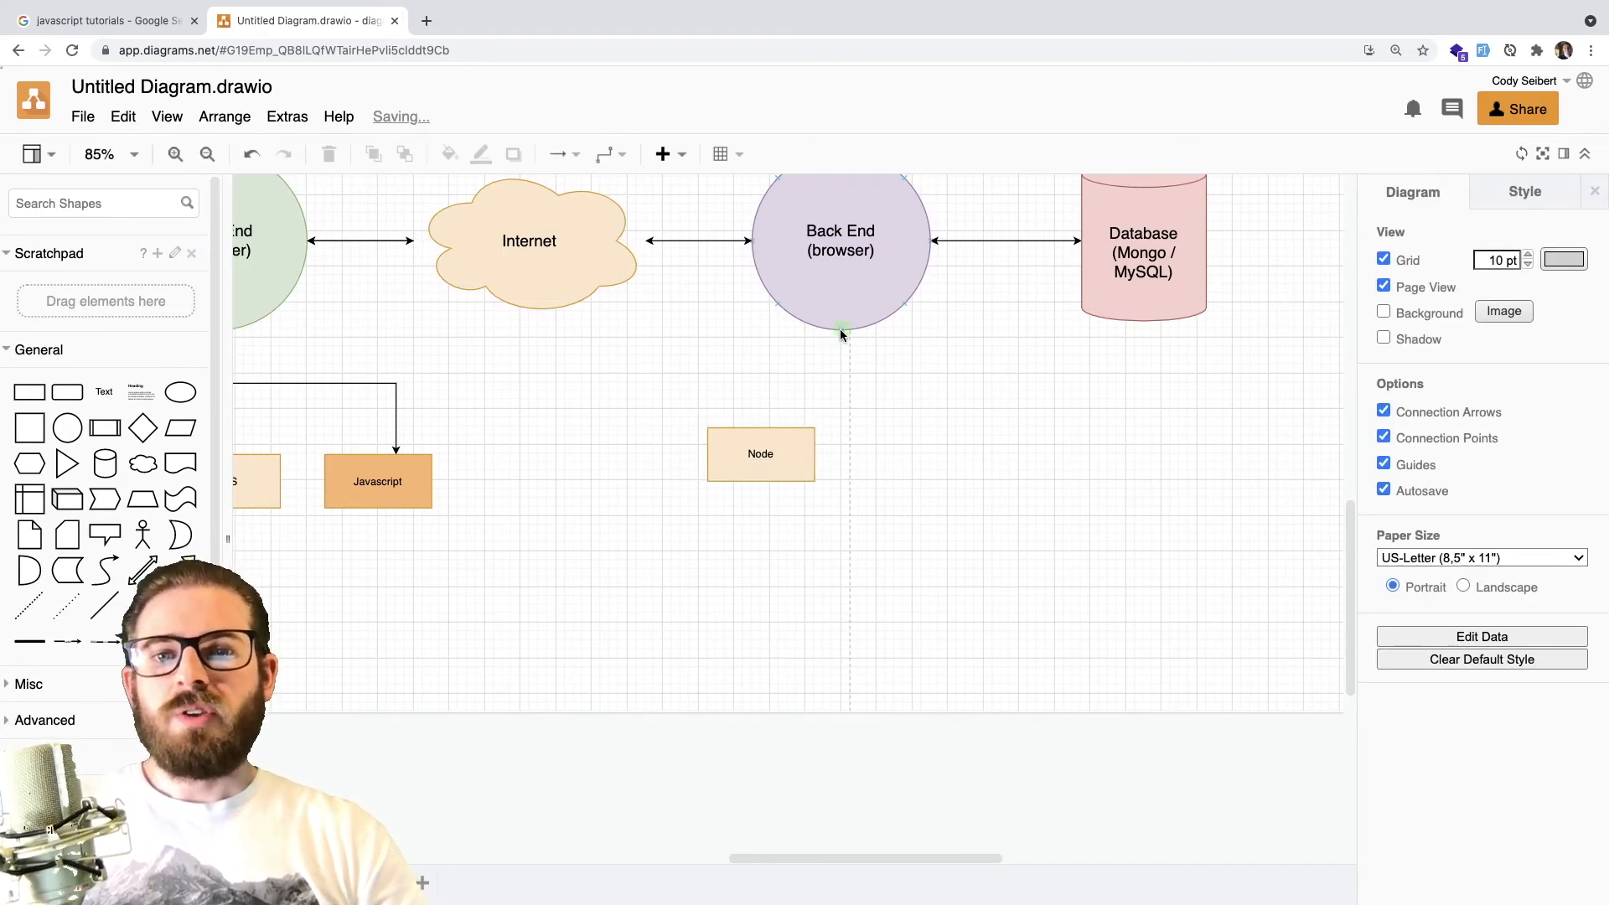
pyautogui.moveTo(841, 331); pyautogui.dragTo(760, 427)
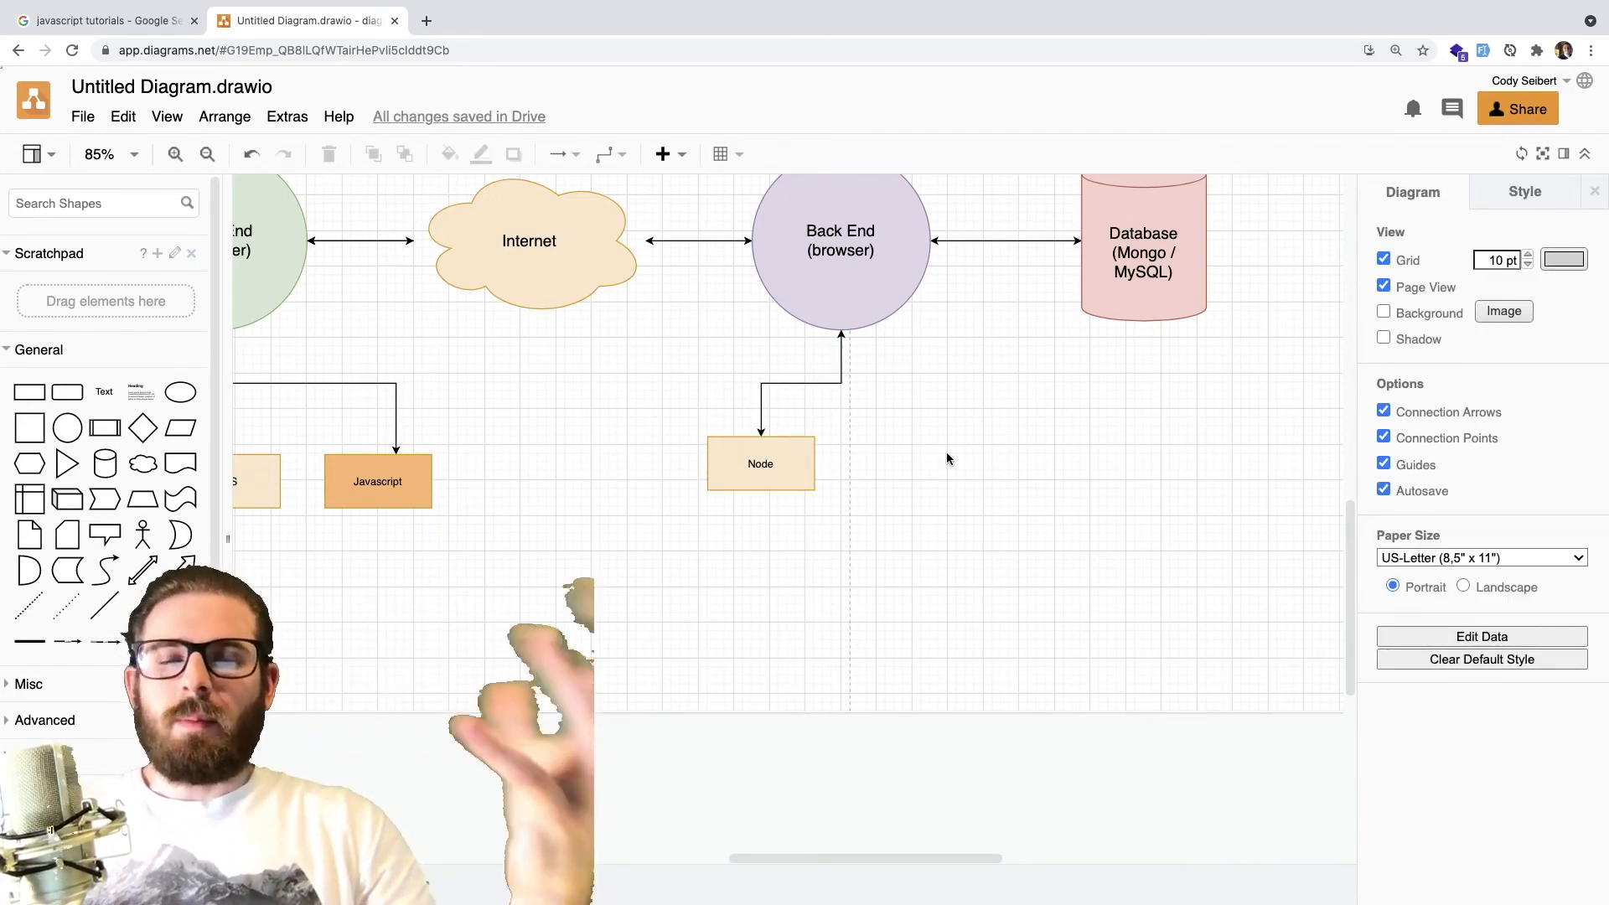
pyautogui.moveTo(760, 462); pyautogui.dragTo(751, 481)
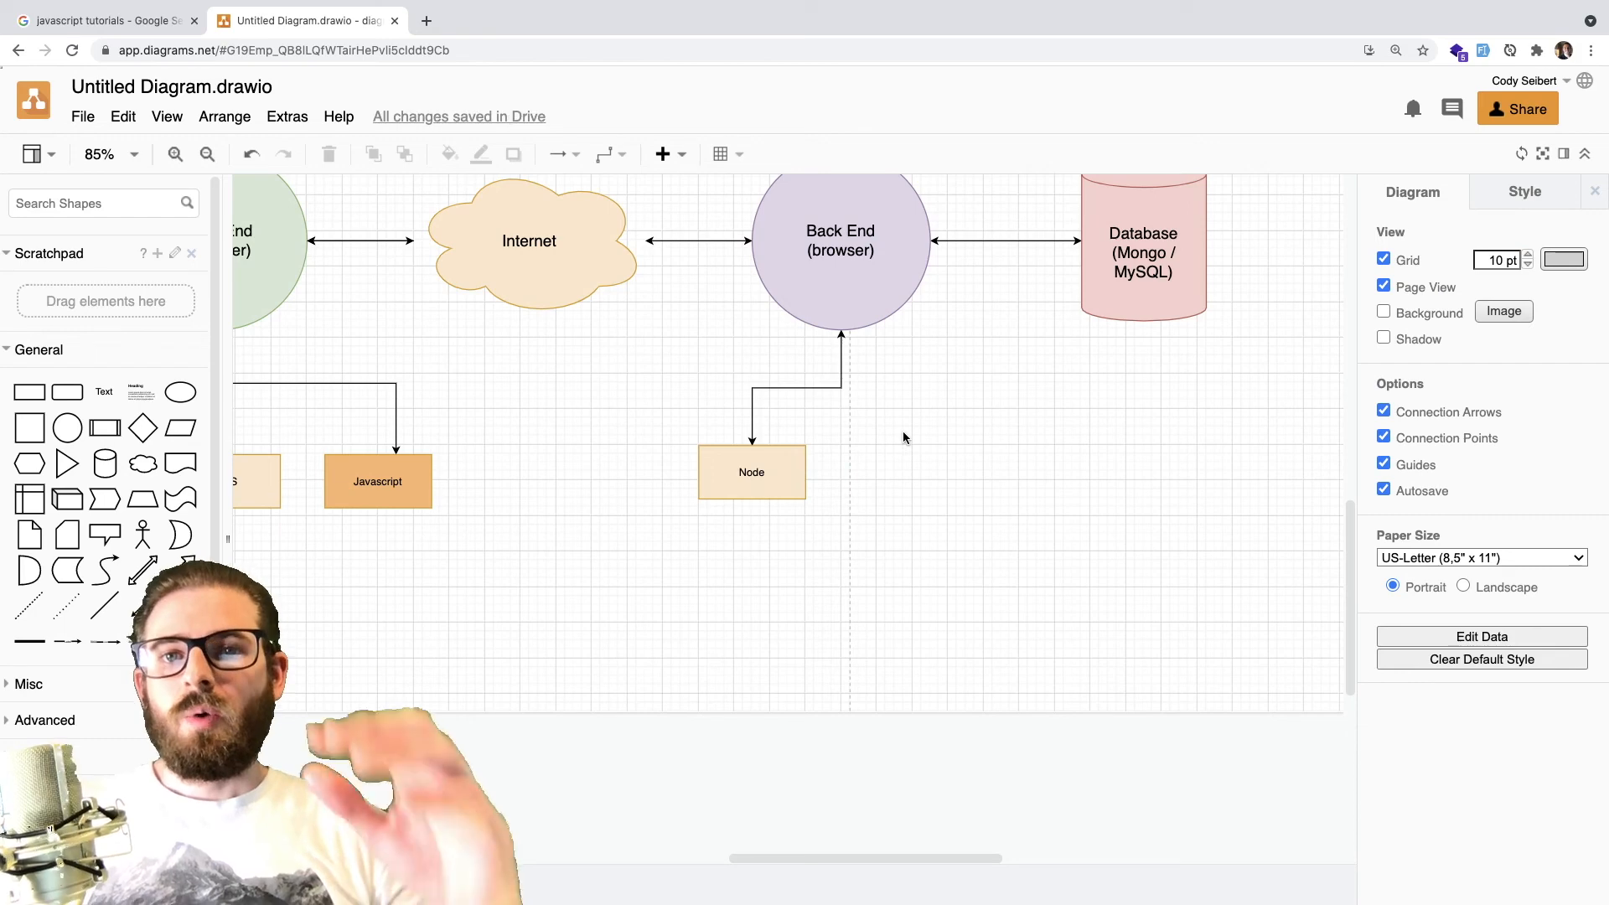
pyautogui.click(753, 473)
pyautogui.write('Express')
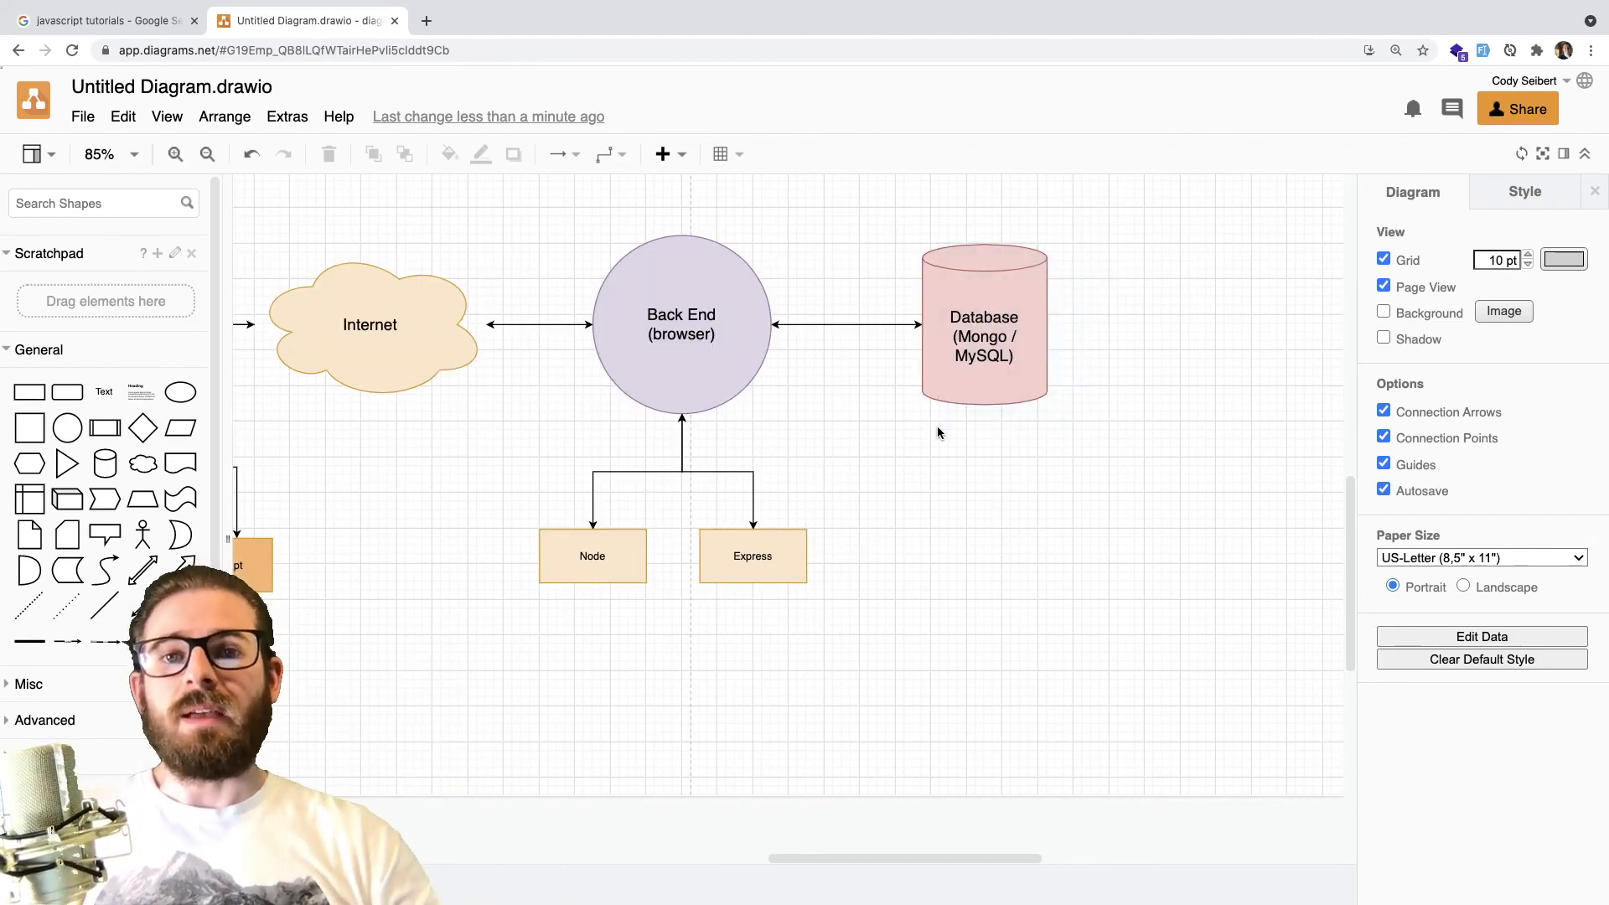
# Step: Zoom the canvas to 70% so the full diagram fits on screen
pyautogui.click(982, 324)
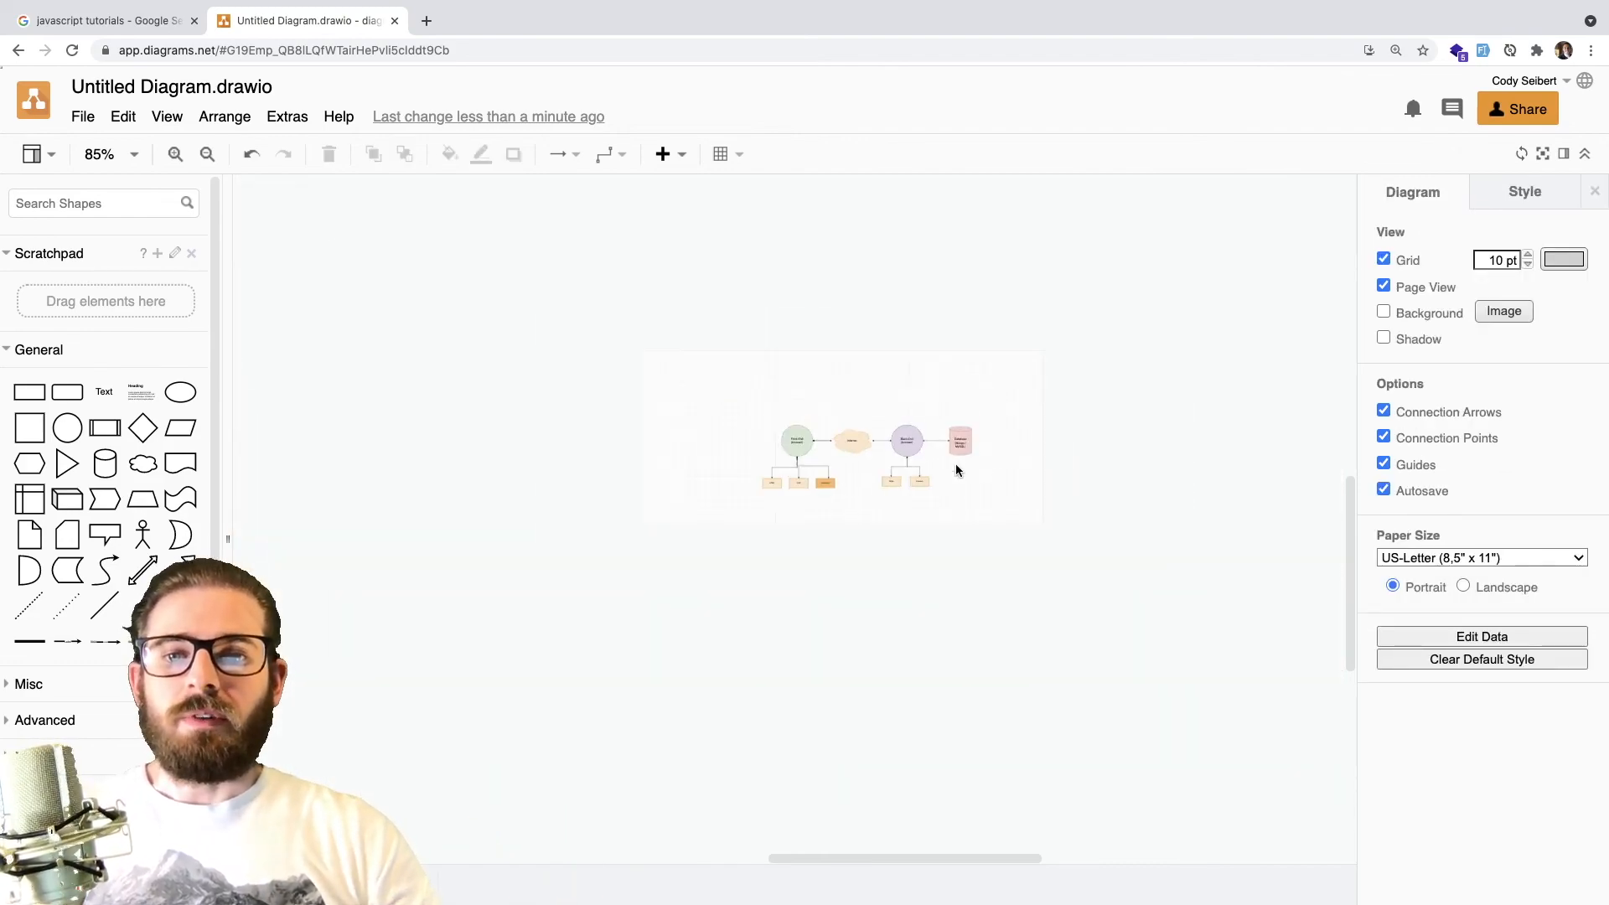
pyautogui.click(206, 154)
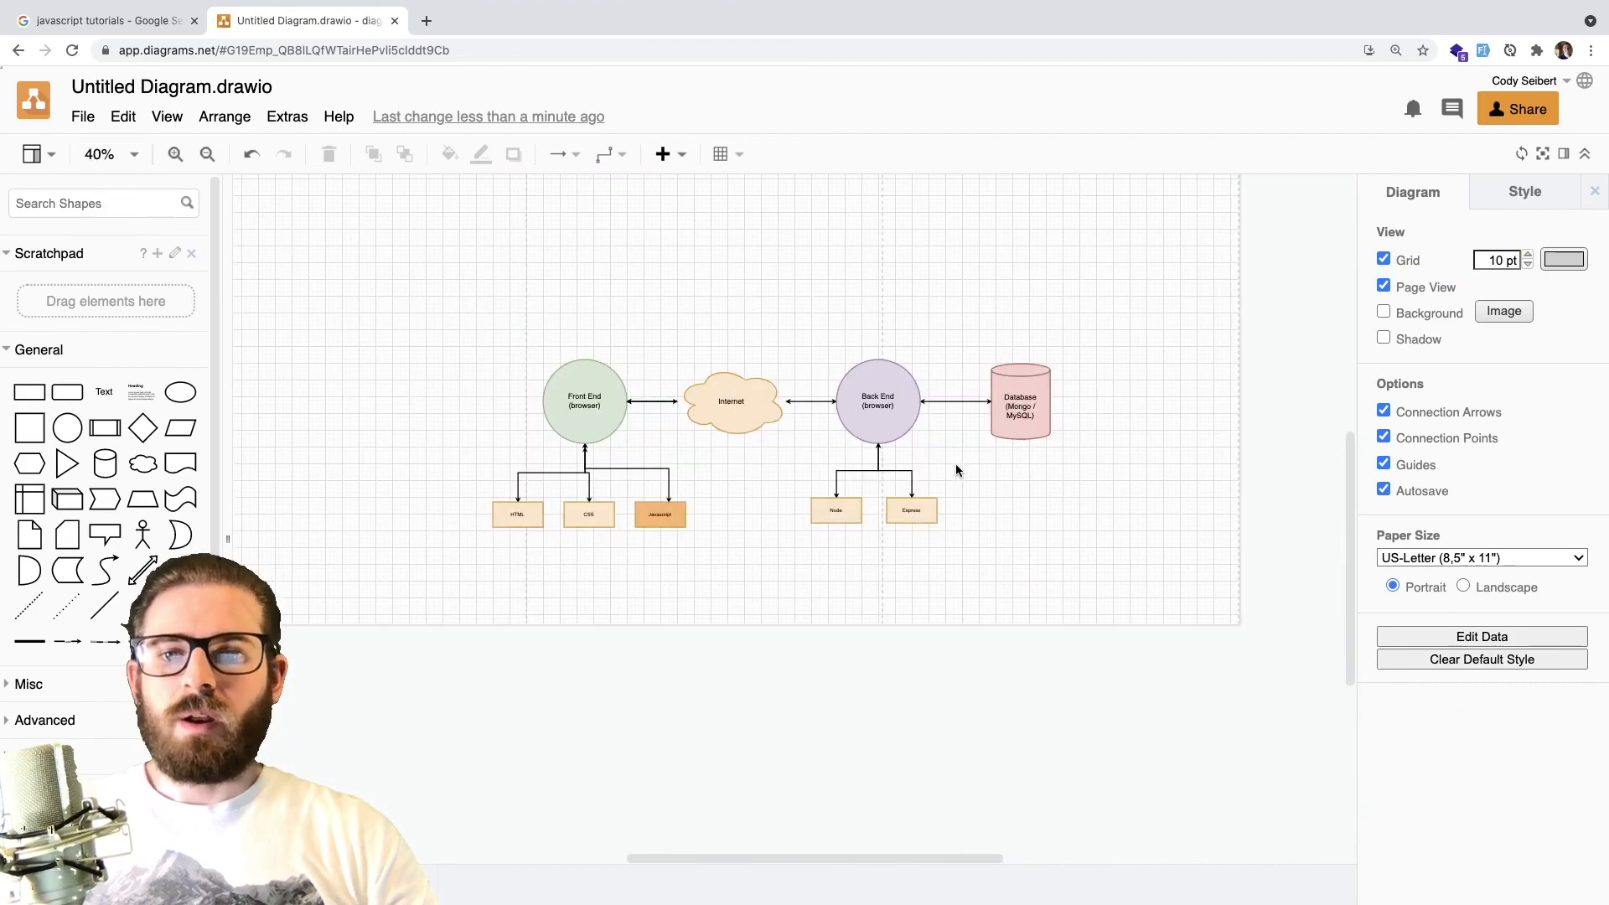
pyautogui.click(190, 155)
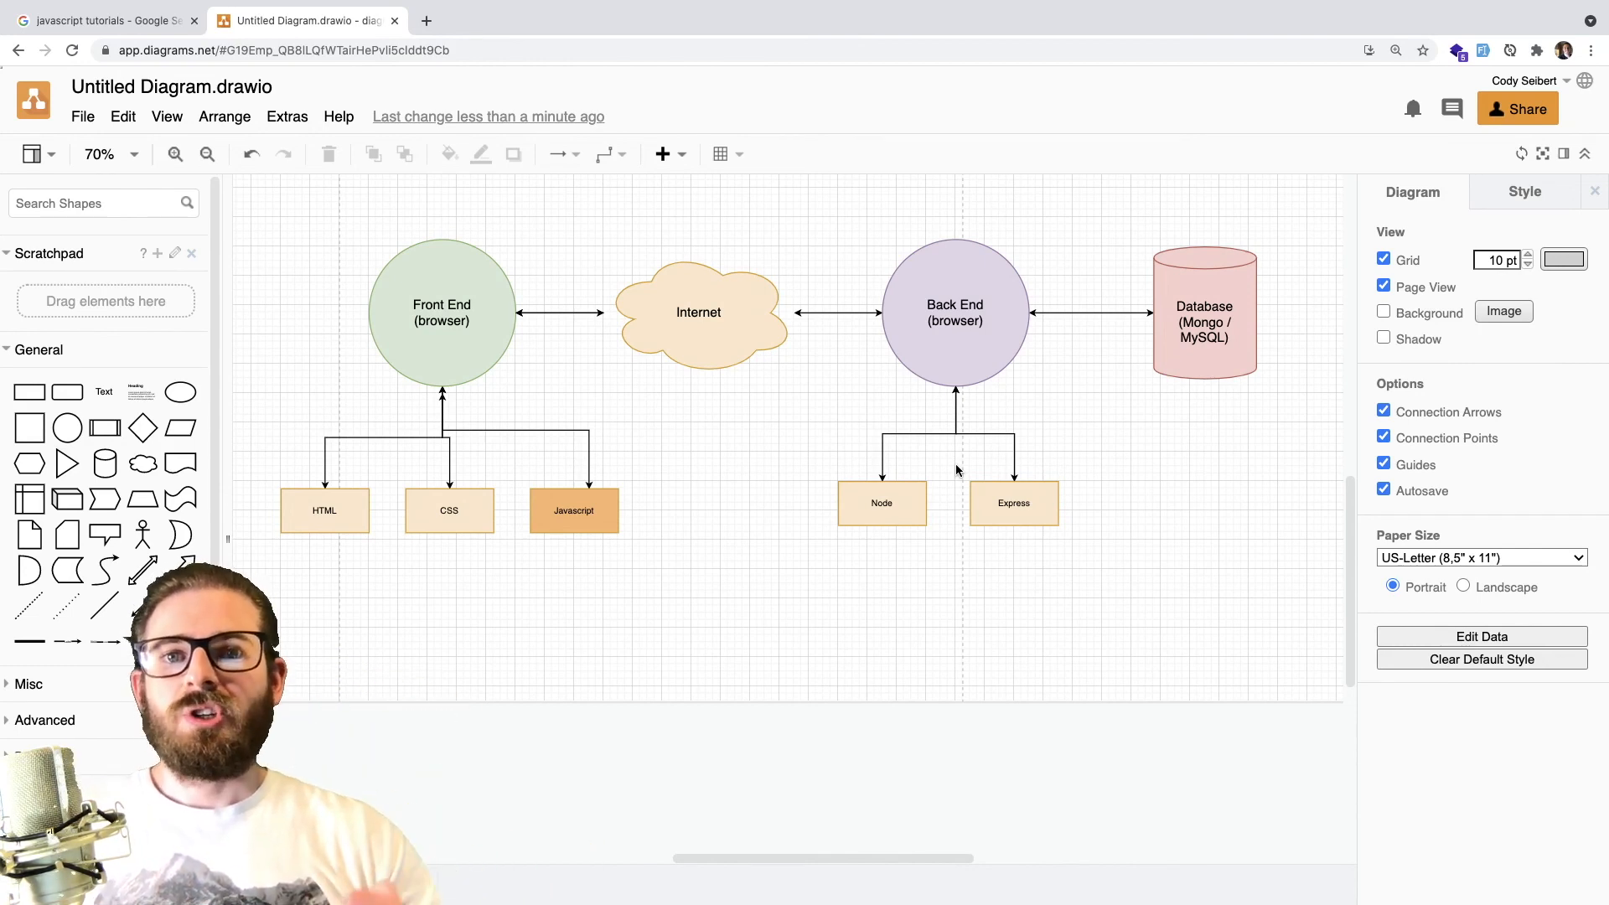
pyautogui.moveTo(772, 501)
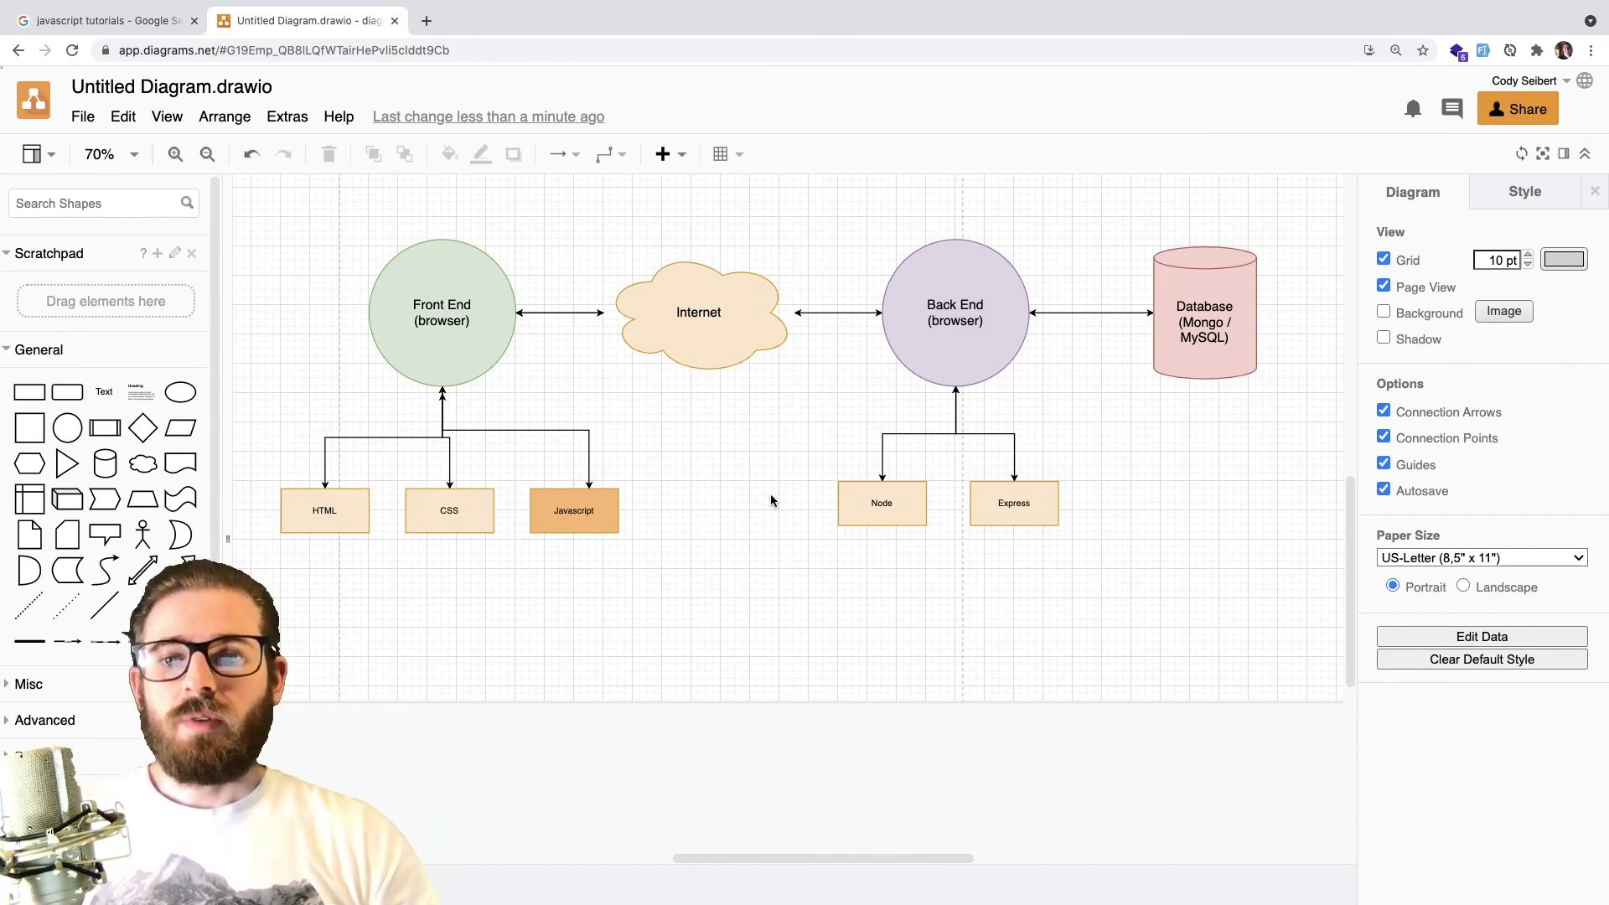